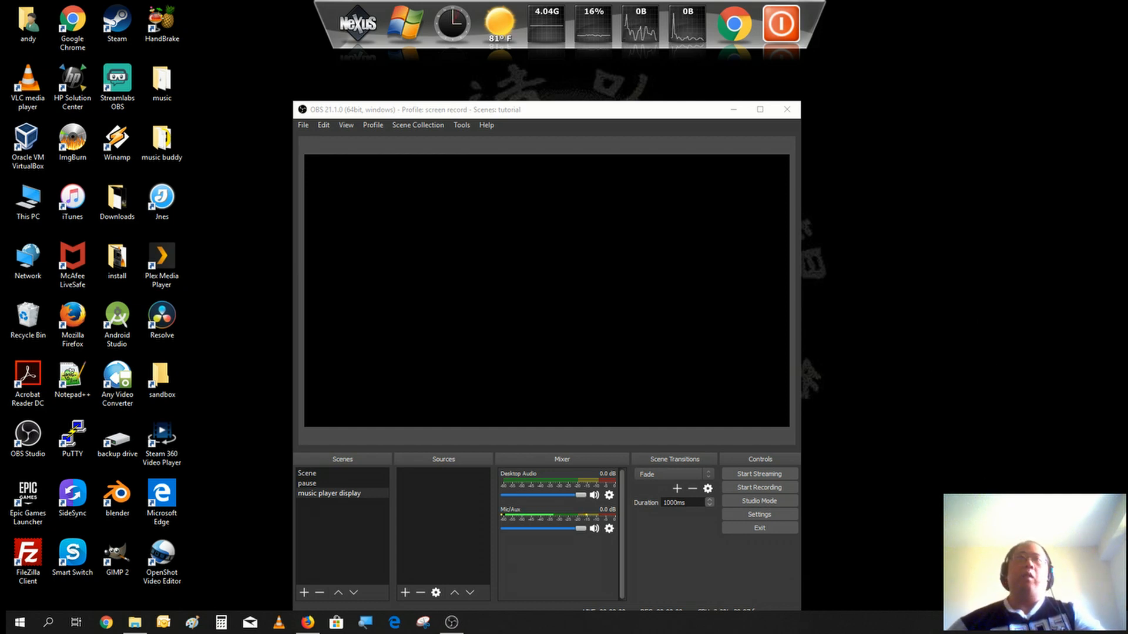
{"action": "mouse_move", "coordinate": [932, 442]}
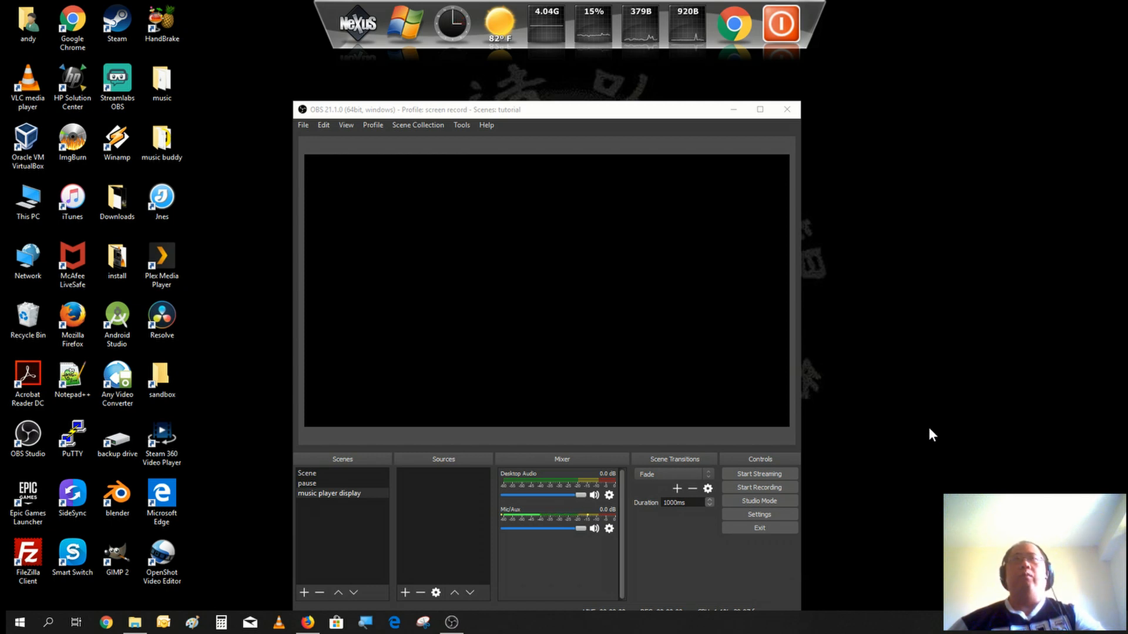
{"action": "mouse_move", "coordinate": [927, 445]}
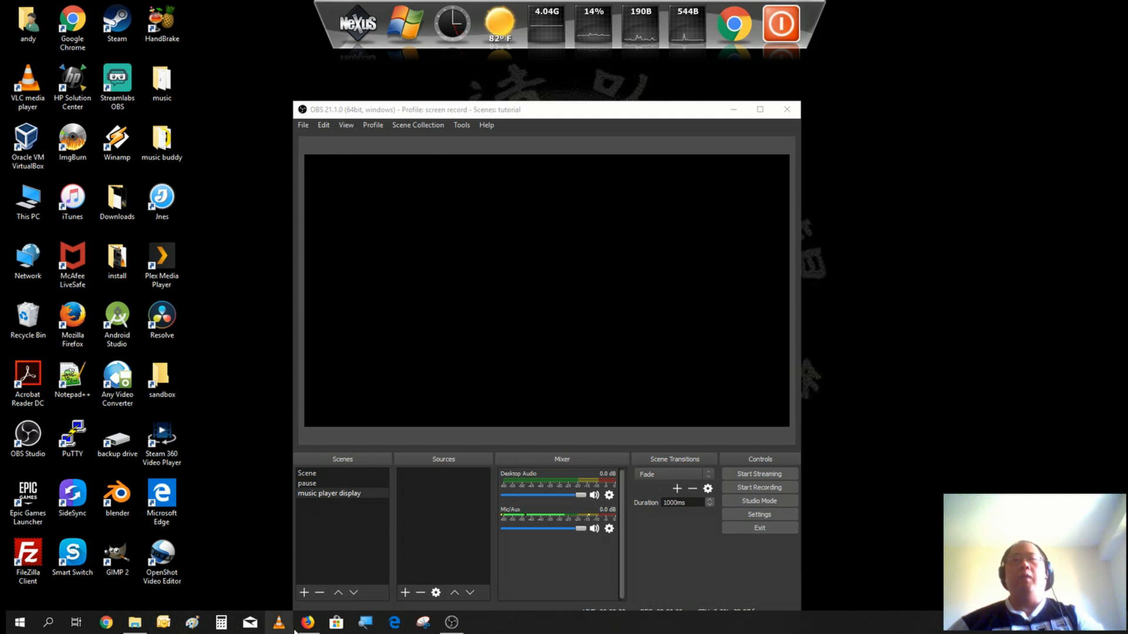
{"action": "mouse_move", "coordinate": [307, 622]}
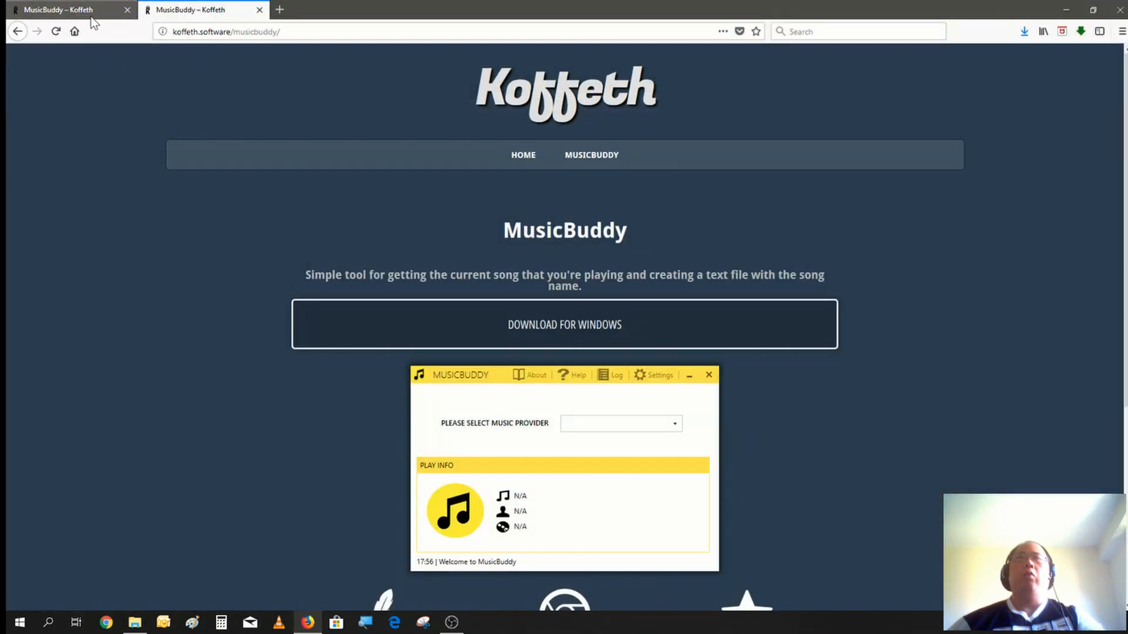
{"action": "mouse_move", "coordinate": [17, 31]}
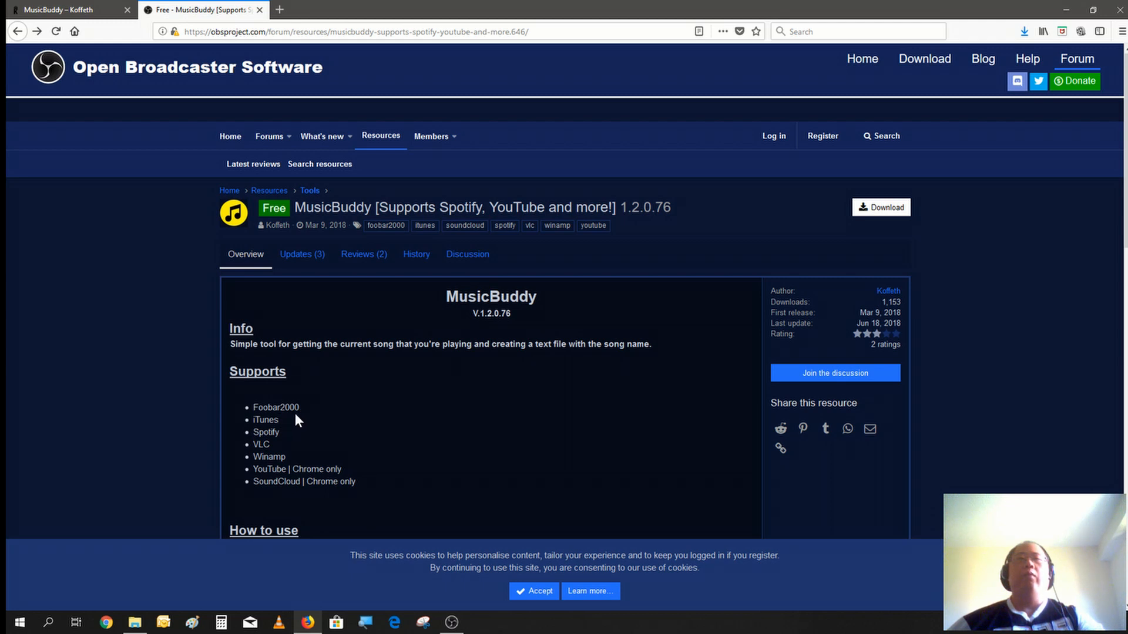
{"action": "mouse_move", "coordinate": [323, 505]}
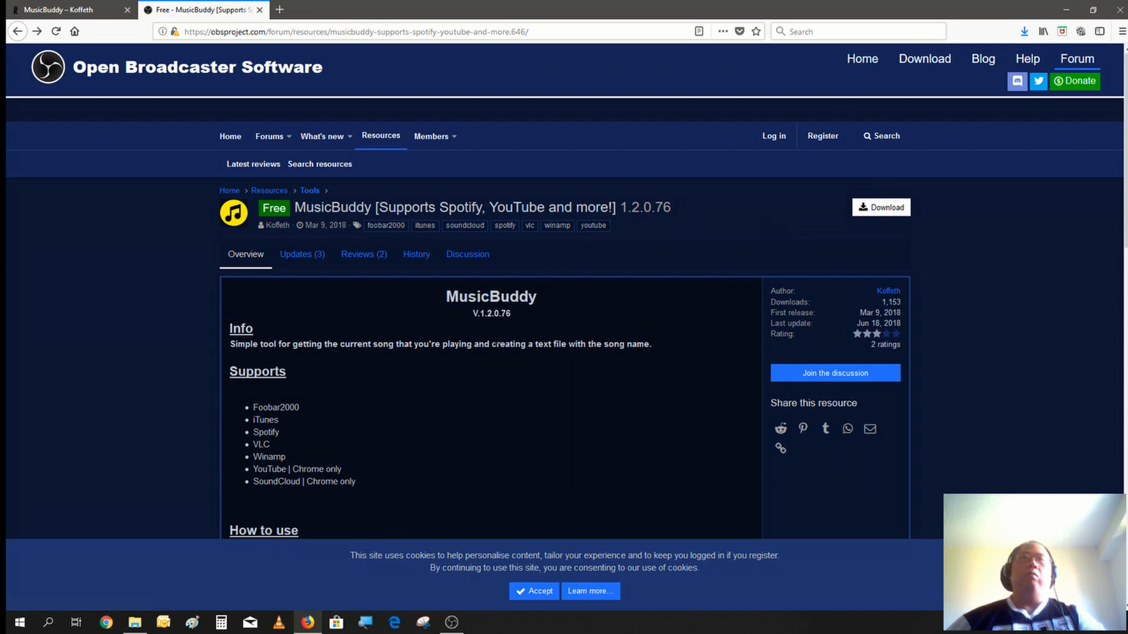
{"action": "mouse_move", "coordinate": [881, 207]}
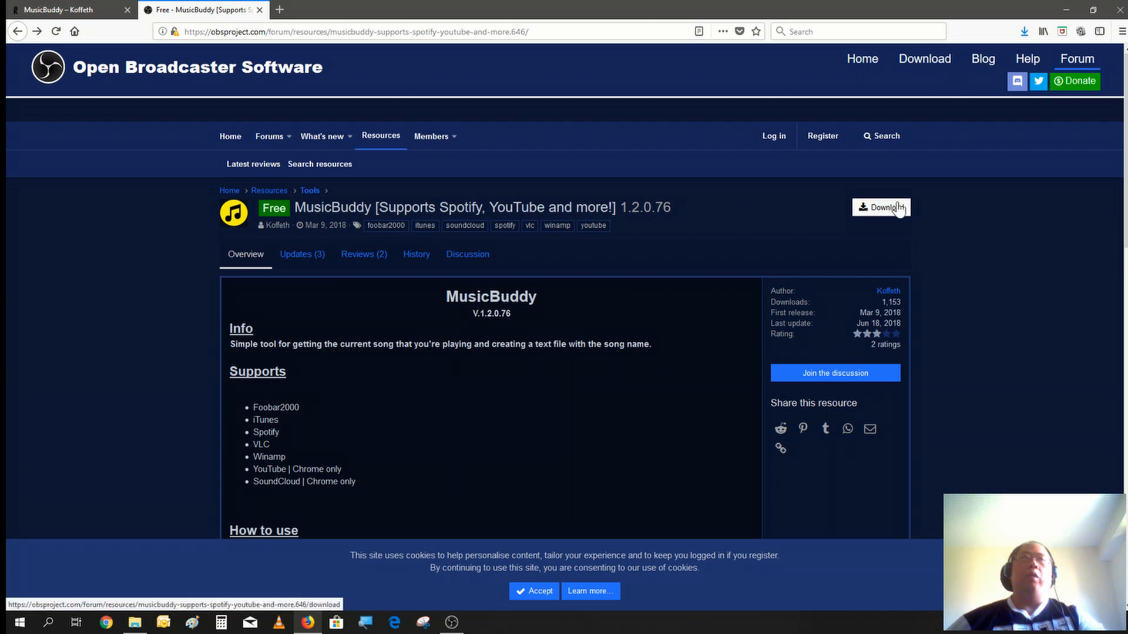
{"action": "mouse_move", "coordinate": [895, 220]}
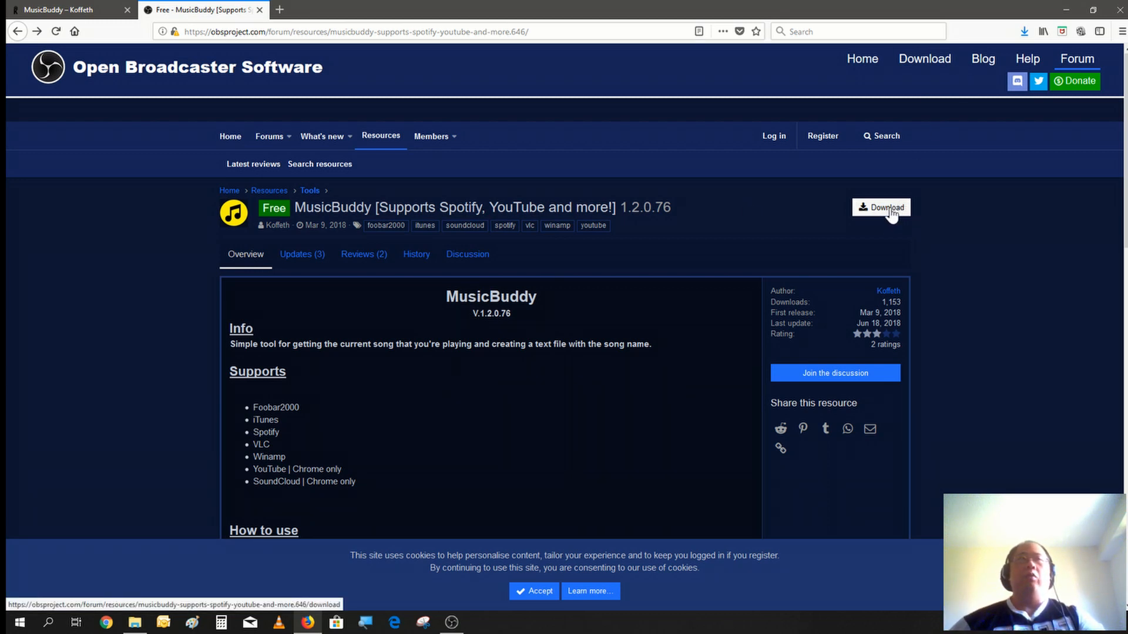
Return to koffeth.software/musicbuddy, download MusicBuddy for Windows, and open the downloaded zip.
{"action": "left_click", "coordinate": [881, 207]}
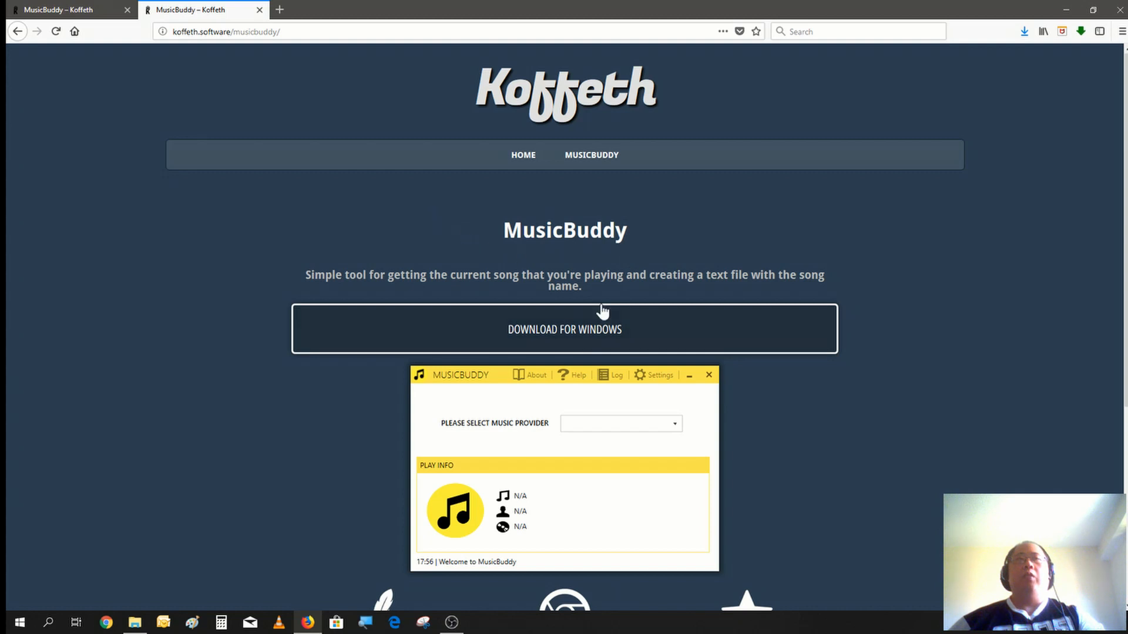
{"action": "mouse_move", "coordinate": [564, 330]}
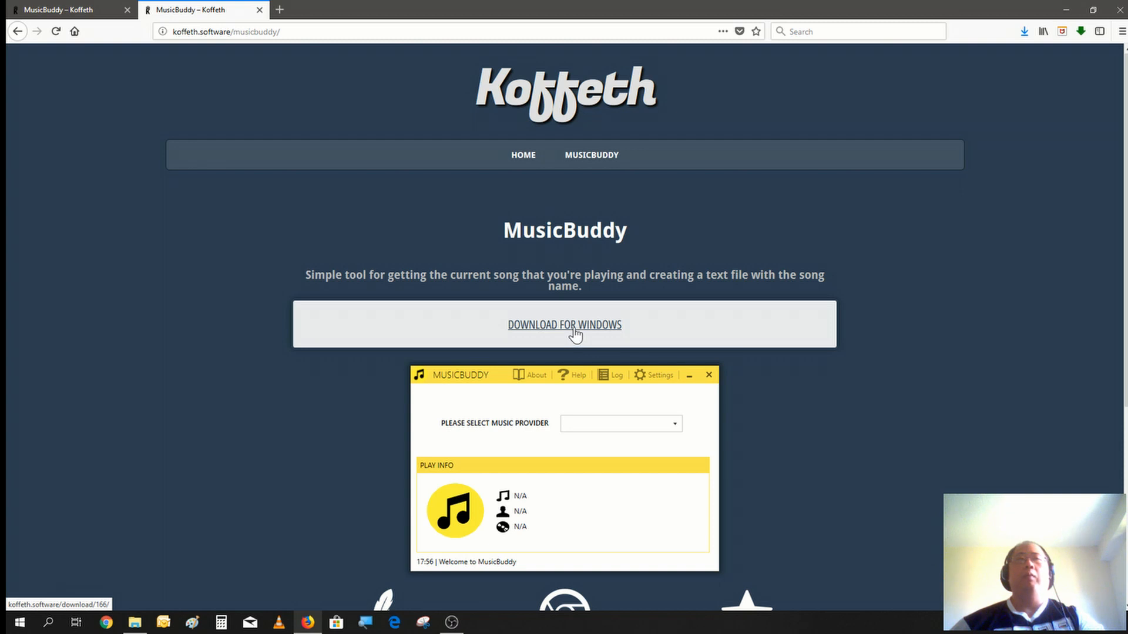
{"action": "left_click", "coordinate": [564, 324]}
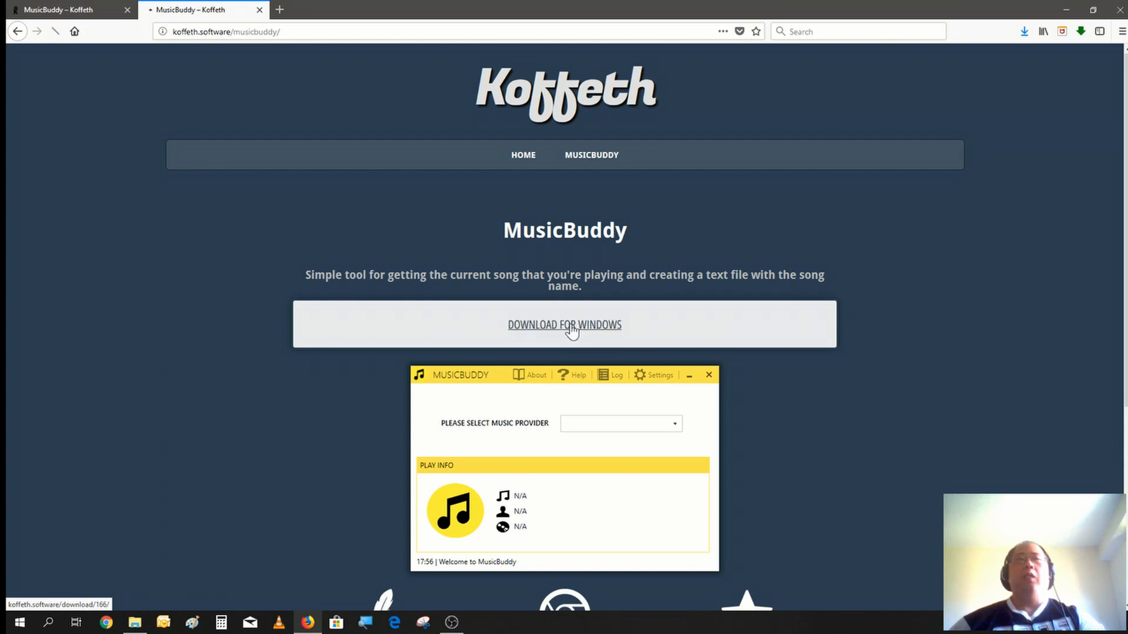
{"action": "left_click", "coordinate": [564, 325]}
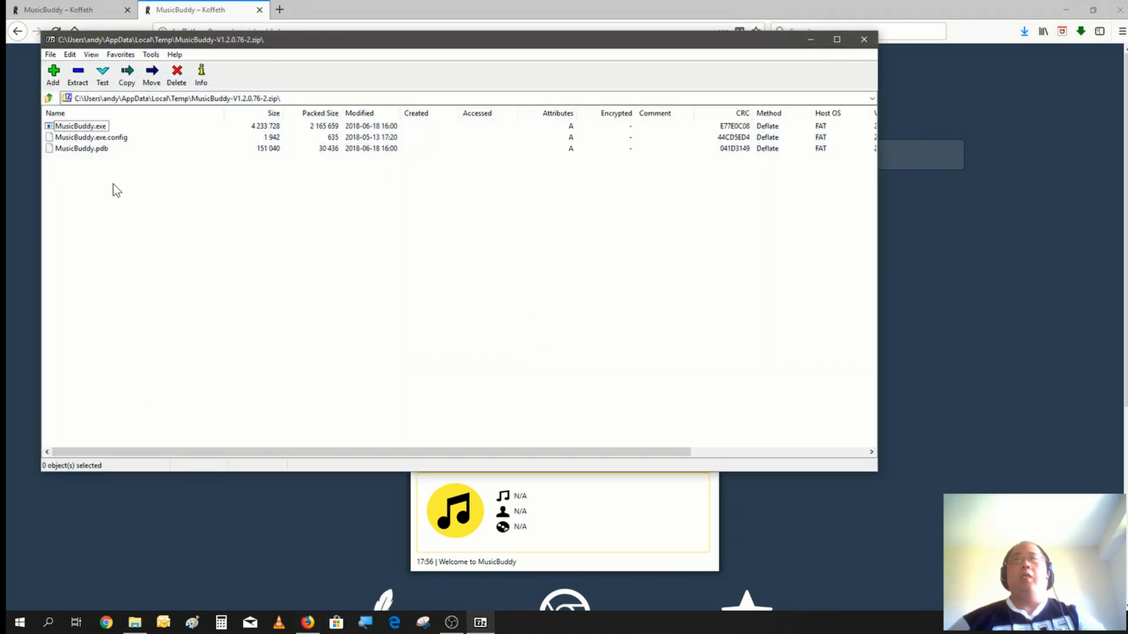
{"action": "mouse_move", "coordinate": [523, 219]}
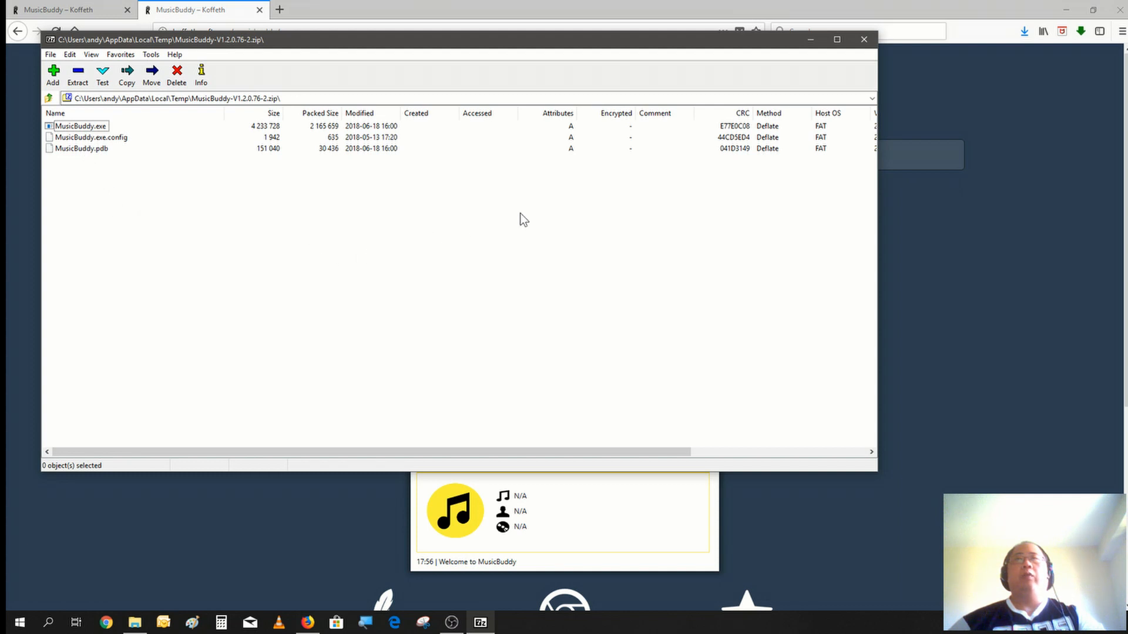
{"action": "mouse_move", "coordinate": [521, 265]}
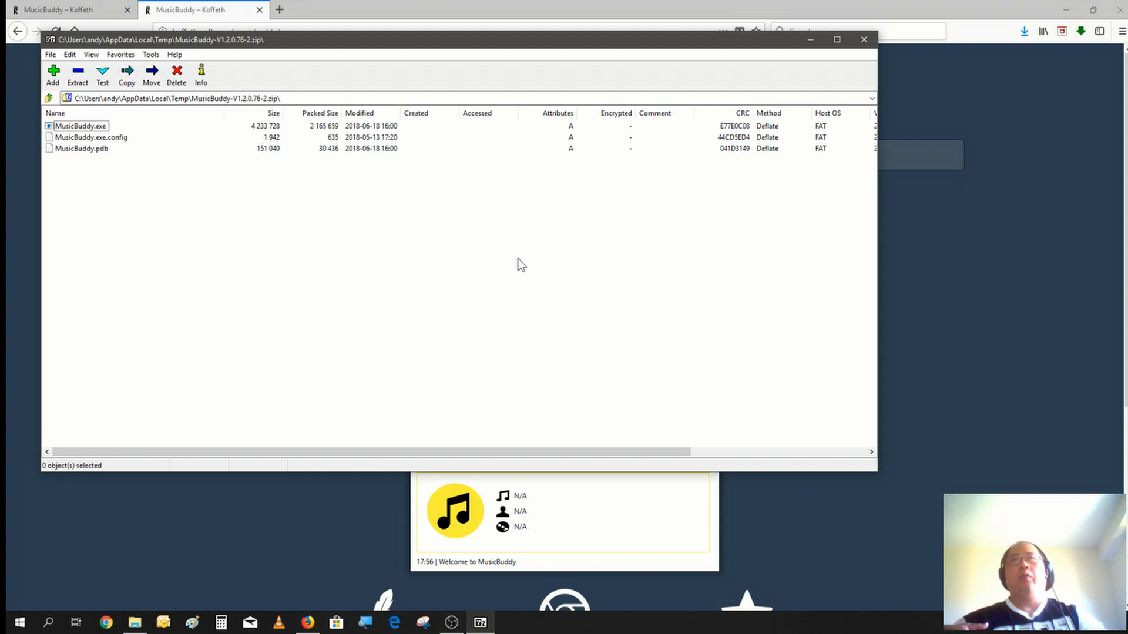
{"action": "mouse_move", "coordinate": [503, 264]}
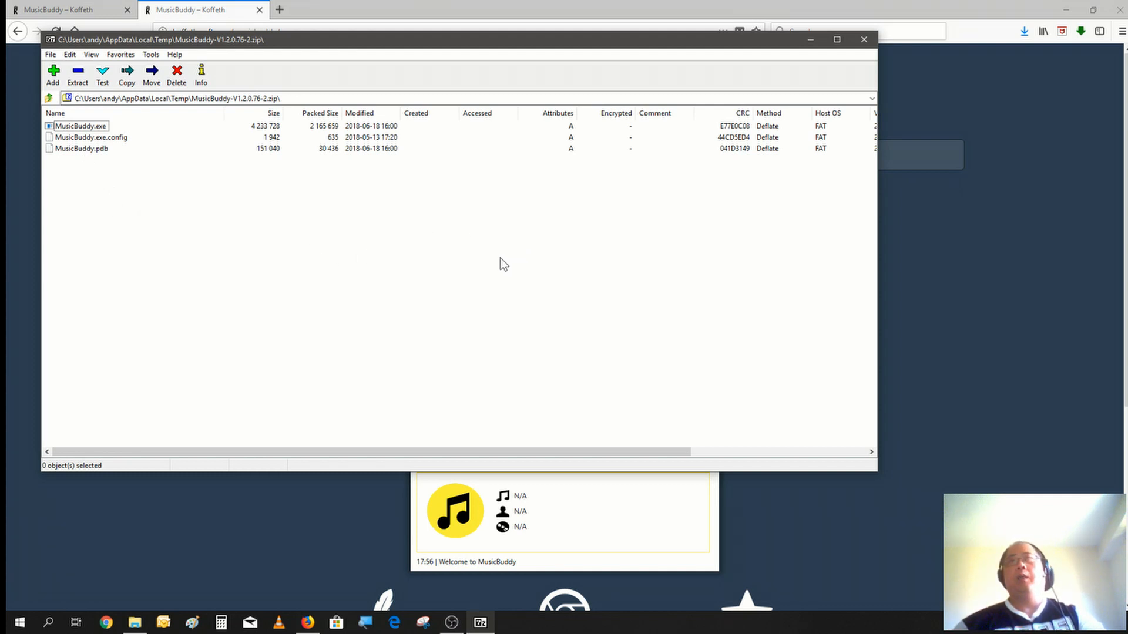
{"action": "mouse_move", "coordinate": [360, 233]}
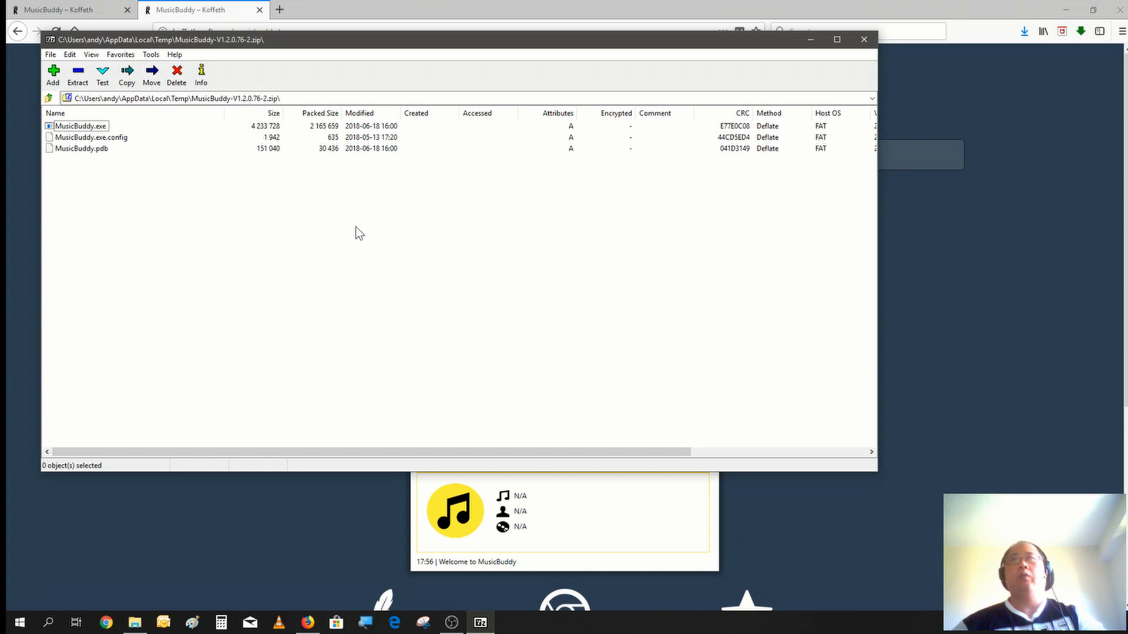
{"action": "mouse_move", "coordinate": [186, 141]}
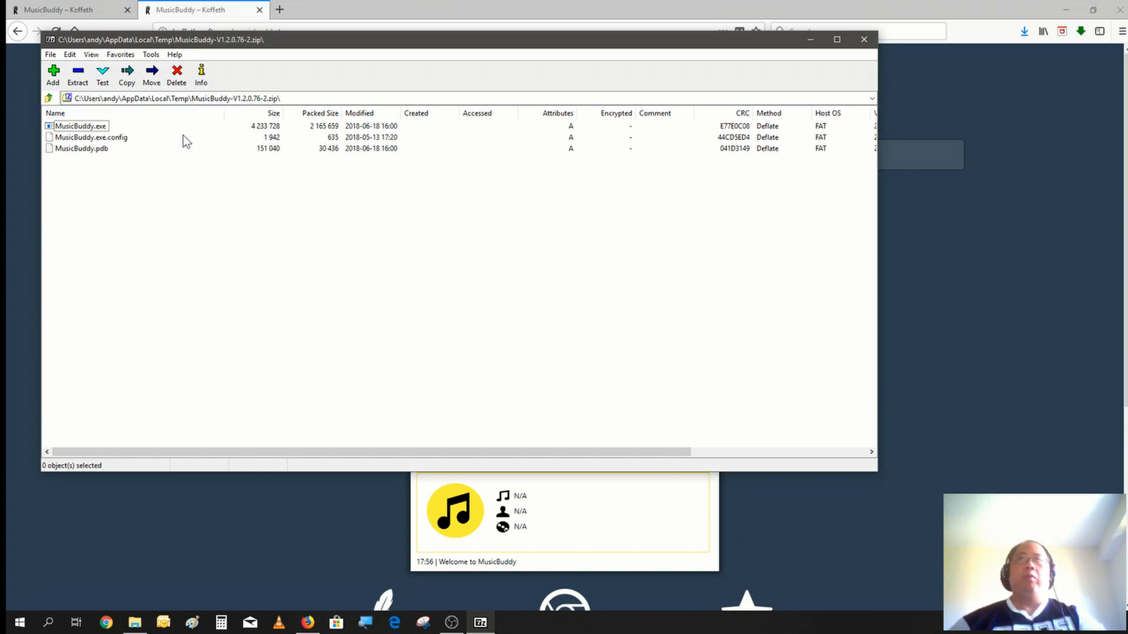
{"action": "mouse_move", "coordinate": [185, 179]}
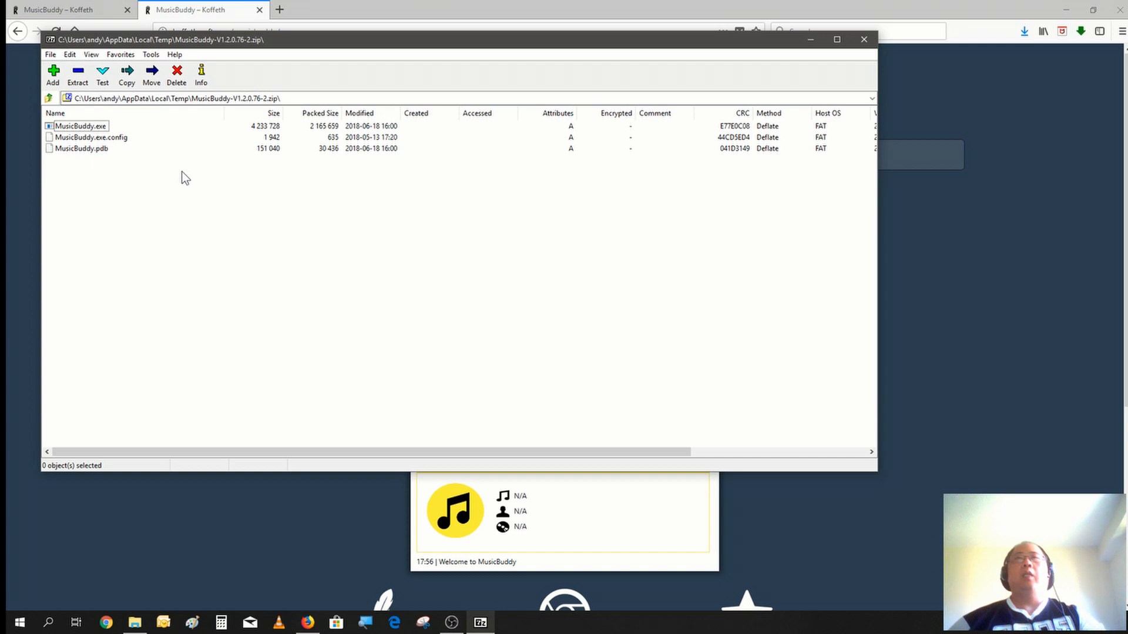
{"action": "mouse_move", "coordinate": [978, 24]}
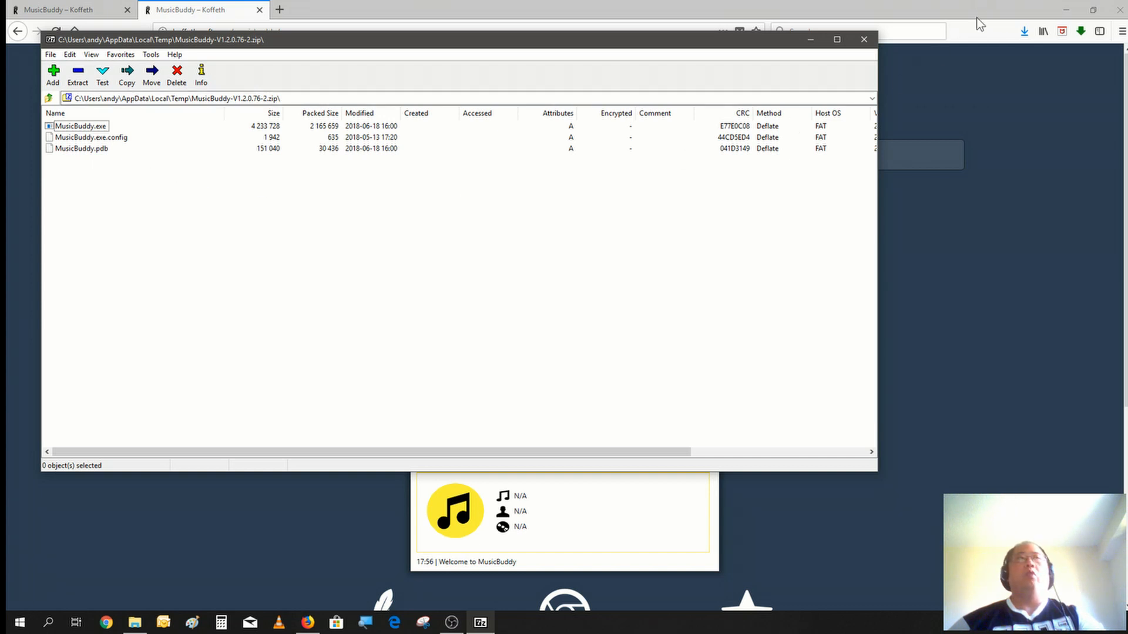
{"action": "mouse_move", "coordinate": [906, 95]}
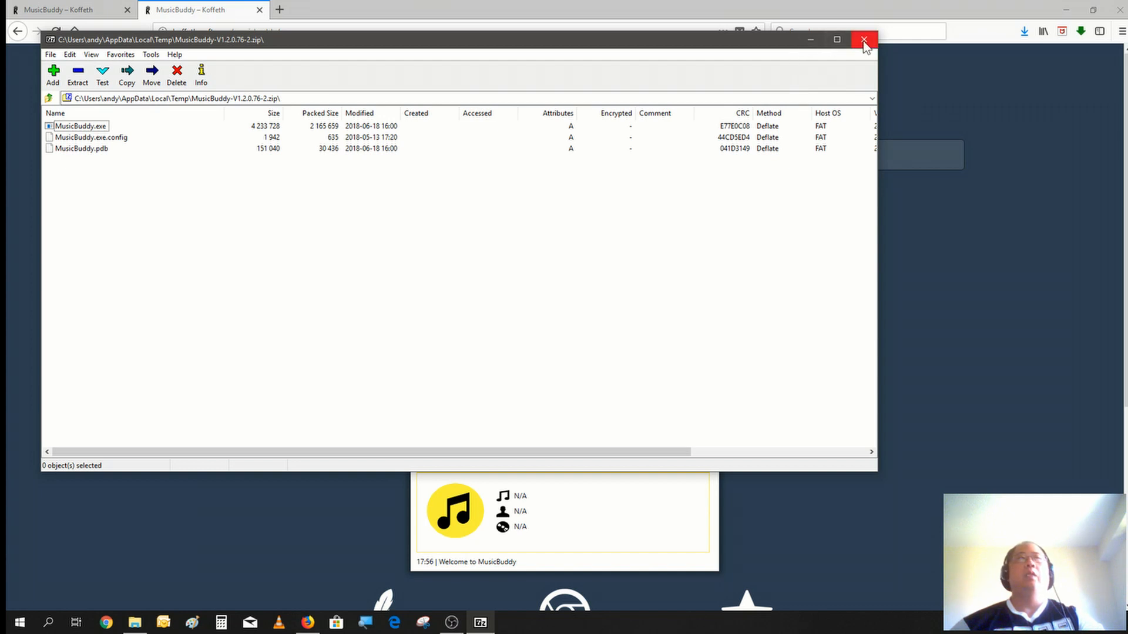
Close the MusicBuddy-V1.2.0.76-2.zip archive window in 7-Zip.
{"action": "left_click", "coordinate": [864, 40]}
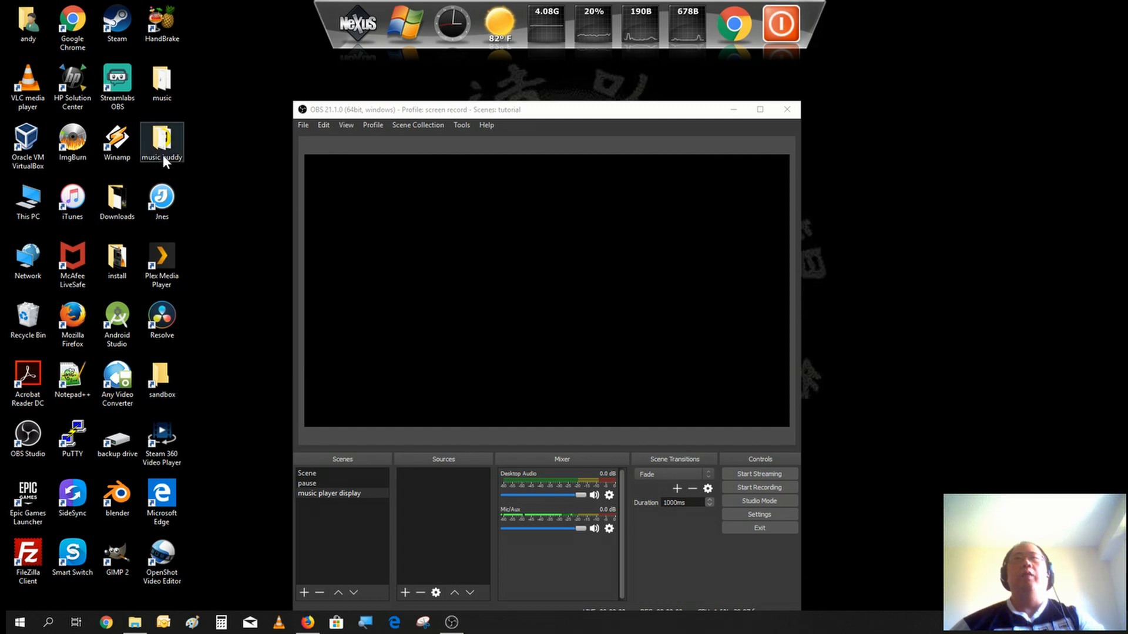
Launch MusicBuddy.exe from the 'music buddy' desktop folder.
{"action": "double_click", "coordinate": [161, 141]}
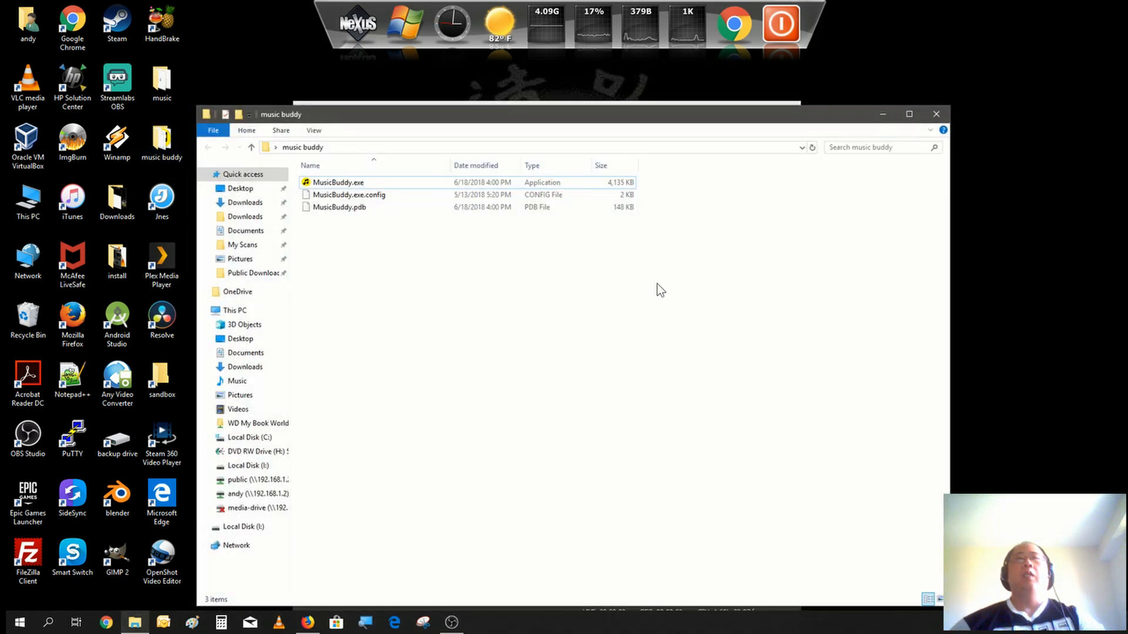
{"action": "left_click", "coordinate": [339, 182]}
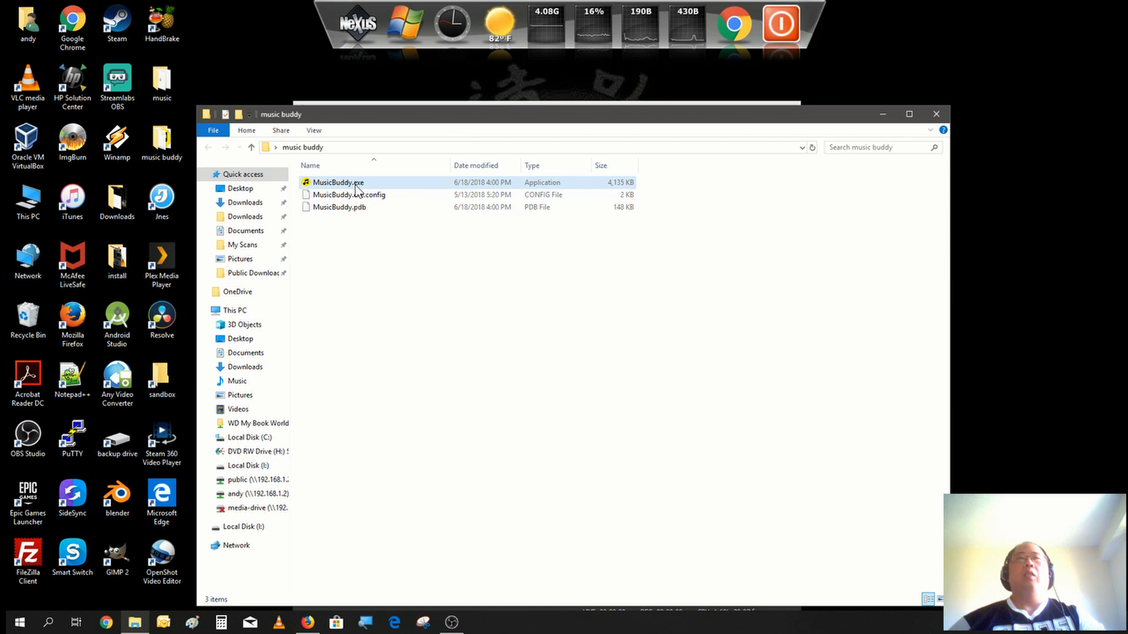
{"action": "mouse_move", "coordinate": [338, 182]}
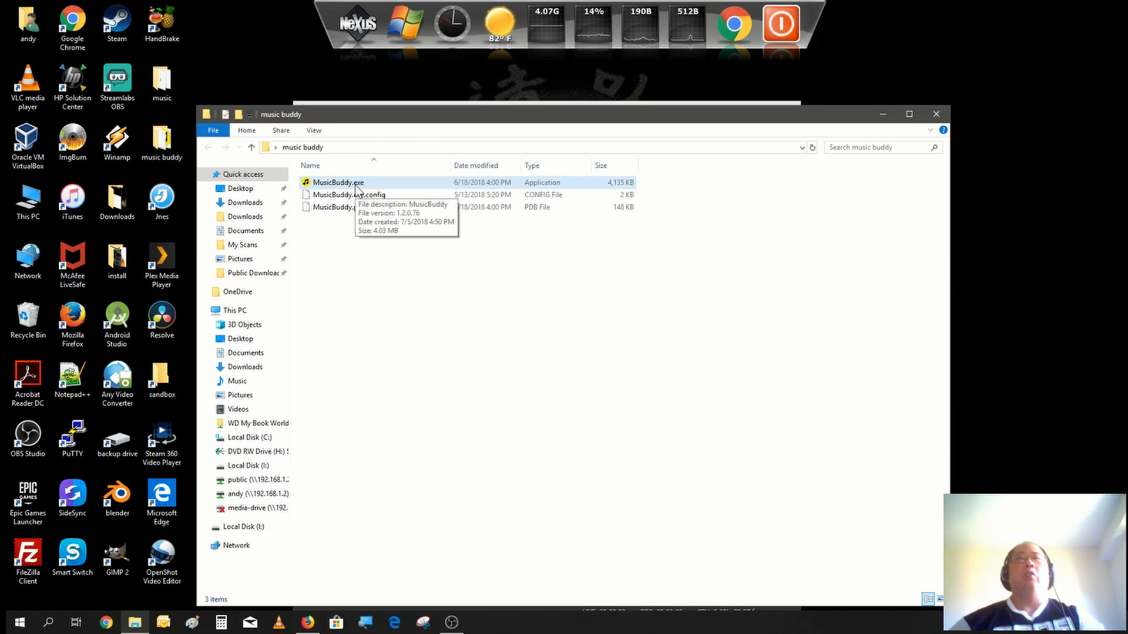
{"action": "double_click", "coordinate": [337, 182]}
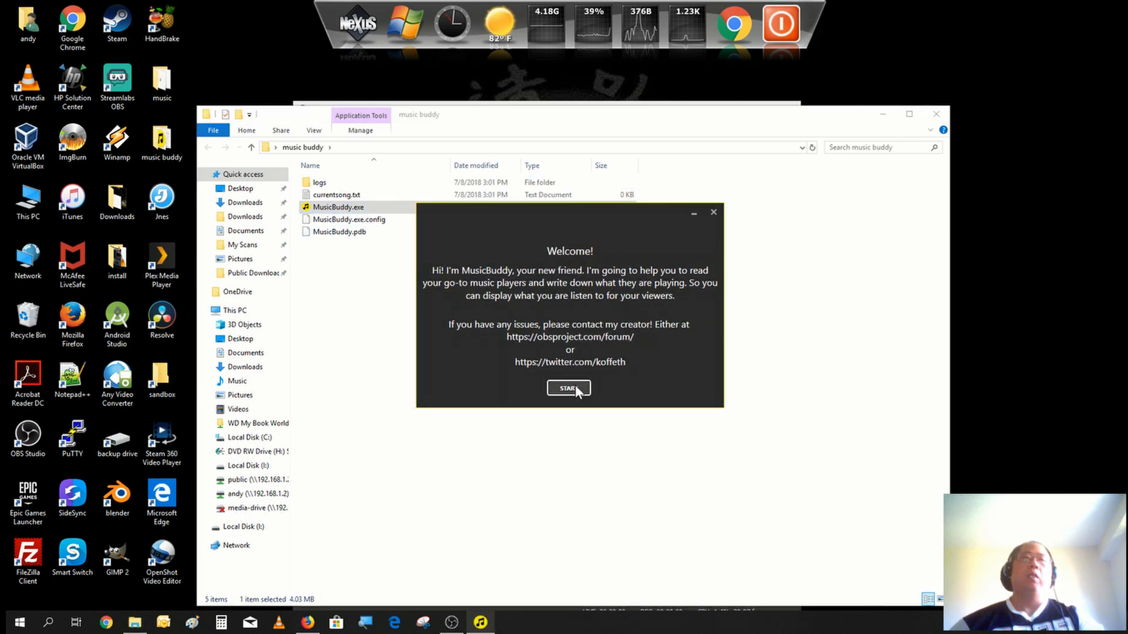
{"action": "left_click", "coordinate": [568, 388]}
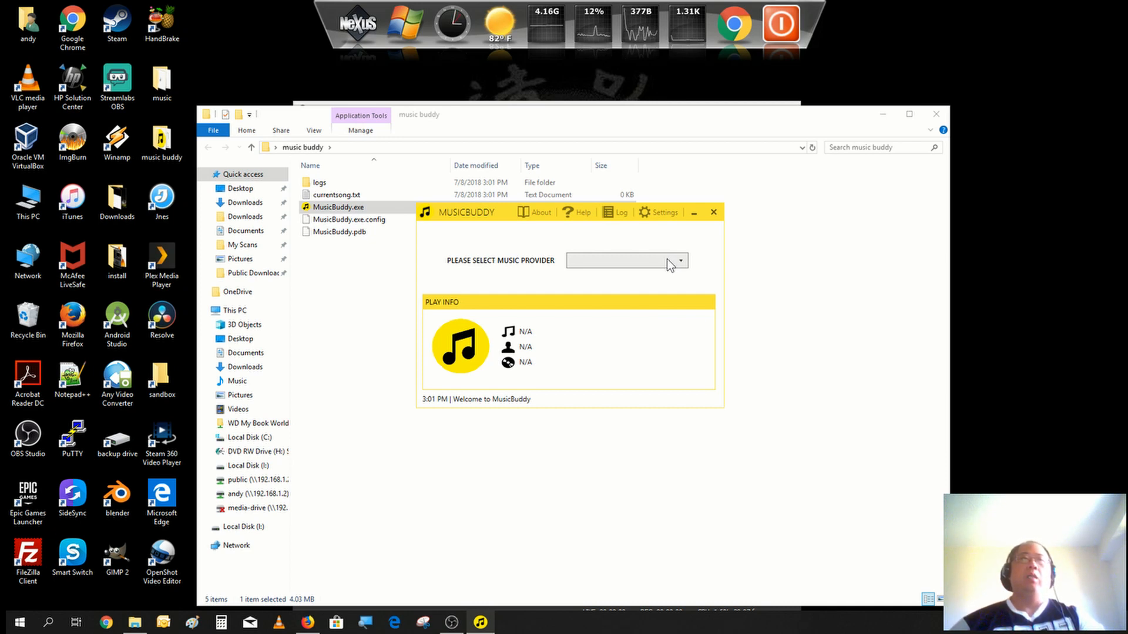
{"action": "mouse_move", "coordinate": [669, 264]}
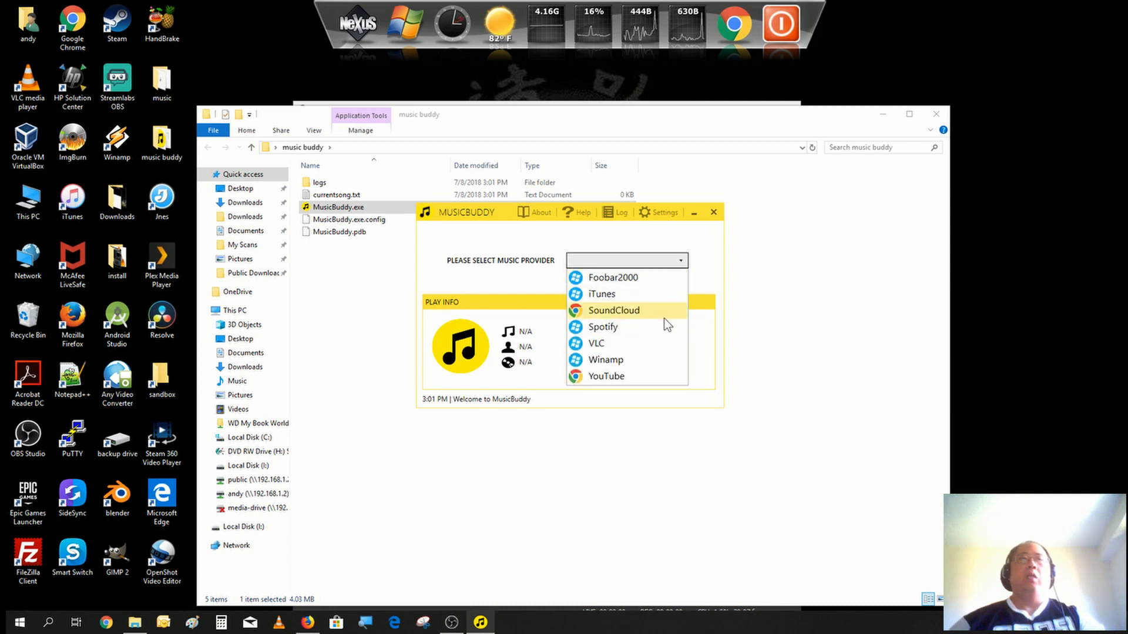
{"action": "mouse_move", "coordinate": [628, 278]}
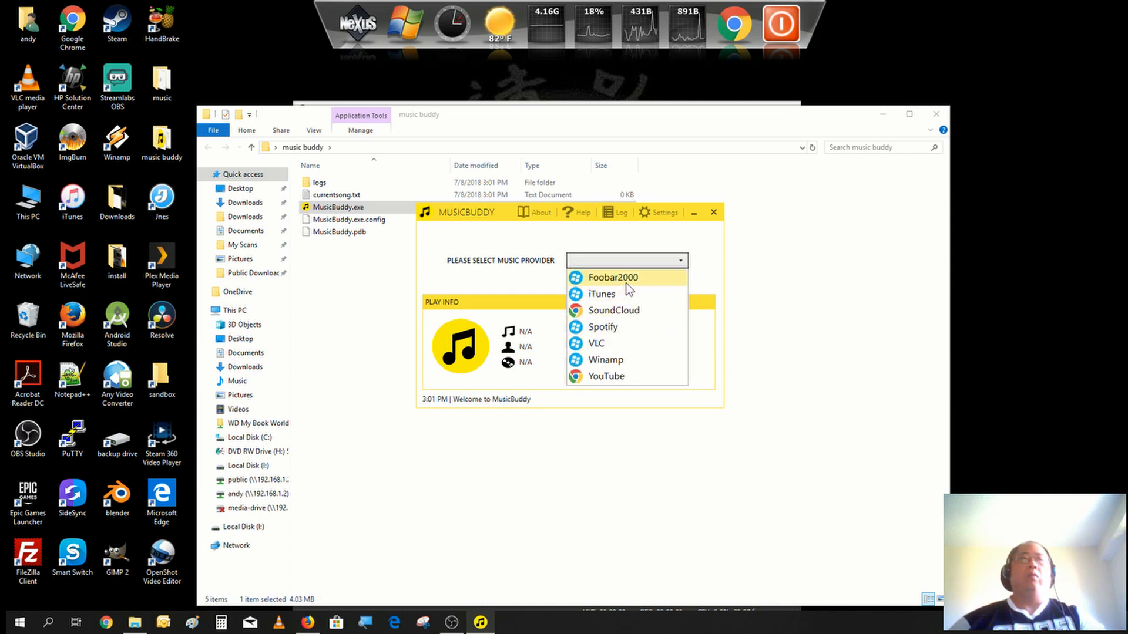
{"action": "mouse_move", "coordinate": [601, 294]}
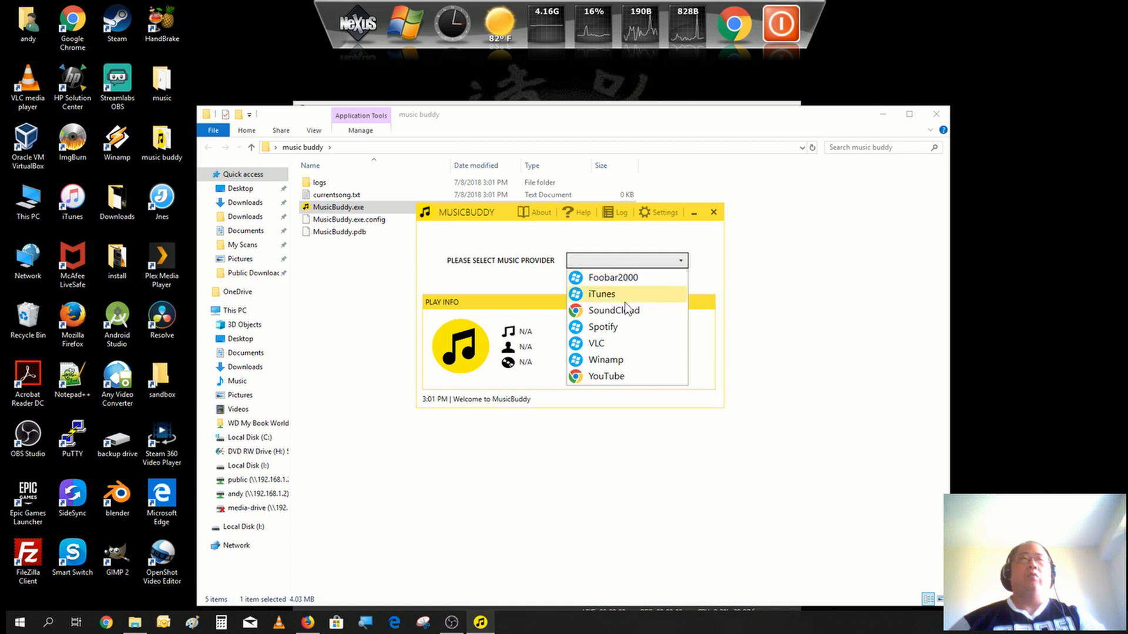
{"action": "mouse_move", "coordinate": [629, 343]}
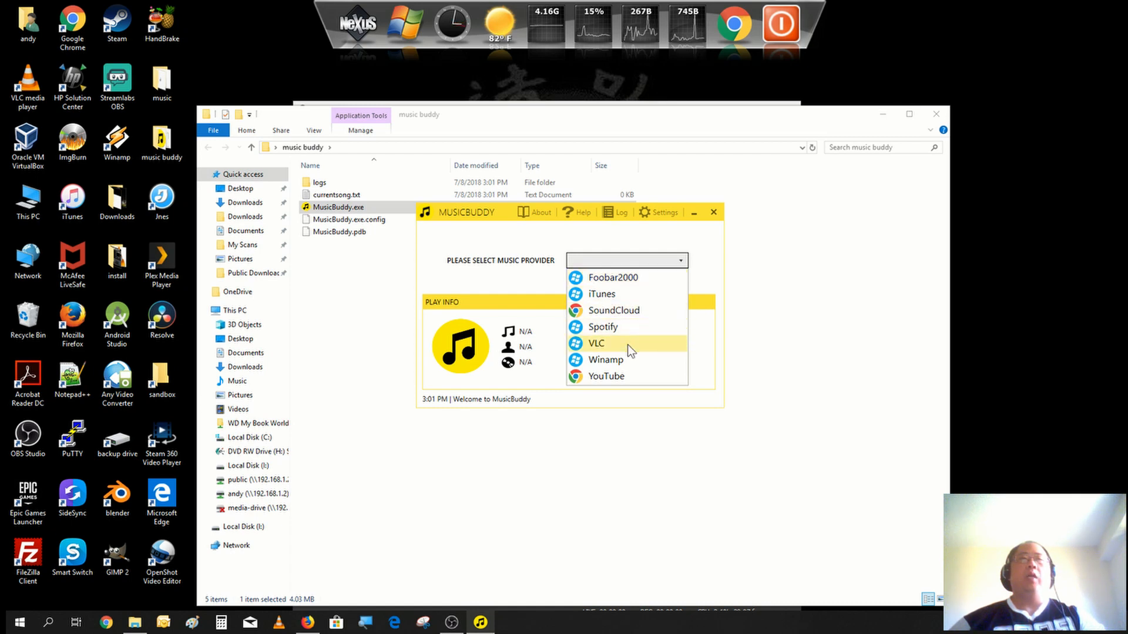
{"action": "mouse_move", "coordinate": [629, 360]}
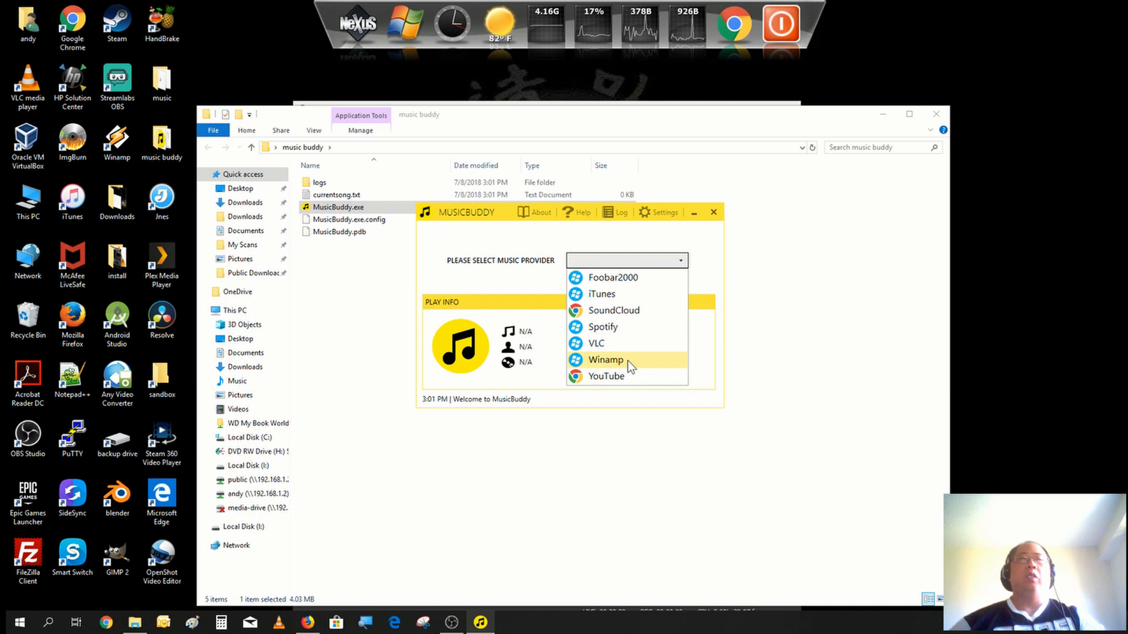
{"action": "mouse_move", "coordinate": [639, 377]}
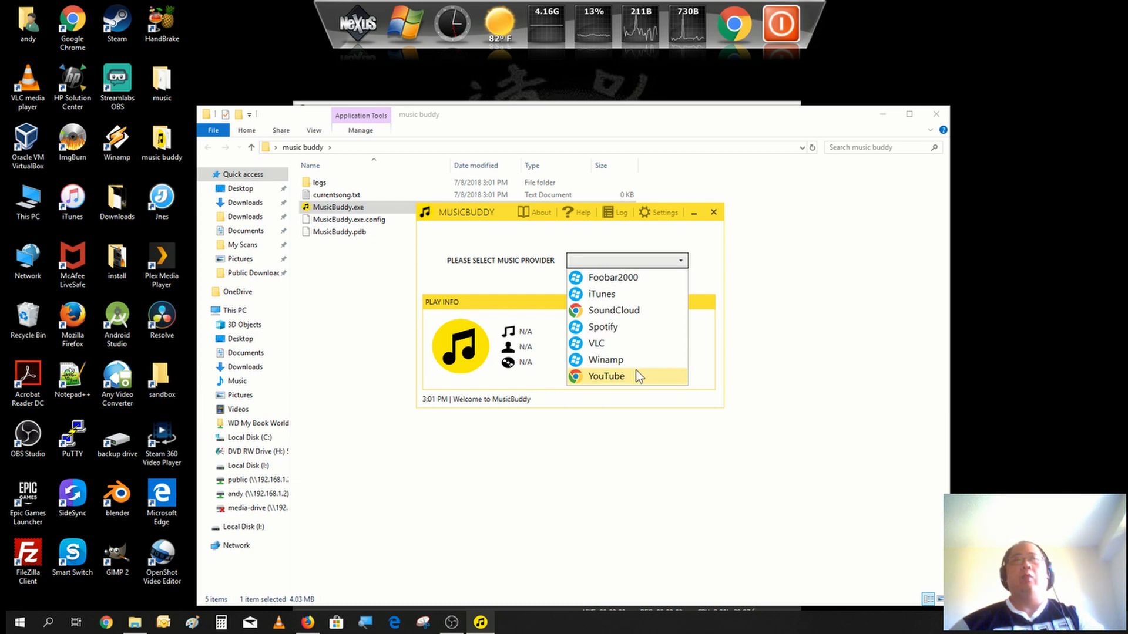
{"action": "mouse_move", "coordinate": [645, 224]}
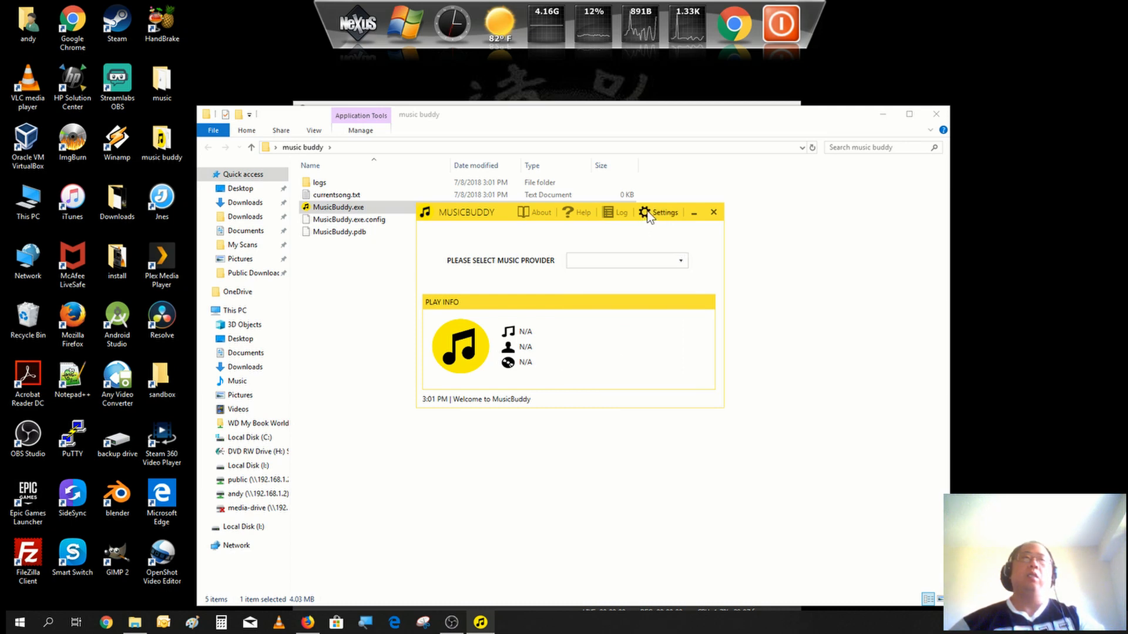
{"action": "mouse_move", "coordinate": [868, 344]}
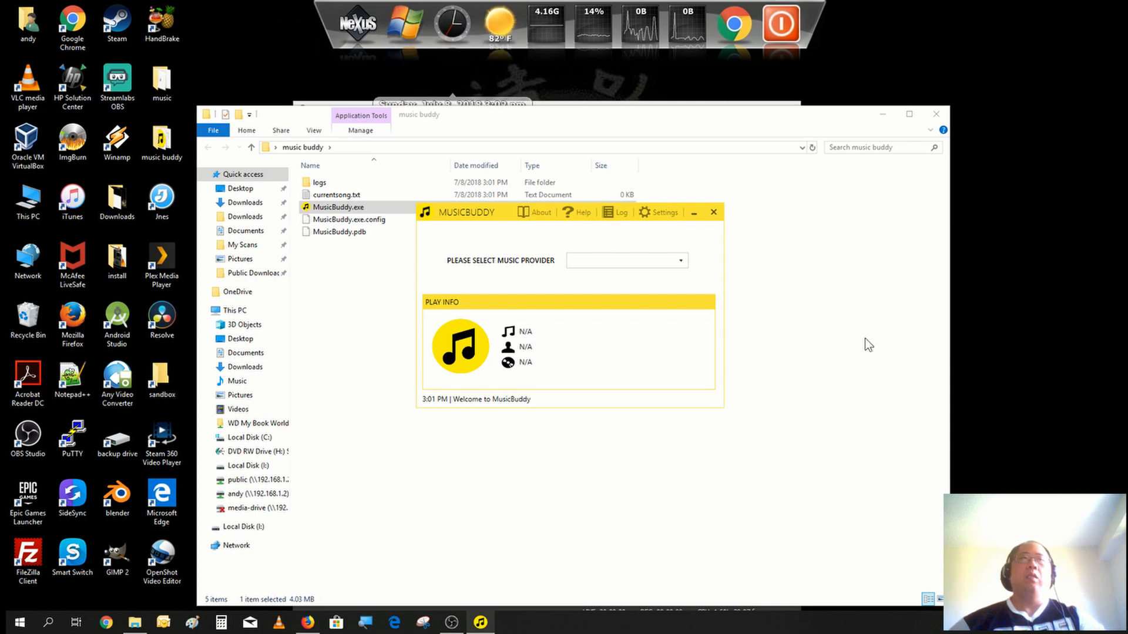
{"action": "left_click", "coordinate": [657, 212]}
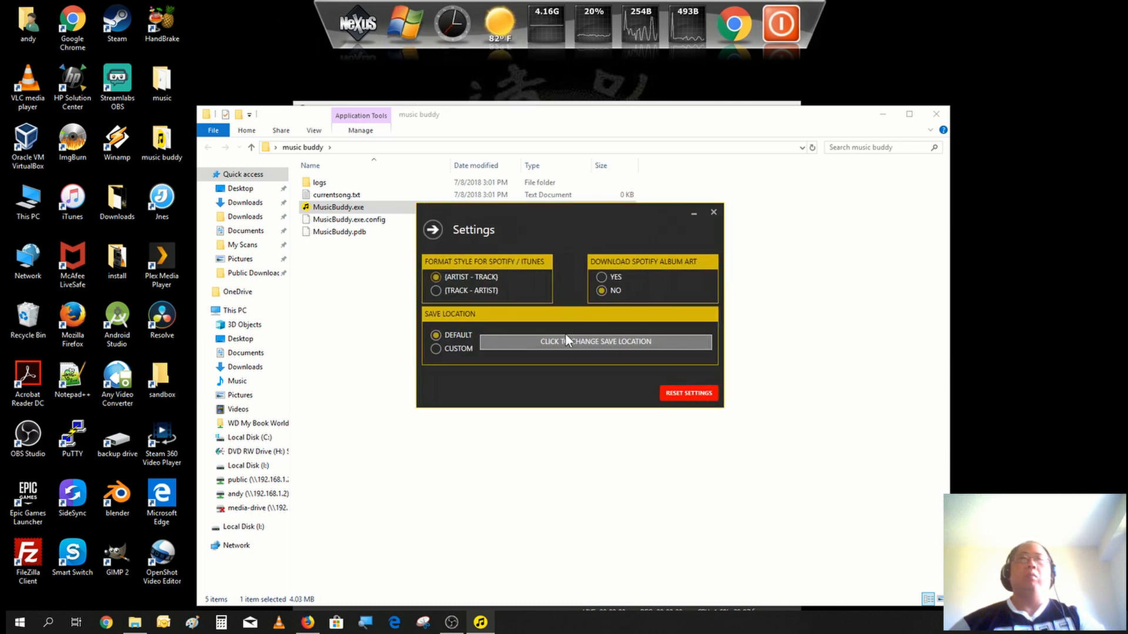
{"action": "mouse_move", "coordinate": [453, 301]}
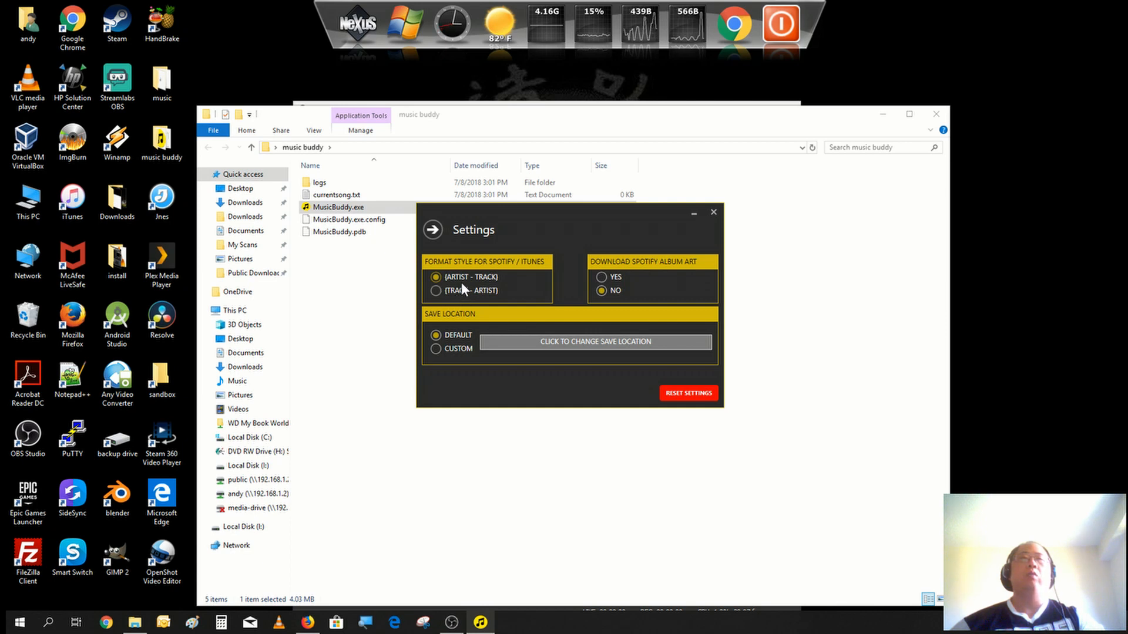
{"action": "mouse_move", "coordinate": [673, 259]}
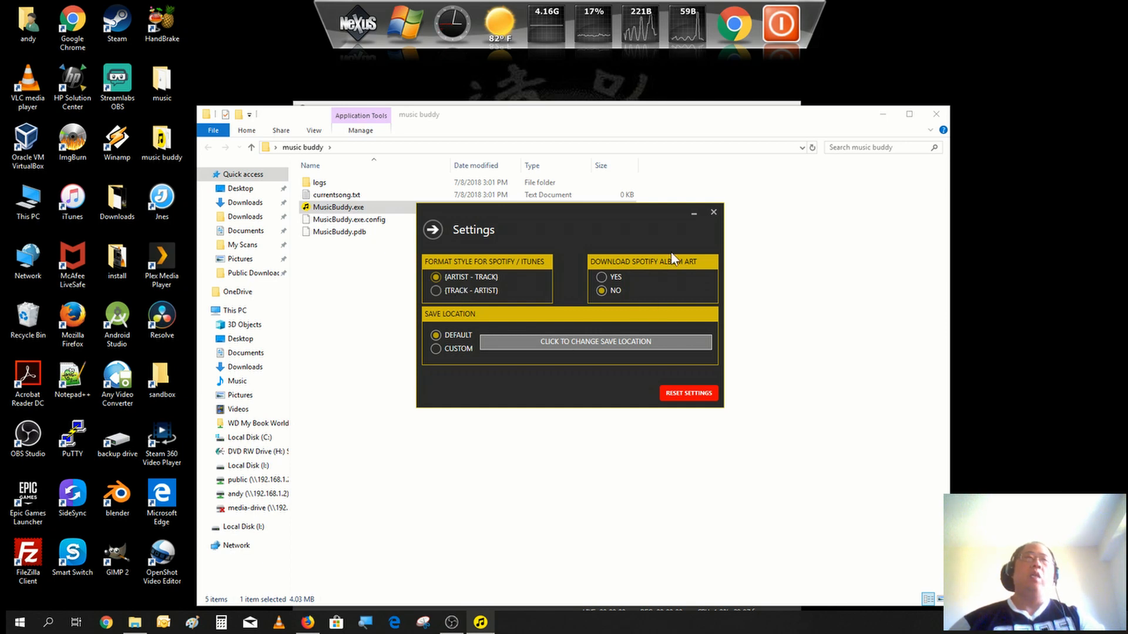
{"action": "mouse_move", "coordinate": [664, 276]}
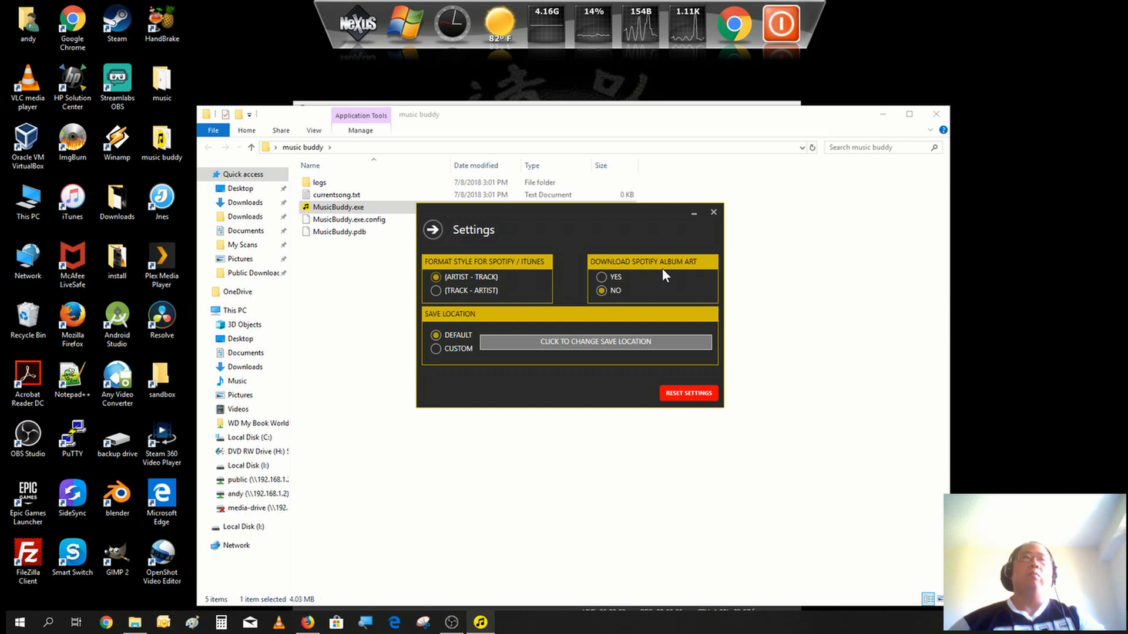
{"action": "mouse_move", "coordinate": [675, 273]}
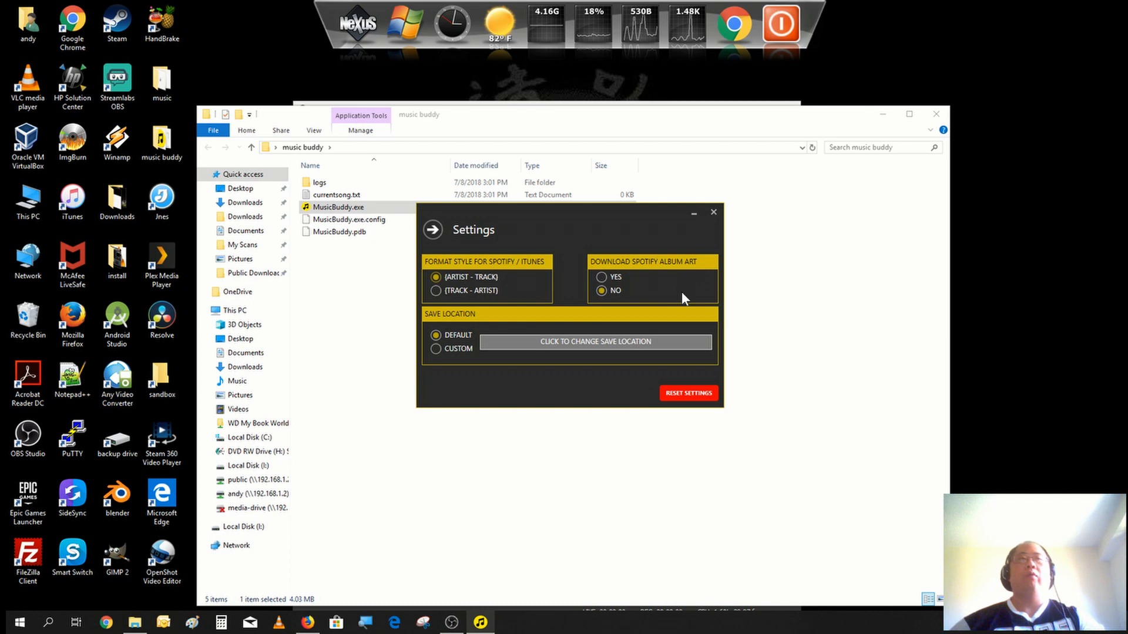
{"action": "mouse_move", "coordinate": [675, 291]}
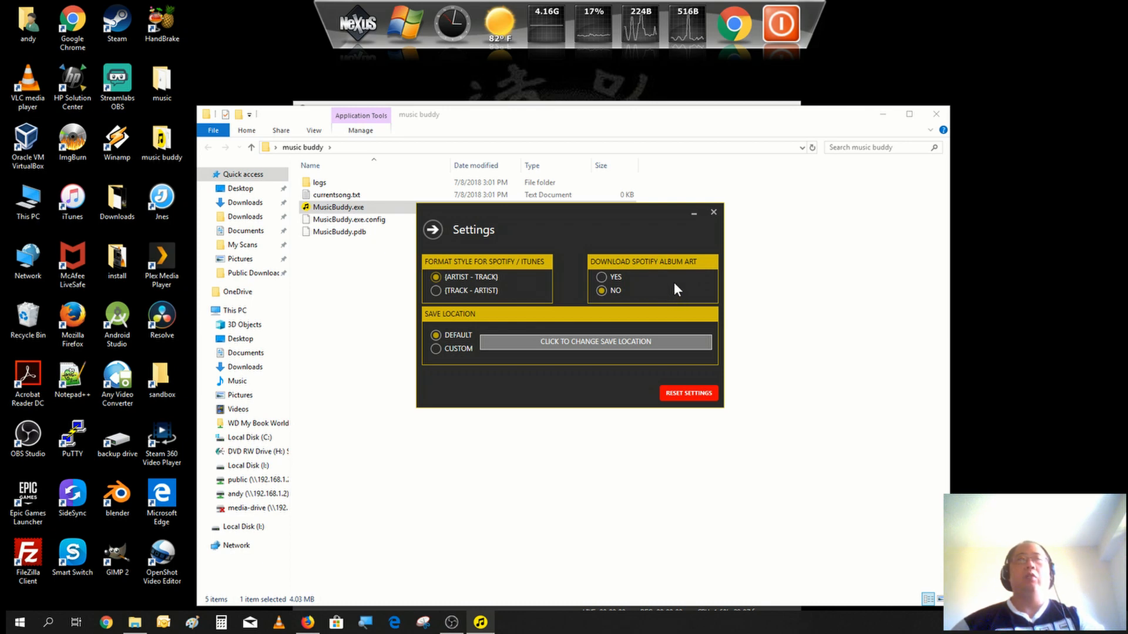
{"action": "mouse_move", "coordinate": [657, 293]}
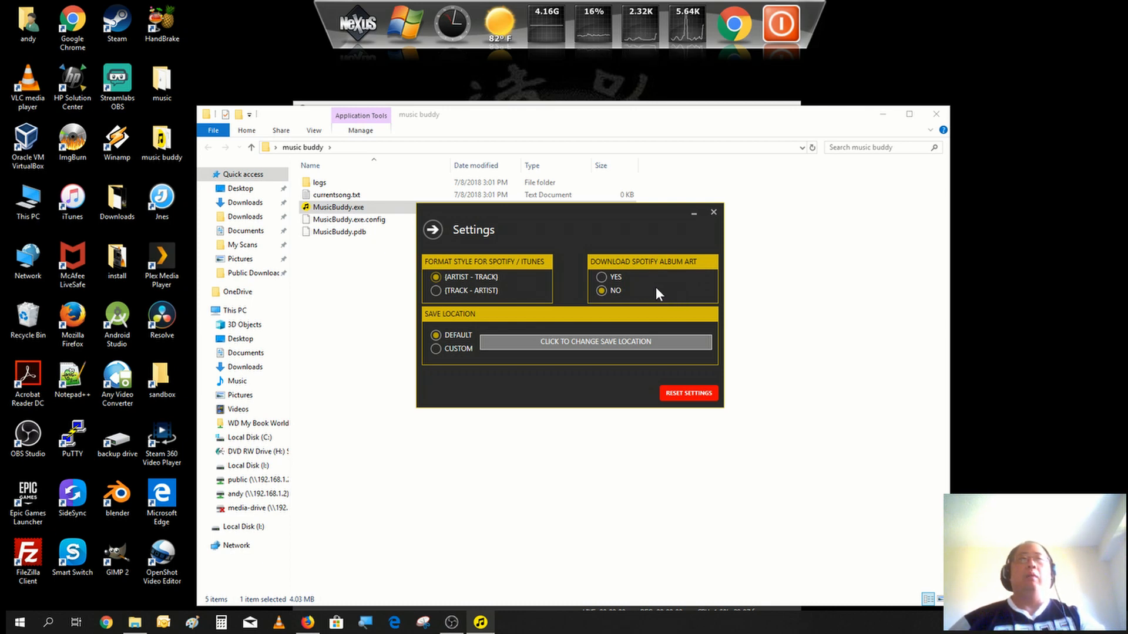
{"action": "mouse_move", "coordinate": [658, 346]}
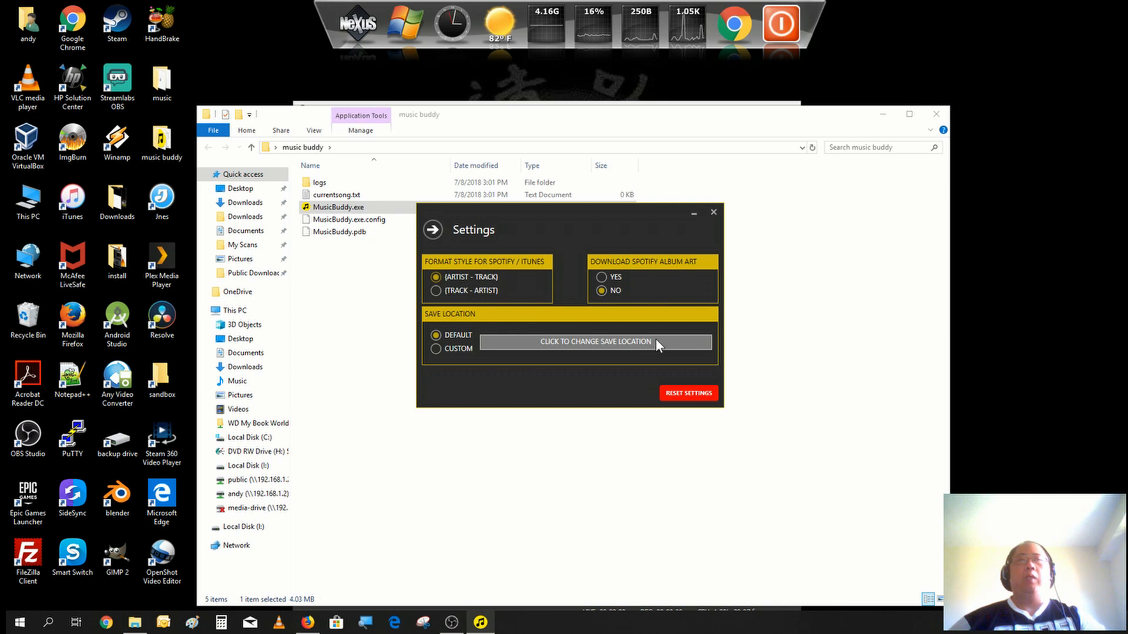
{"action": "mouse_move", "coordinate": [596, 352]}
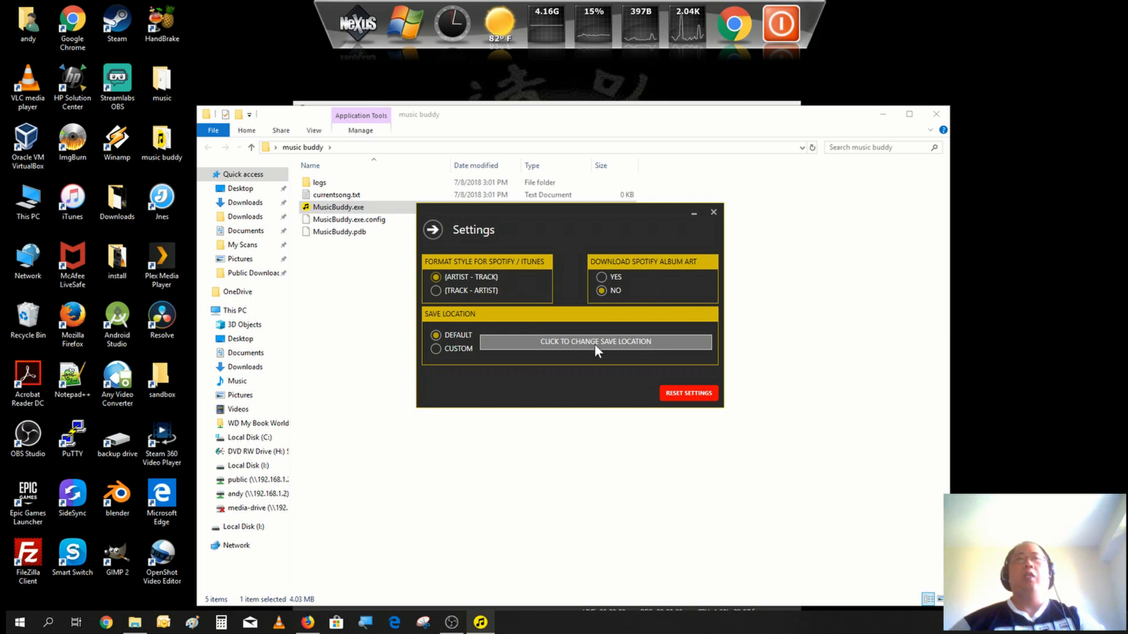
{"action": "mouse_move", "coordinate": [594, 358]}
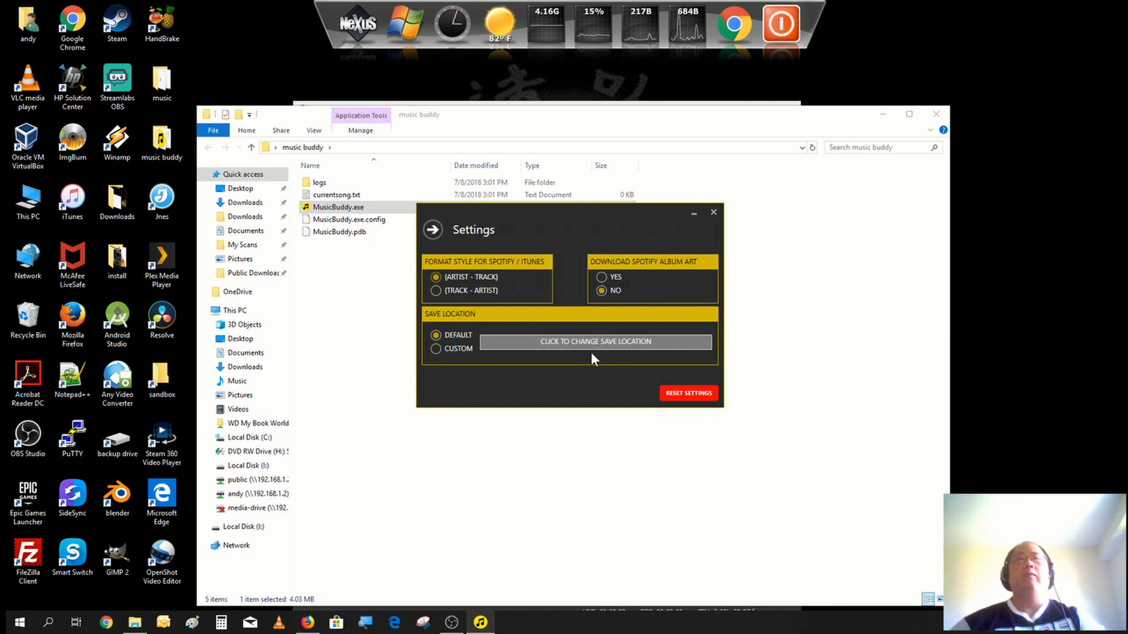
{"action": "mouse_move", "coordinate": [561, 376]}
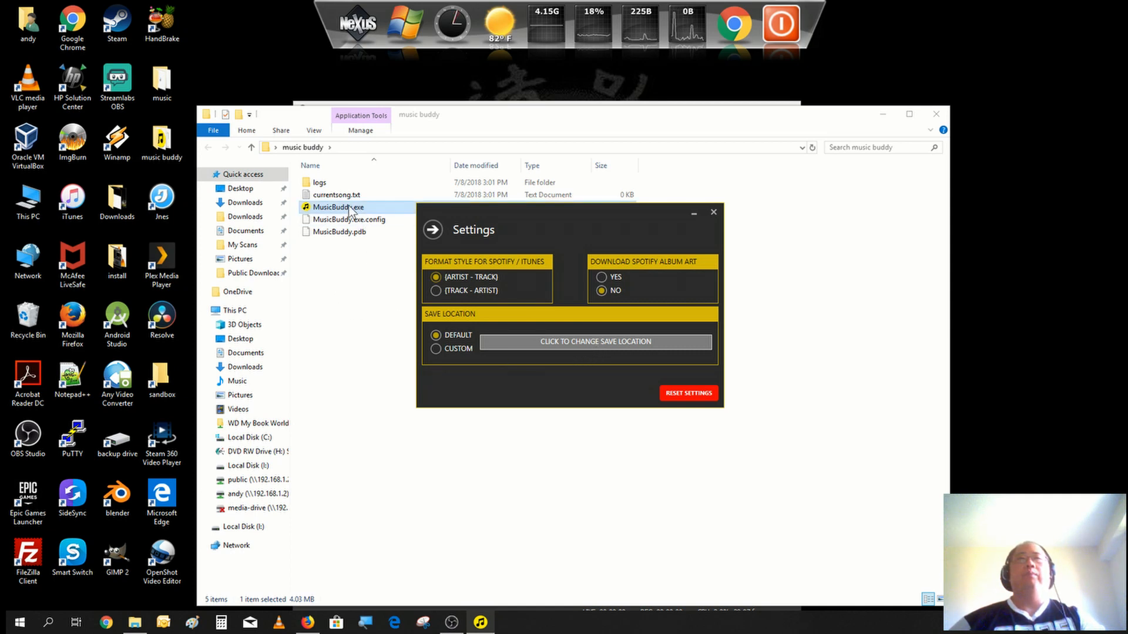
{"action": "left_click", "coordinate": [336, 195]}
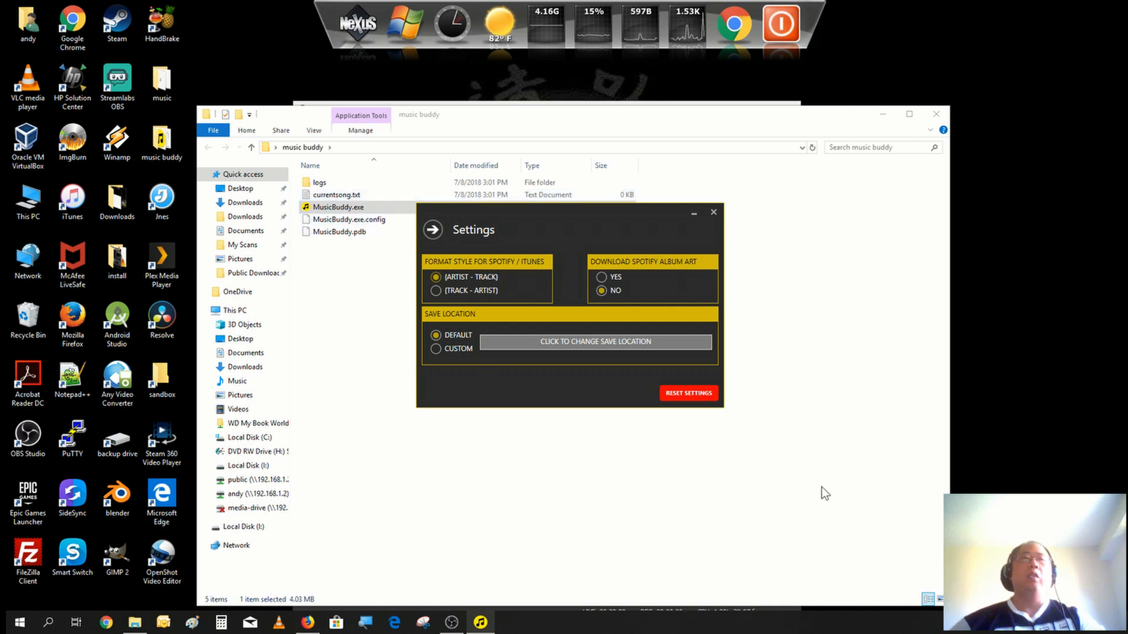
{"action": "mouse_move", "coordinate": [626, 355]}
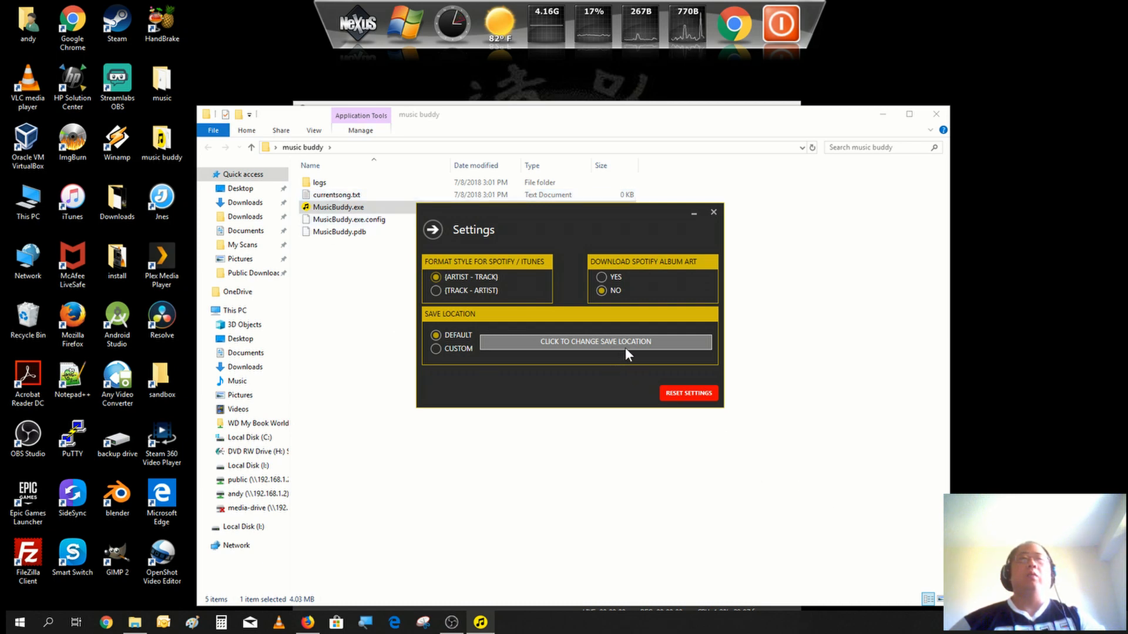
{"action": "mouse_move", "coordinate": [577, 359]}
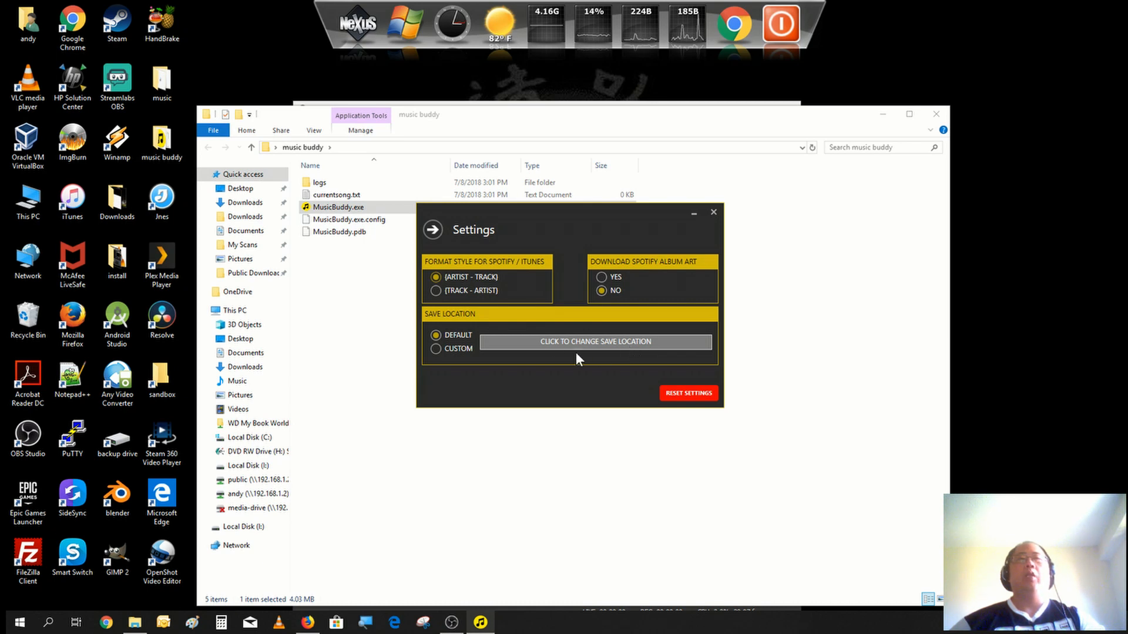
{"action": "mouse_move", "coordinate": [515, 252]}
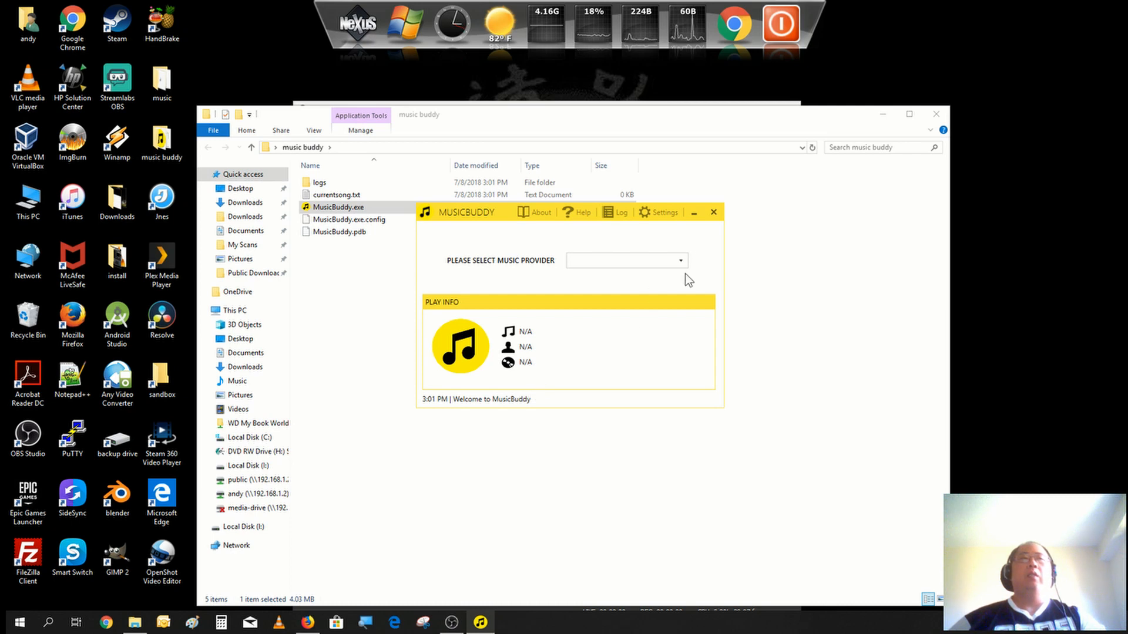
Choose Winamp from MusicBuddy's music provider dropdown.
{"action": "left_click", "coordinate": [678, 260]}
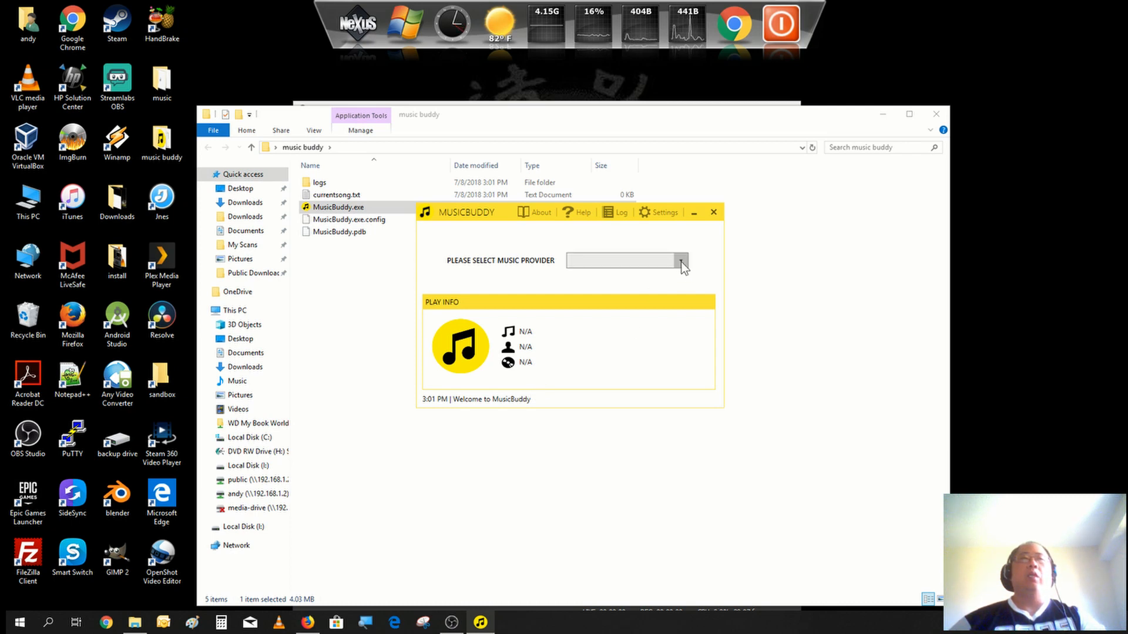
{"action": "left_click", "coordinate": [679, 261]}
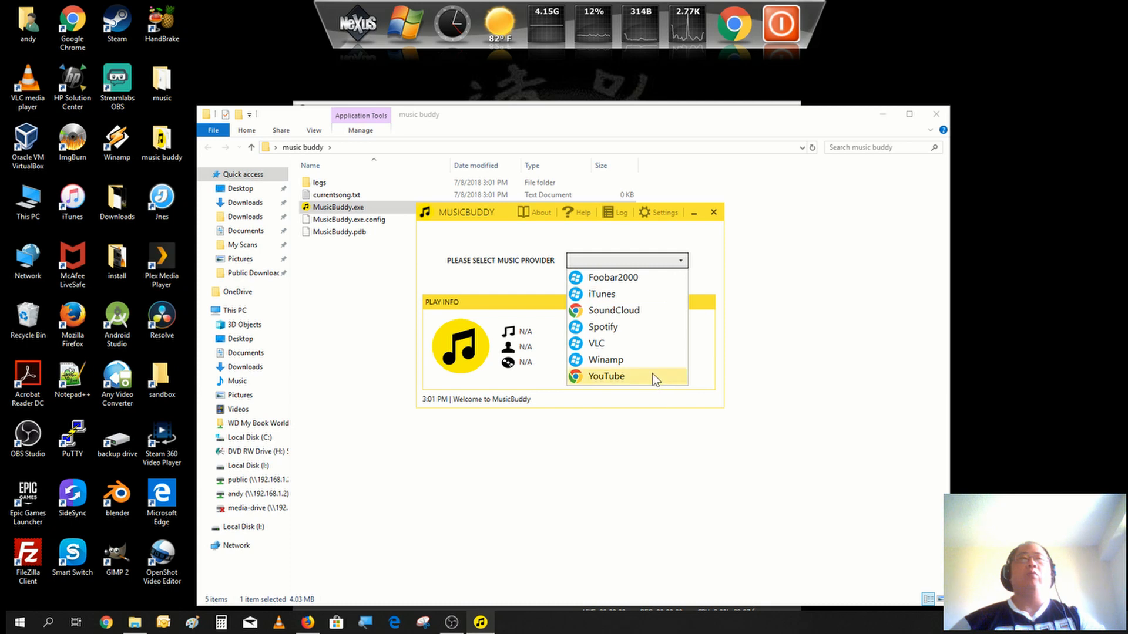
{"action": "left_click", "coordinate": [605, 359]}
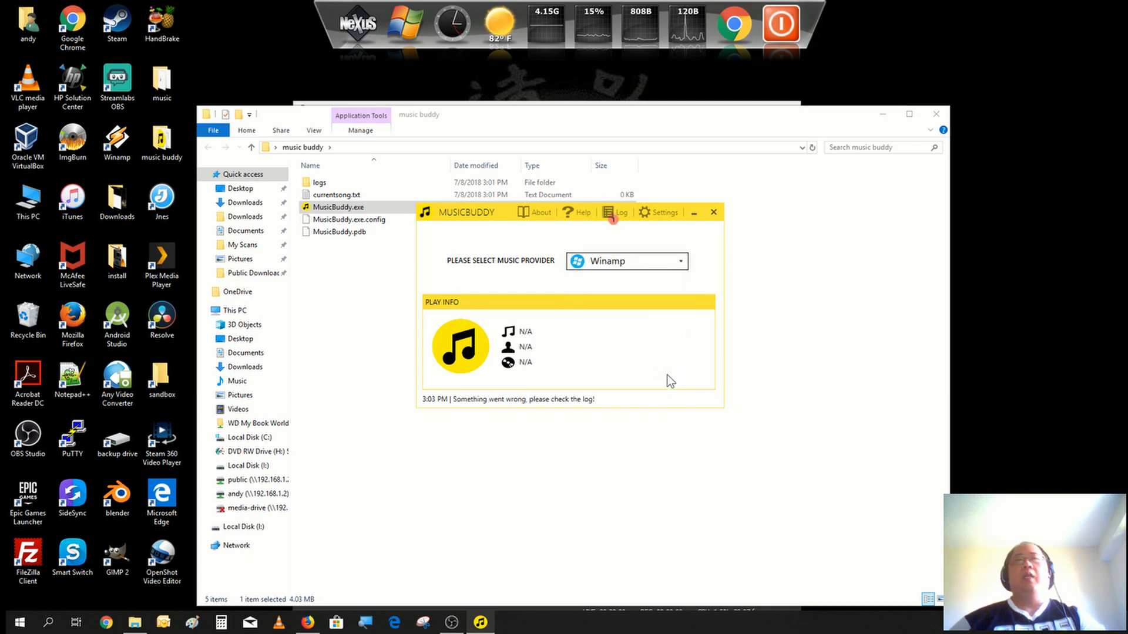
{"action": "mouse_move", "coordinate": [682, 401]}
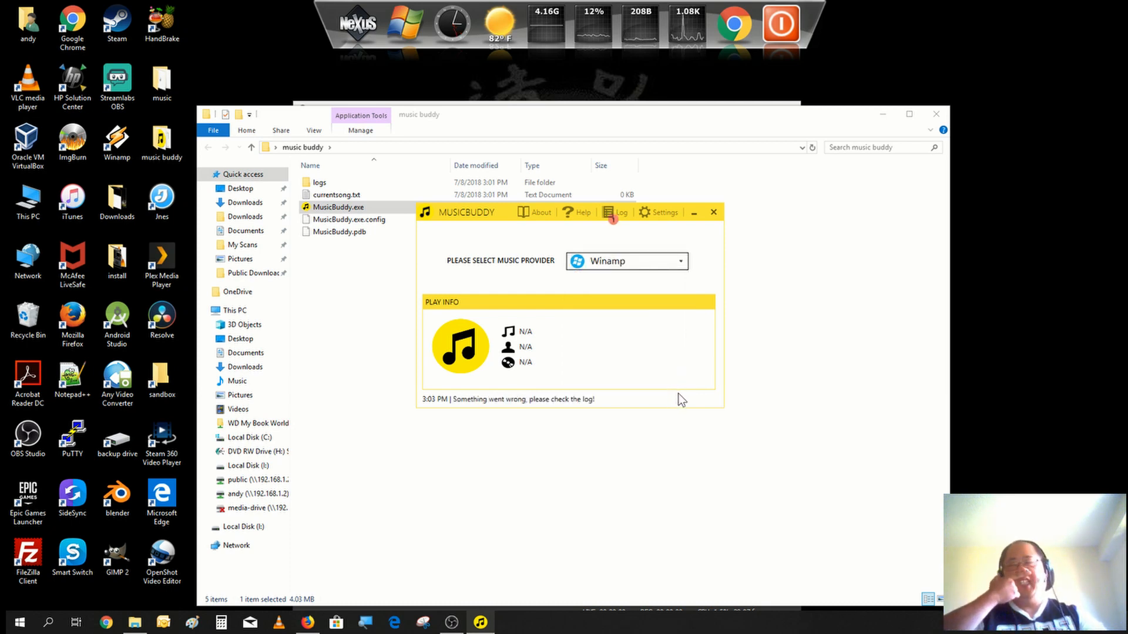
{"action": "mouse_move", "coordinate": [804, 269]}
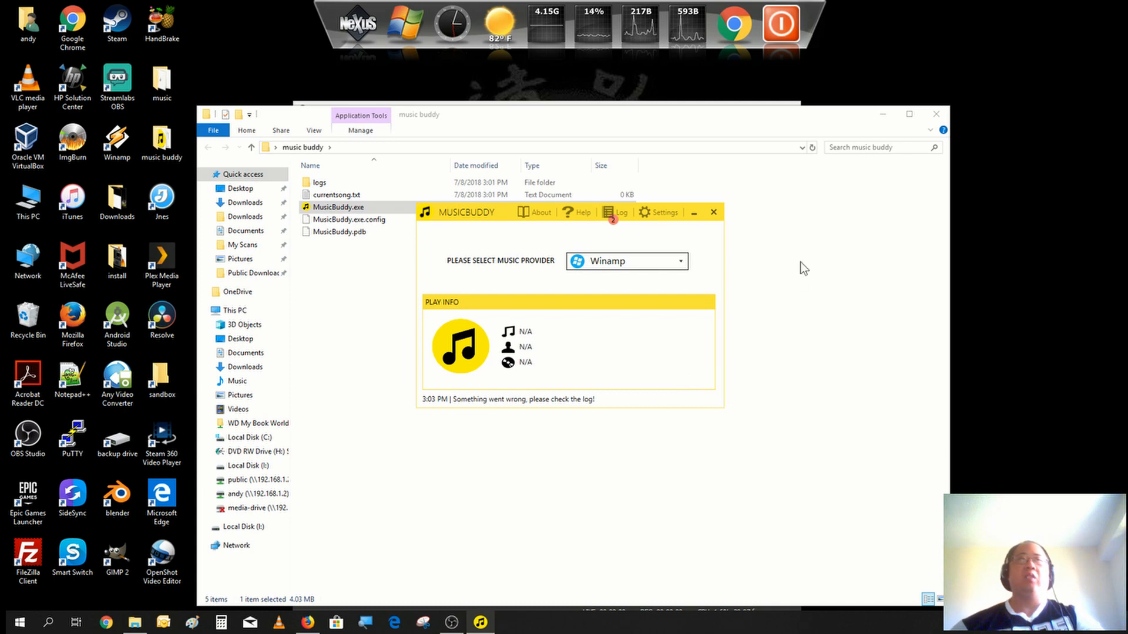
{"action": "mouse_move", "coordinate": [800, 277]}
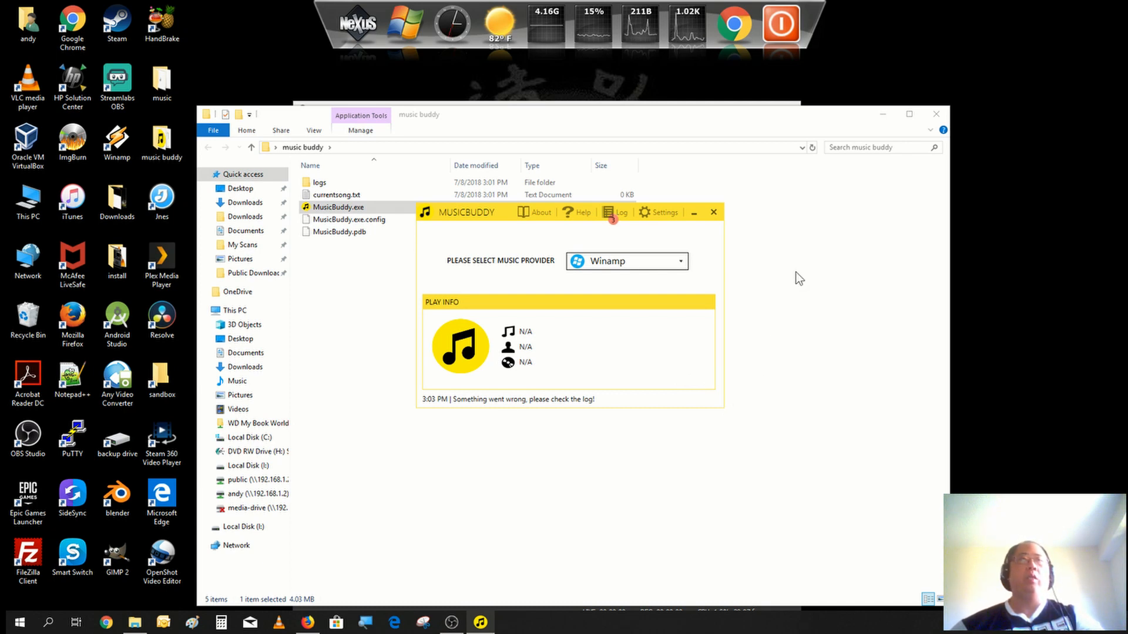
{"action": "mouse_move", "coordinate": [796, 282]}
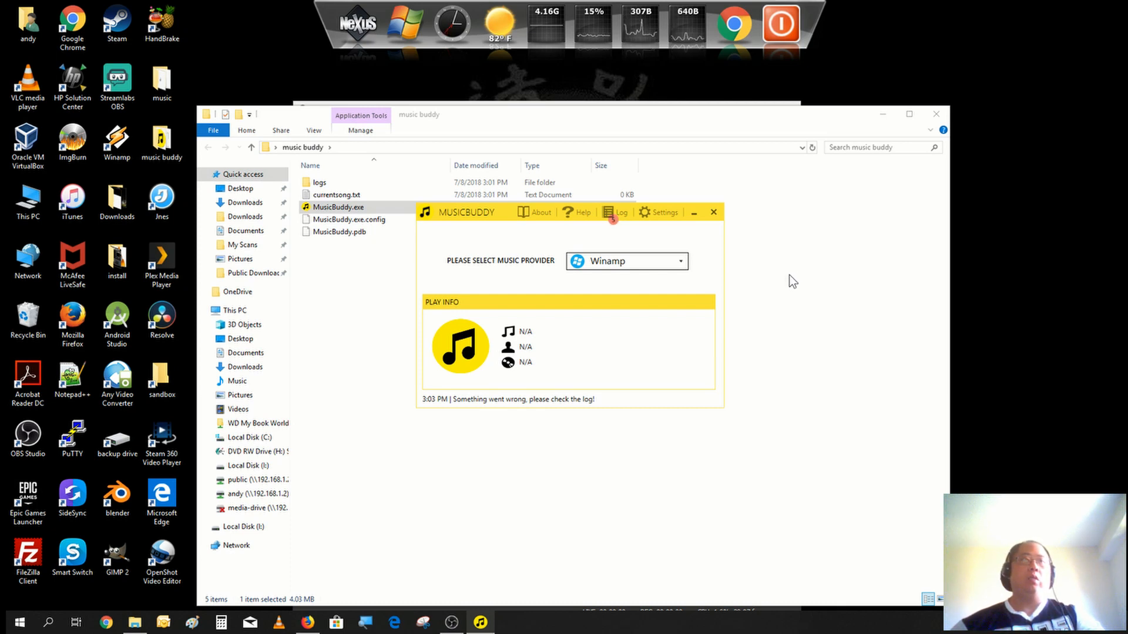
{"action": "mouse_move", "coordinate": [702, 228]}
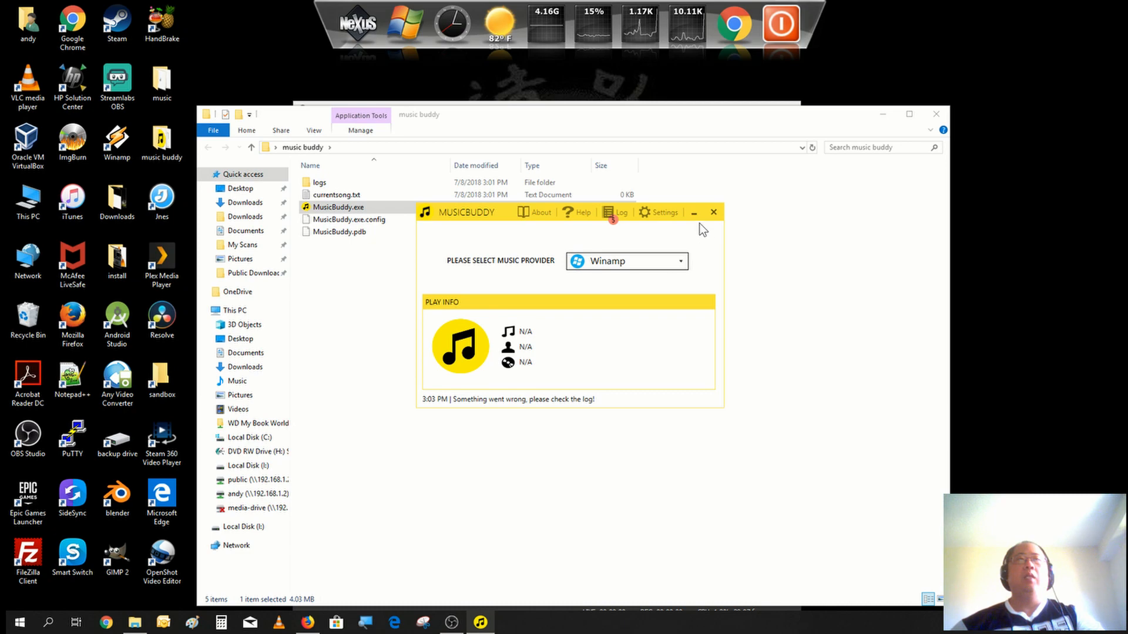
{"action": "mouse_move", "coordinate": [935, 114]}
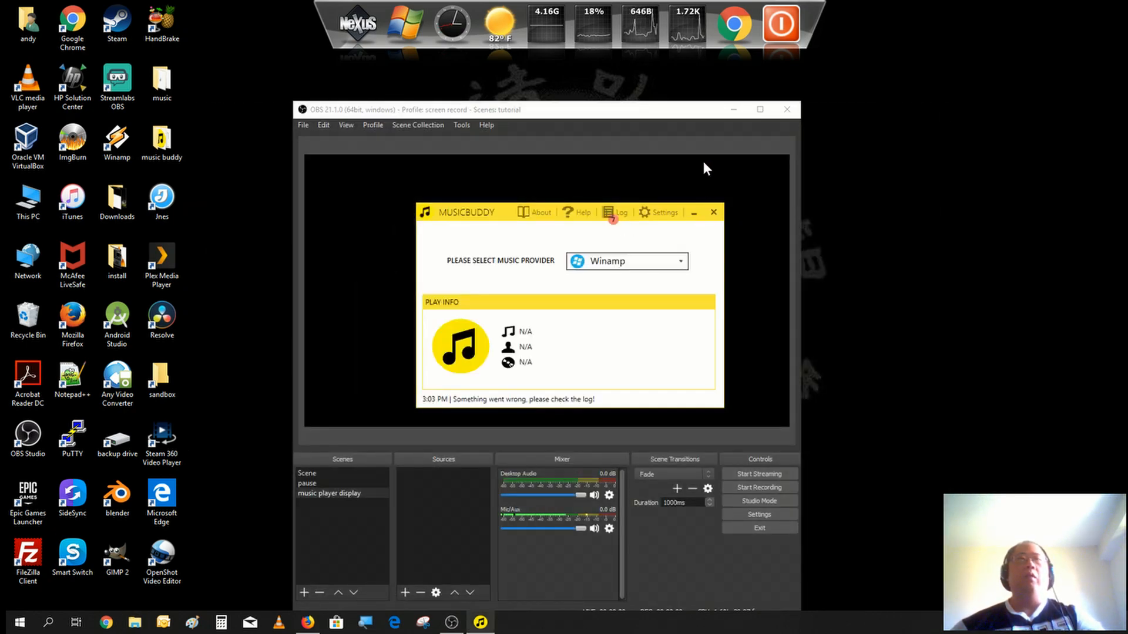
Play Silent Partner's 'Summer Smile' in Winamp with the visualization showing.
{"action": "left_click", "coordinate": [713, 212]}
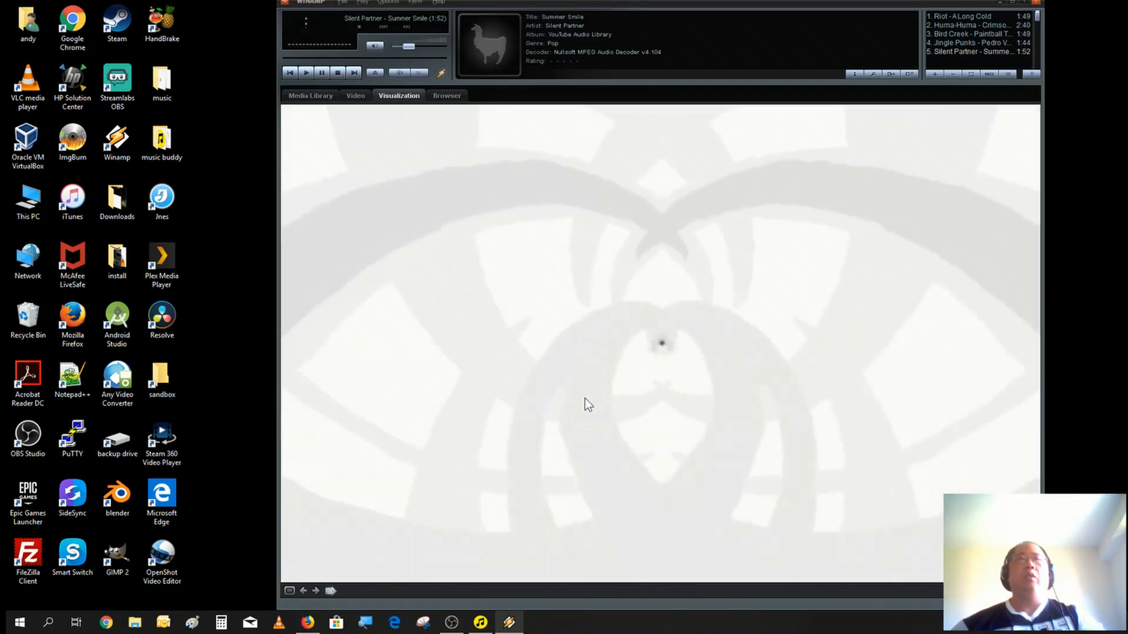
{"action": "mouse_move", "coordinate": [707, 461]}
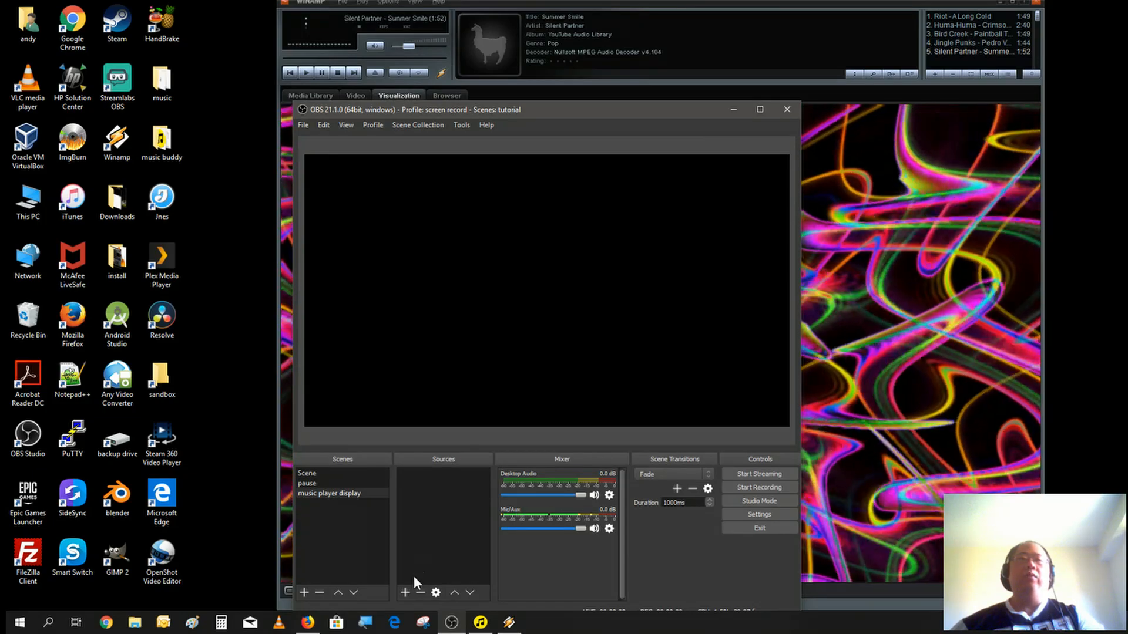
{"action": "mouse_move", "coordinate": [404, 593]}
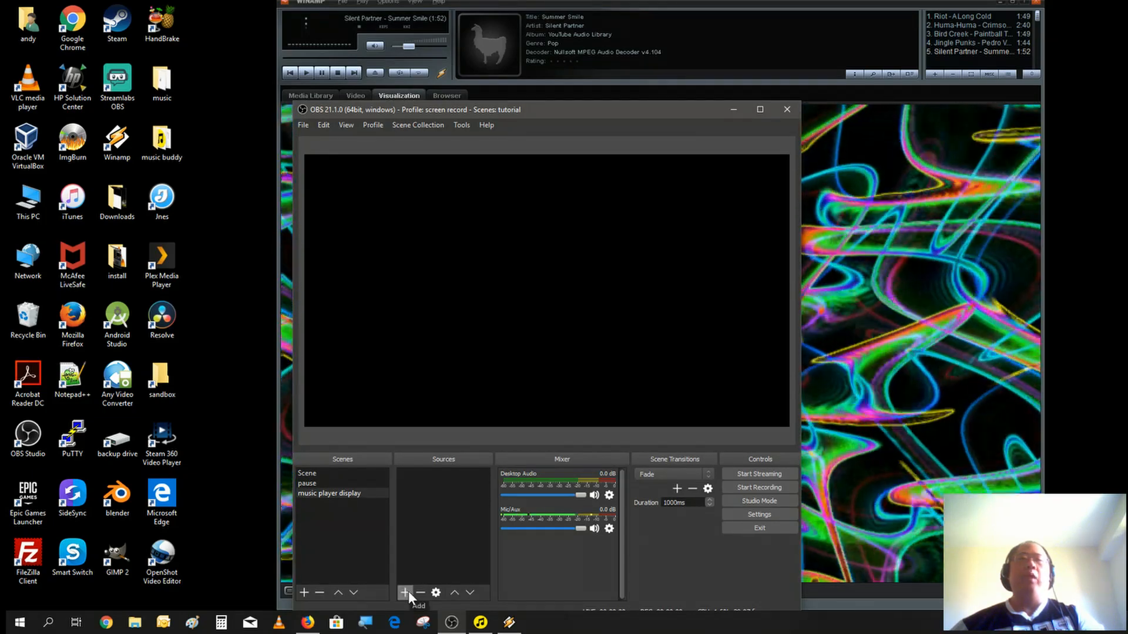
Add a Window Capture source capturing the winamp.exe window.
{"action": "left_click", "coordinate": [404, 592]}
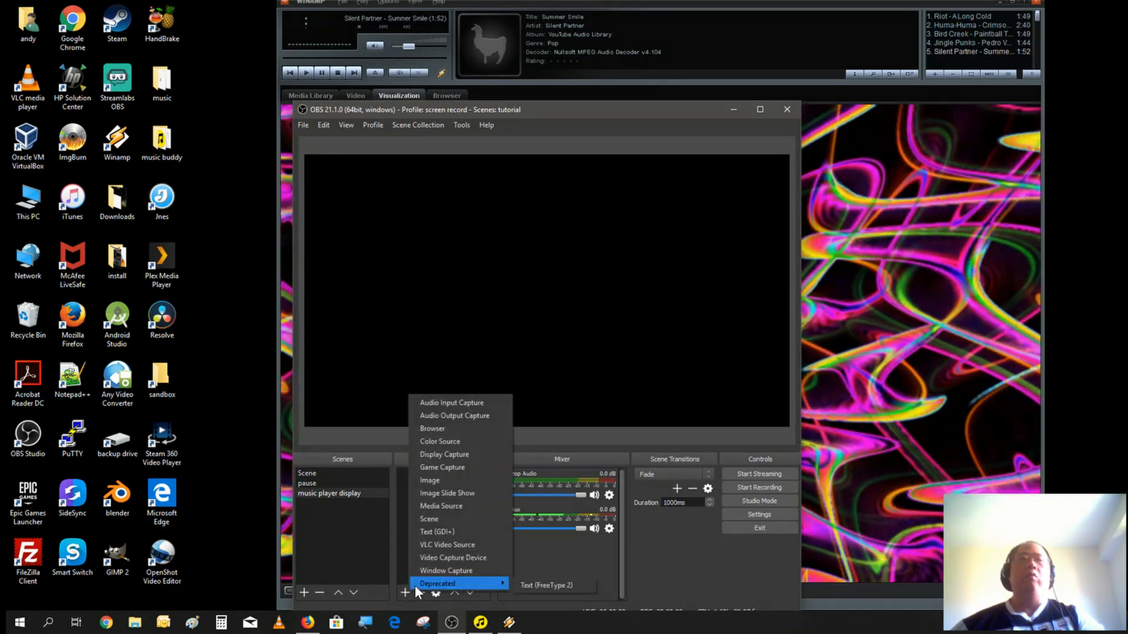
{"action": "left_click", "coordinate": [446, 570]}
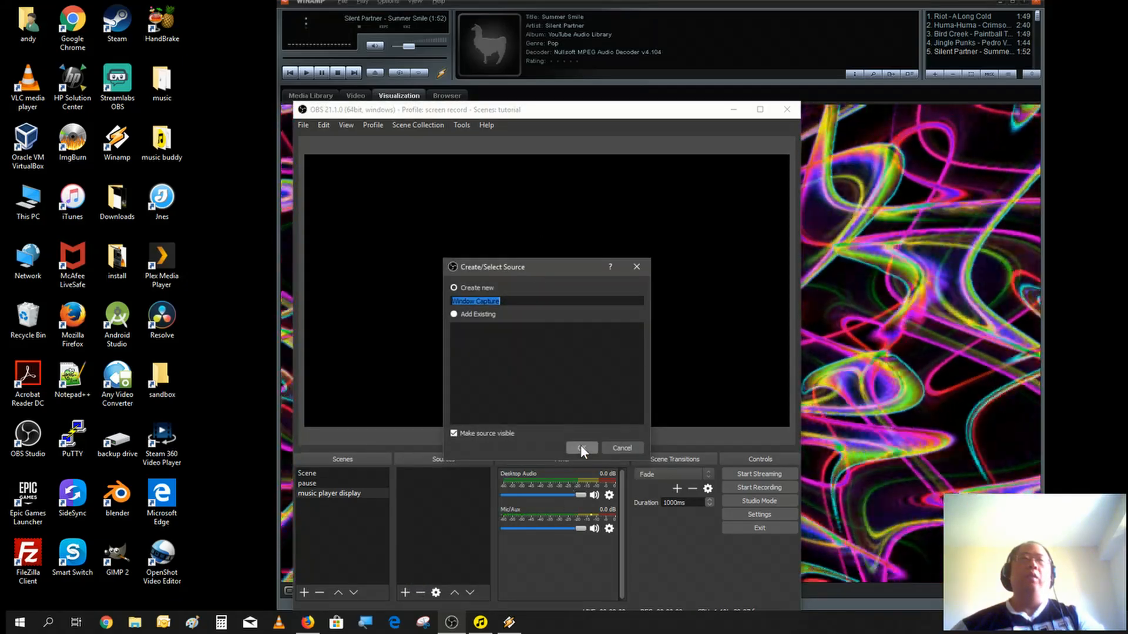
{"action": "left_click", "coordinate": [580, 447]}
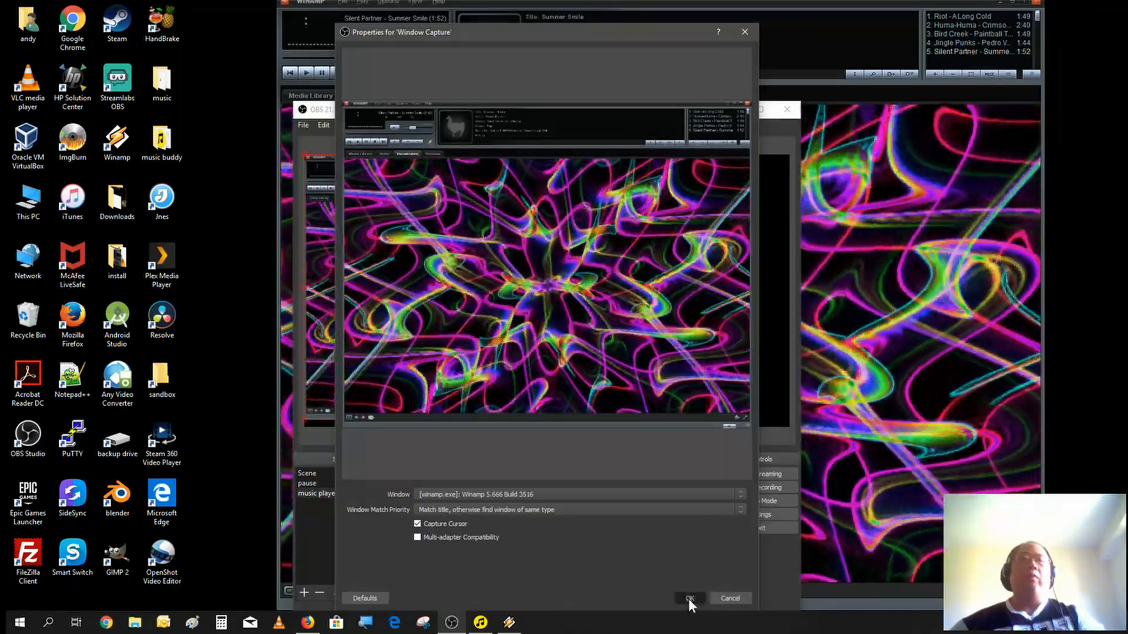
{"action": "left_click", "coordinate": [689, 598]}
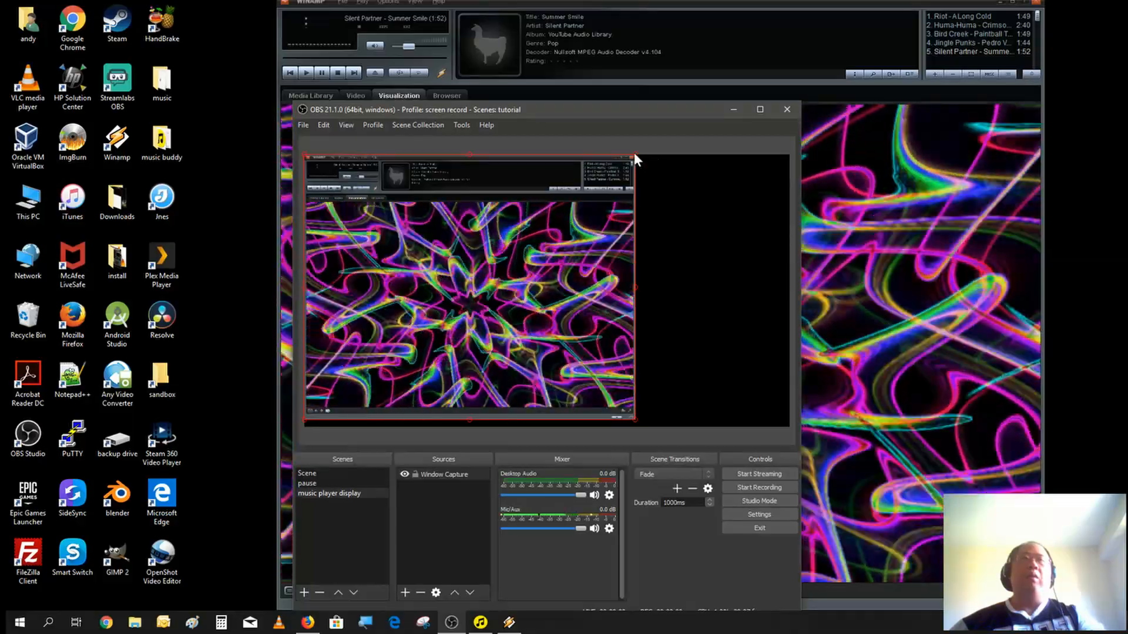
{"action": "mouse_move", "coordinate": [640, 158]}
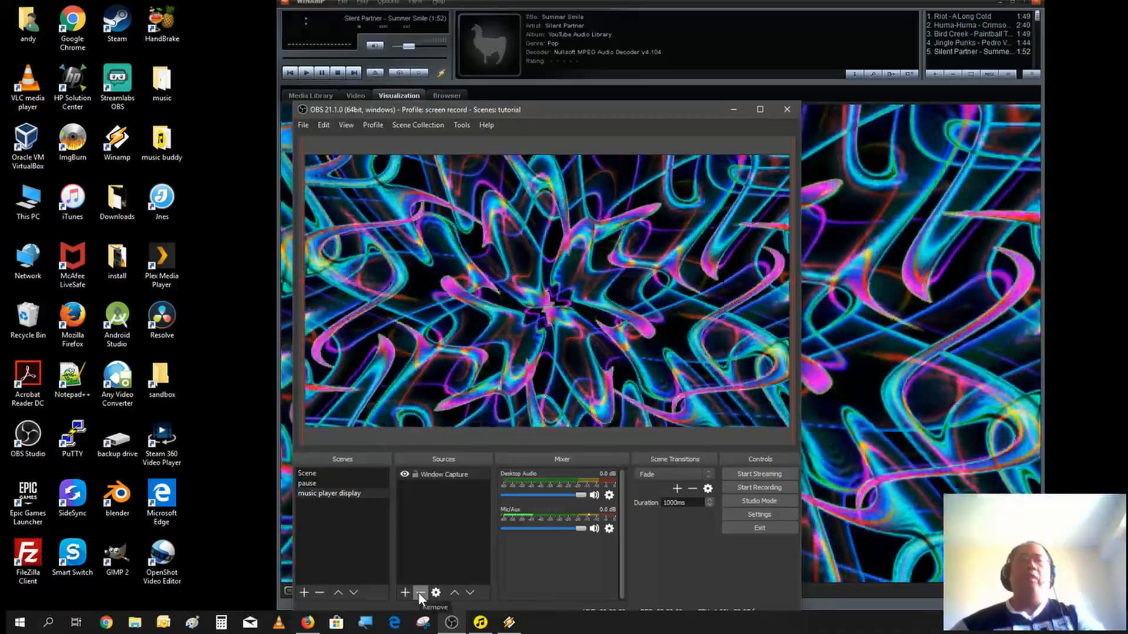
Keep the Window Capture and add a Text (GDI+) source named 'track'.
{"action": "left_click", "coordinate": [419, 593]}
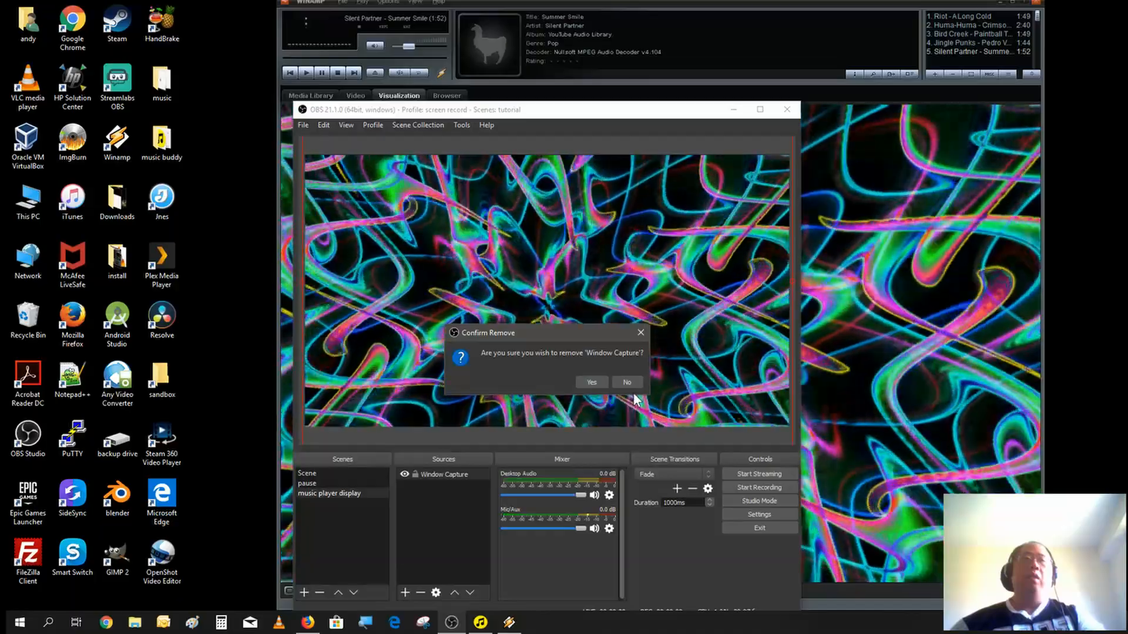
{"action": "left_click", "coordinate": [625, 382]}
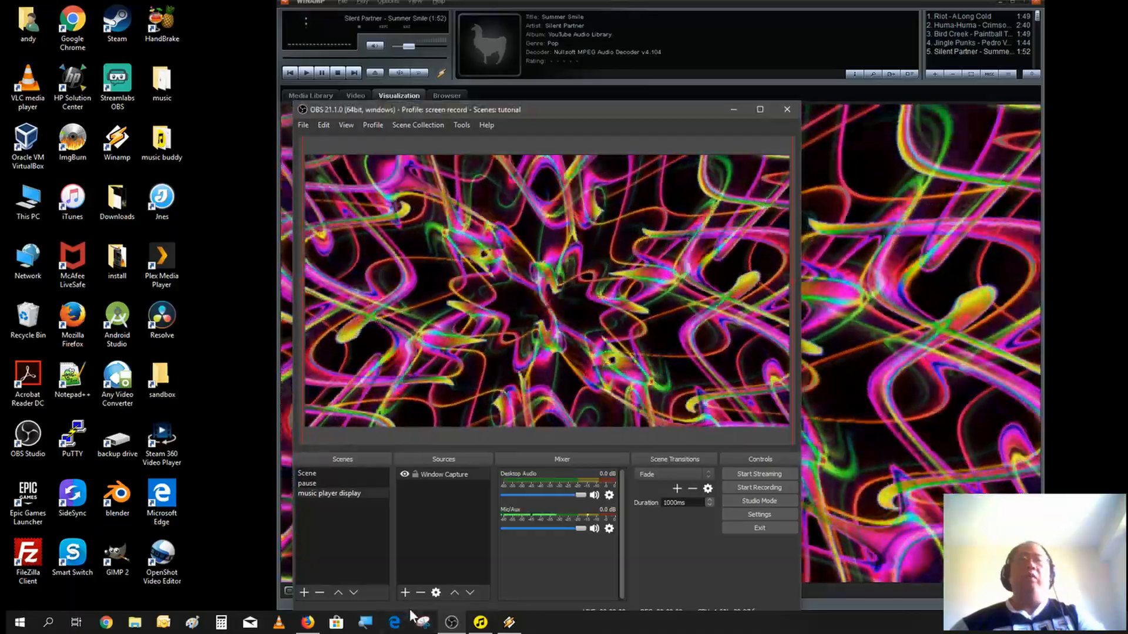
{"action": "left_click", "coordinate": [404, 592]}
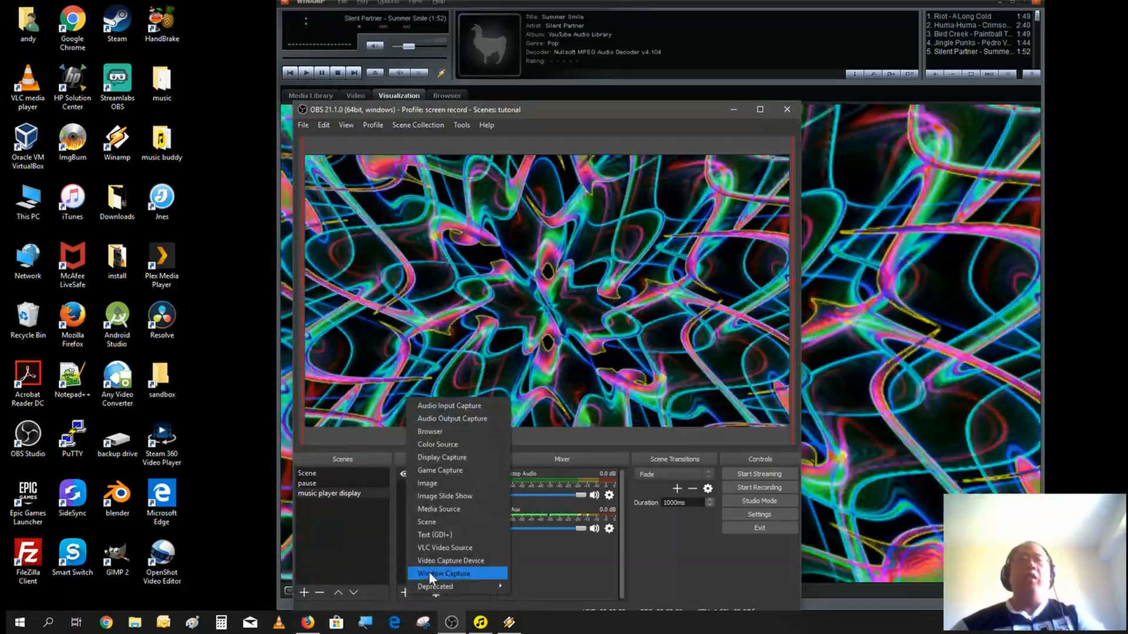
{"action": "mouse_move", "coordinate": [446, 534]}
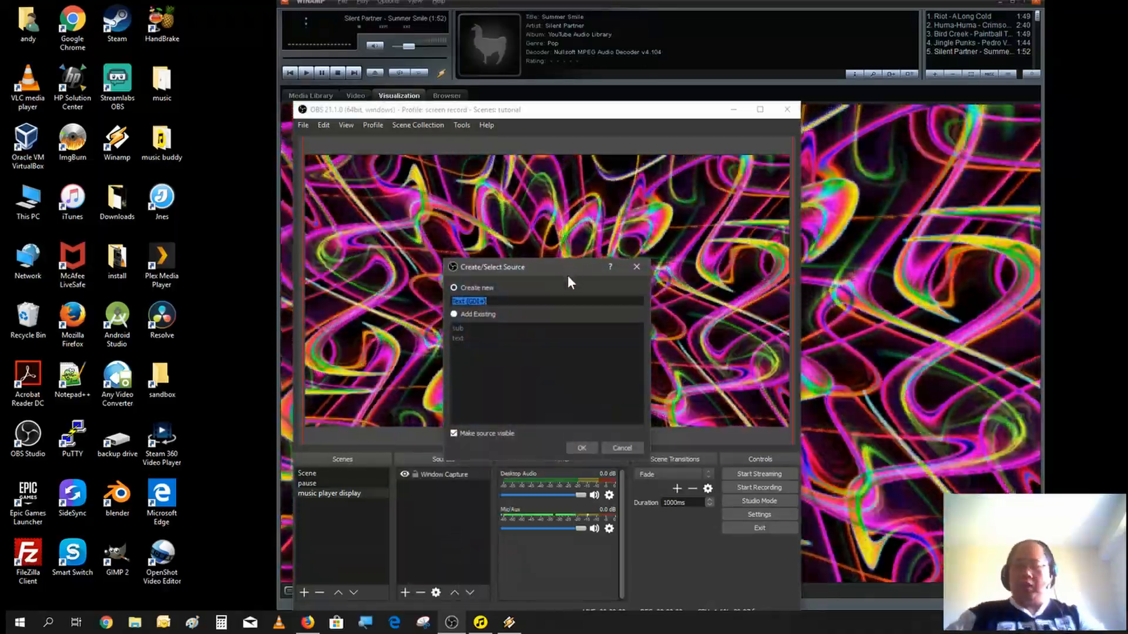
{"action": "type", "text": "track"}
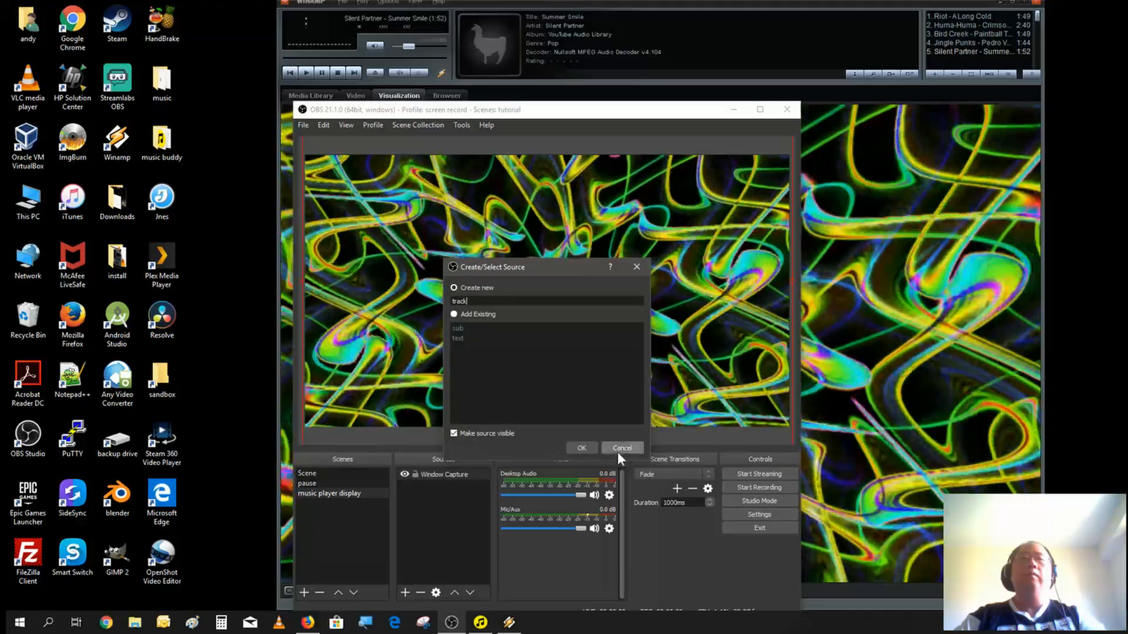
{"action": "left_click", "coordinate": [581, 447]}
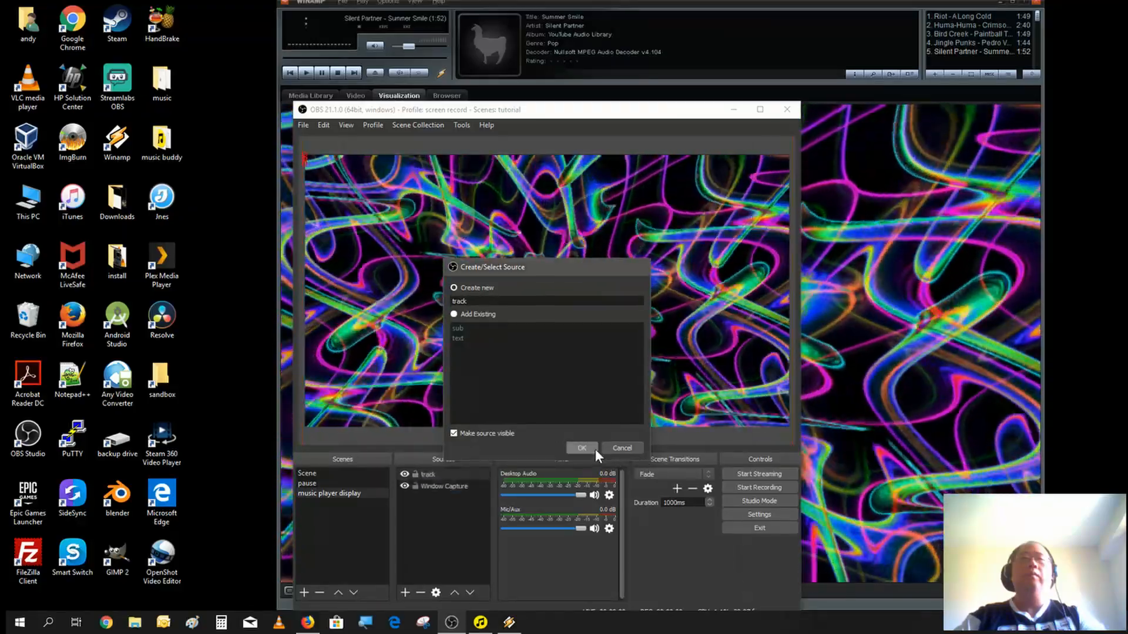
{"action": "left_click", "coordinate": [581, 448]}
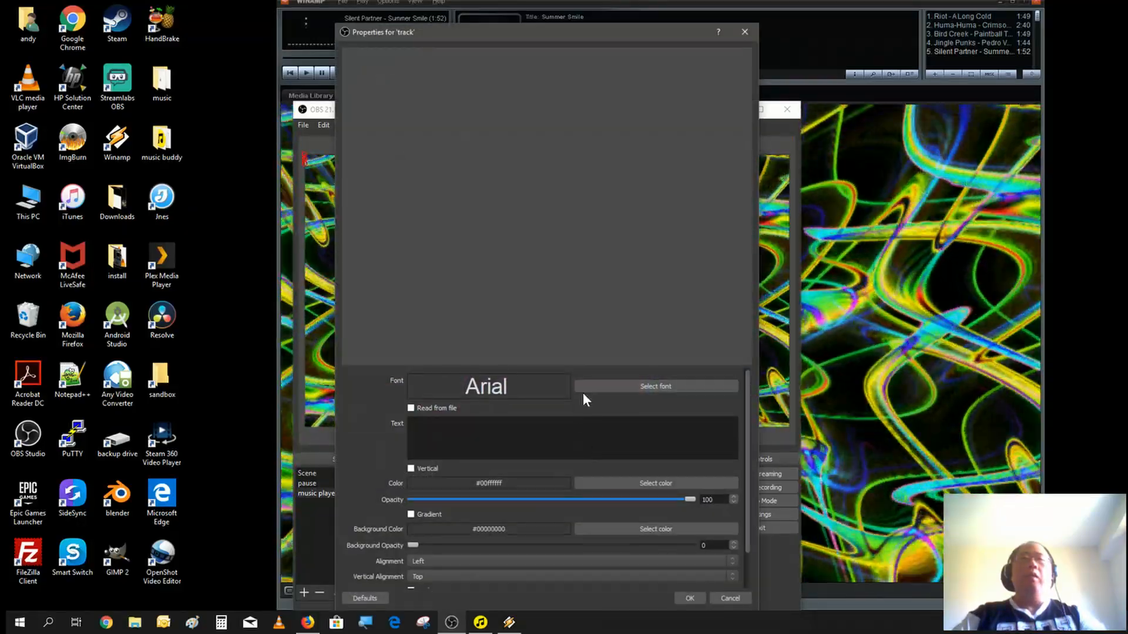
Set the track text font to Digital-7 Mono and enable Read from file.
{"action": "left_click", "coordinate": [654, 387]}
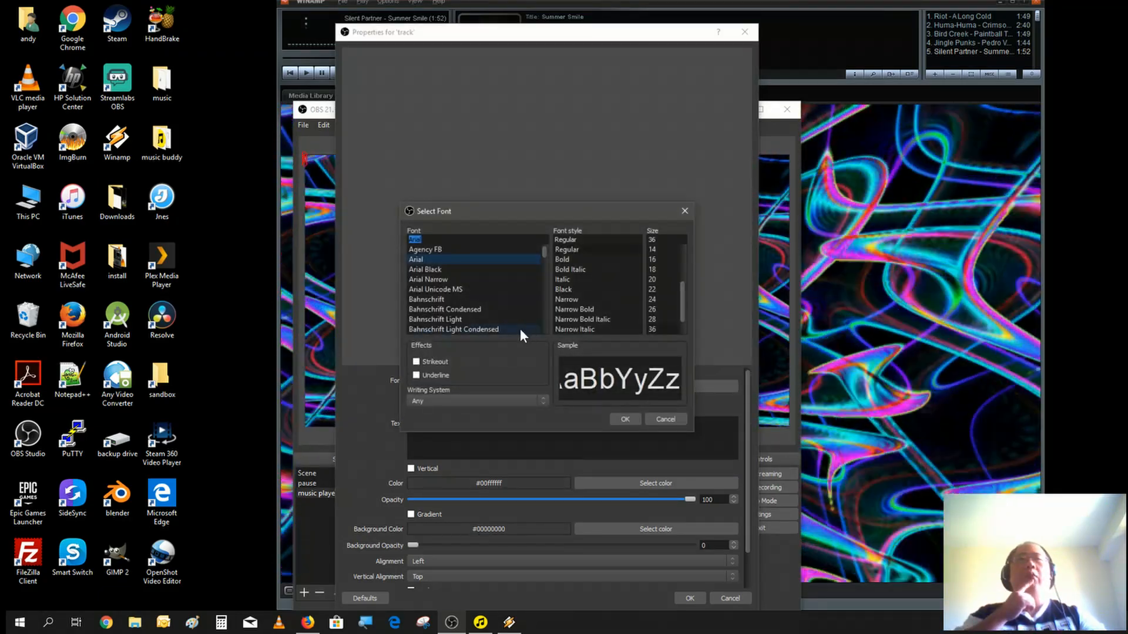
{"action": "scroll", "scroll_direction": "down", "scroll_amount": 3}
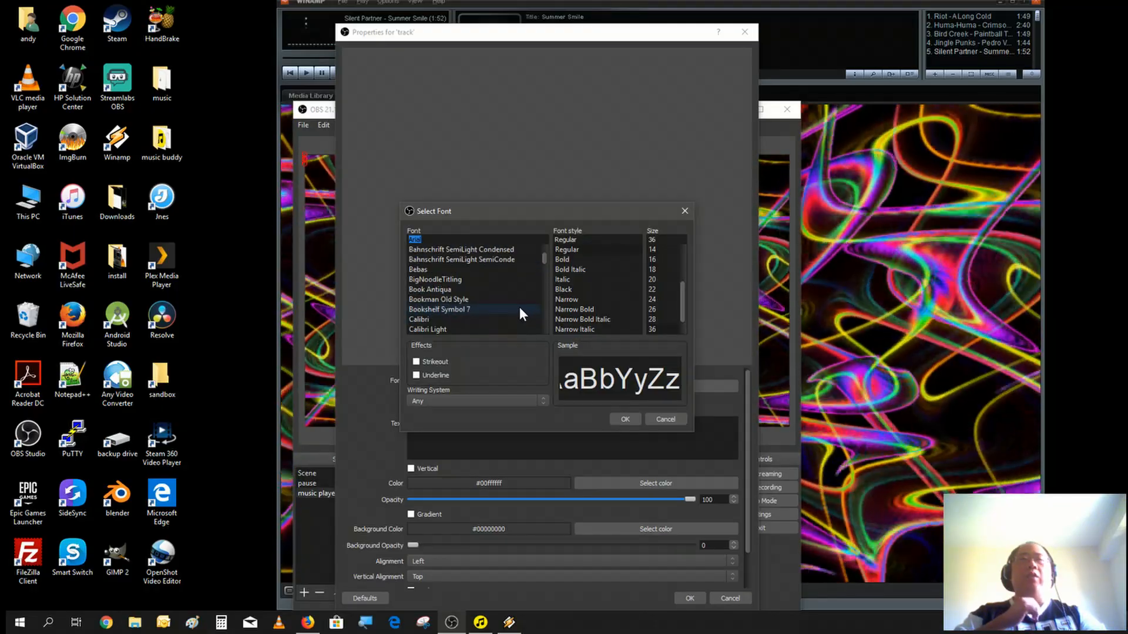
{"action": "scroll", "scroll_direction": "down", "scroll_amount": 3}
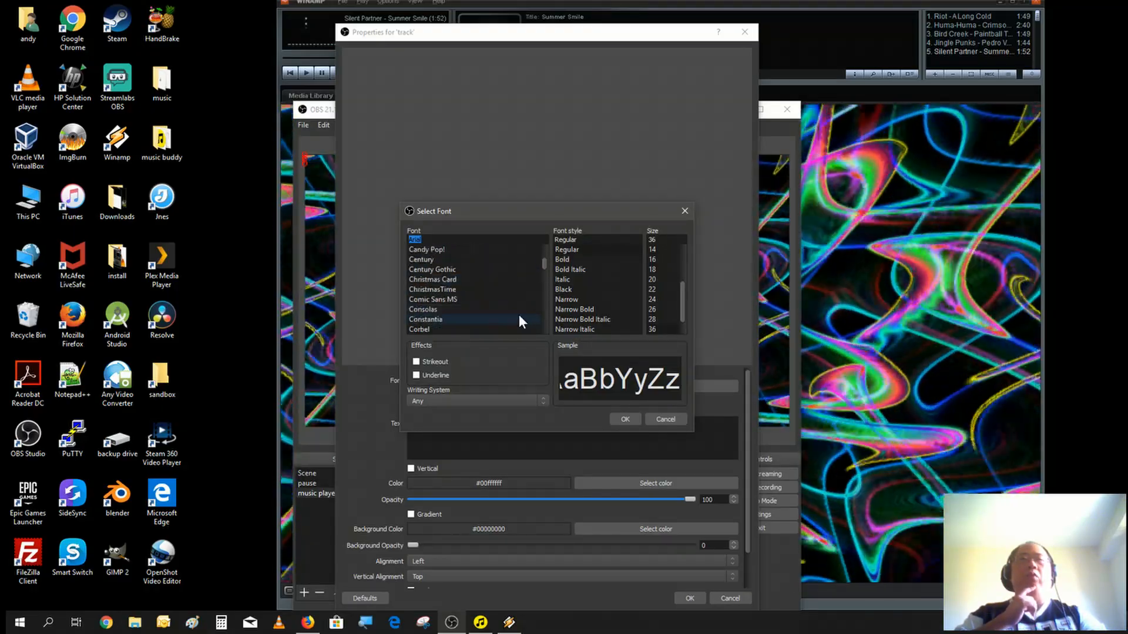
{"action": "scroll", "scroll_direction": "down", "scroll_amount": 3}
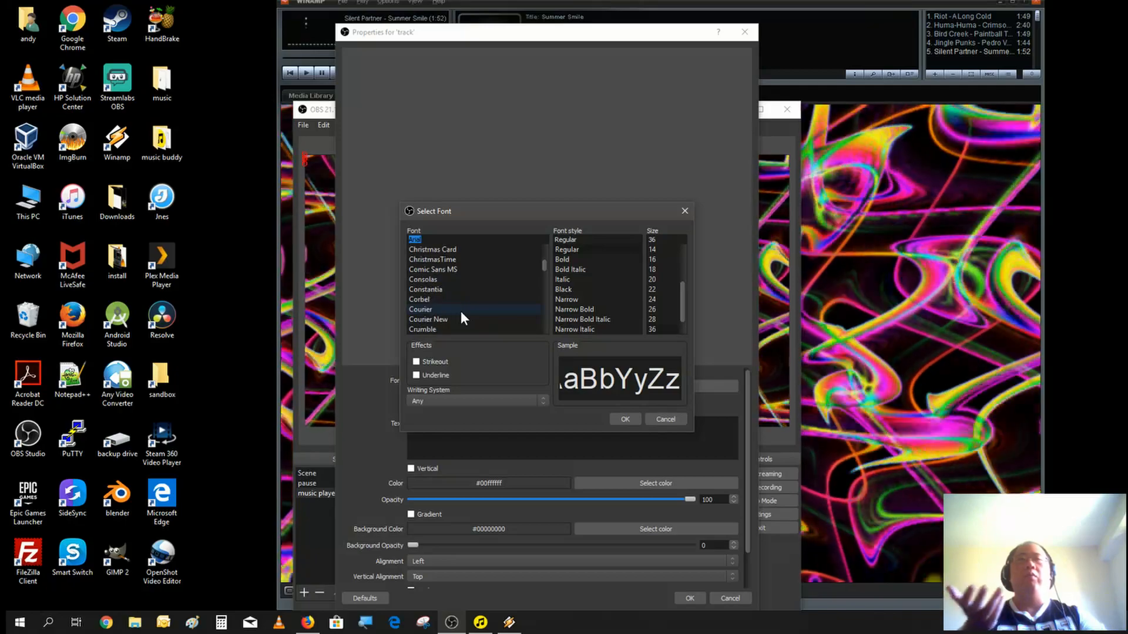
{"action": "scroll", "scroll_direction": "down", "scroll_amount": 3}
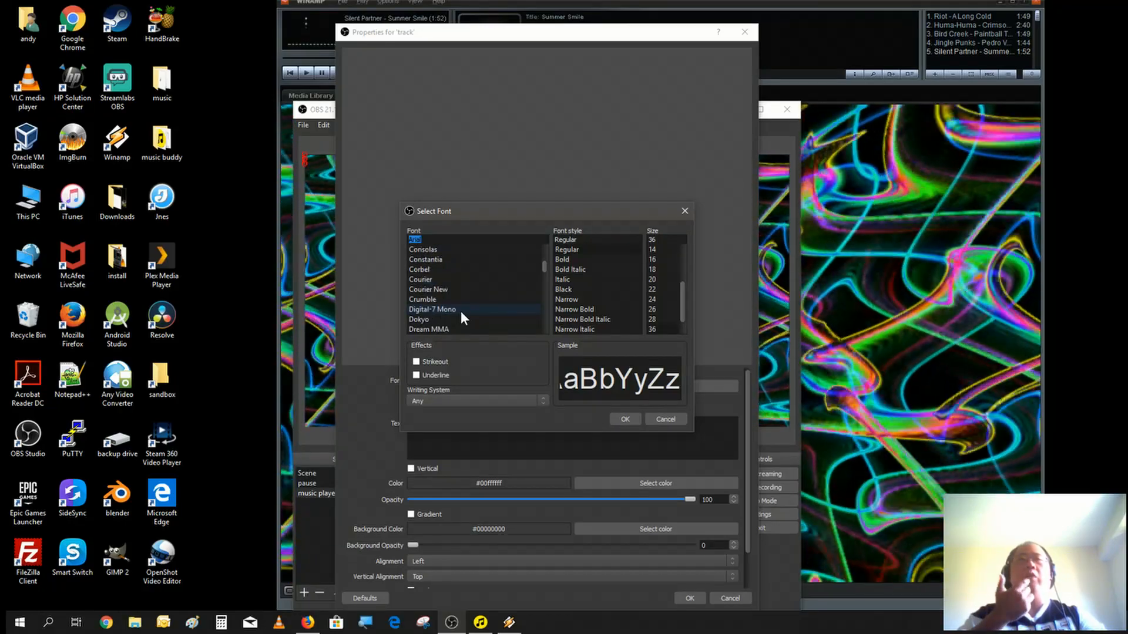
{"action": "scroll", "scroll_direction": "down", "scroll_amount": 3}
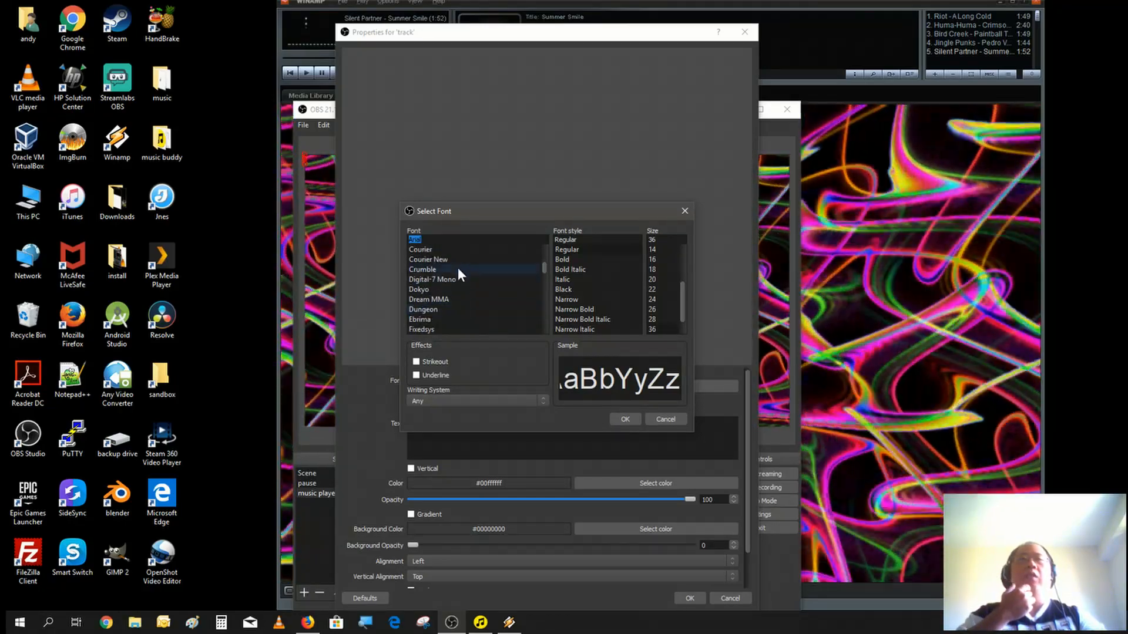
{"action": "left_click", "coordinate": [432, 279]}
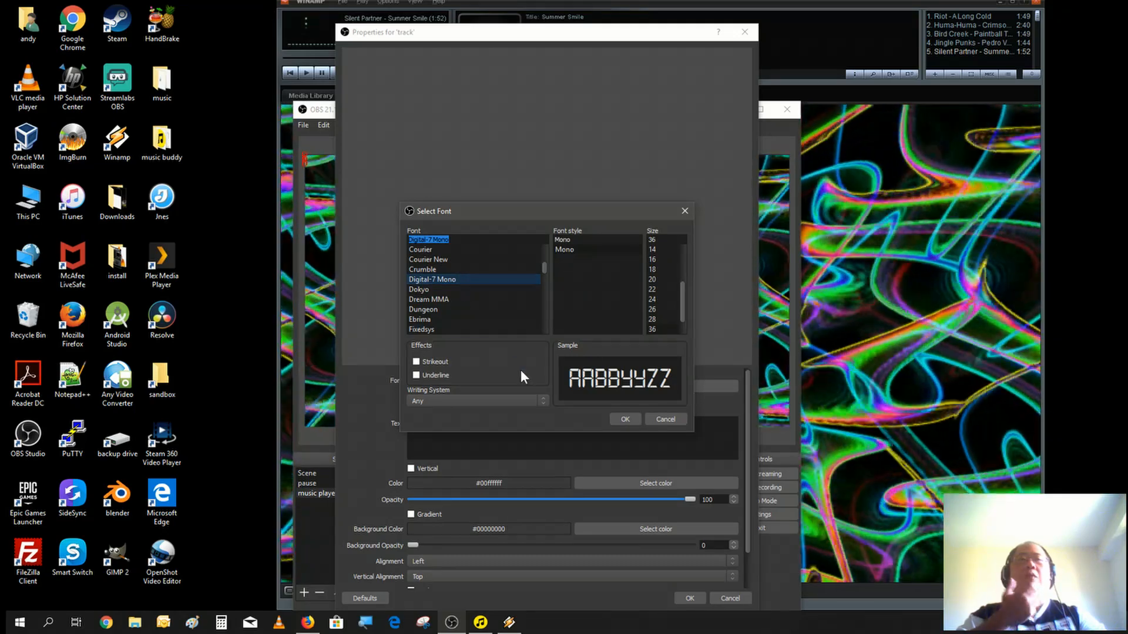
{"action": "left_click", "coordinate": [623, 419]}
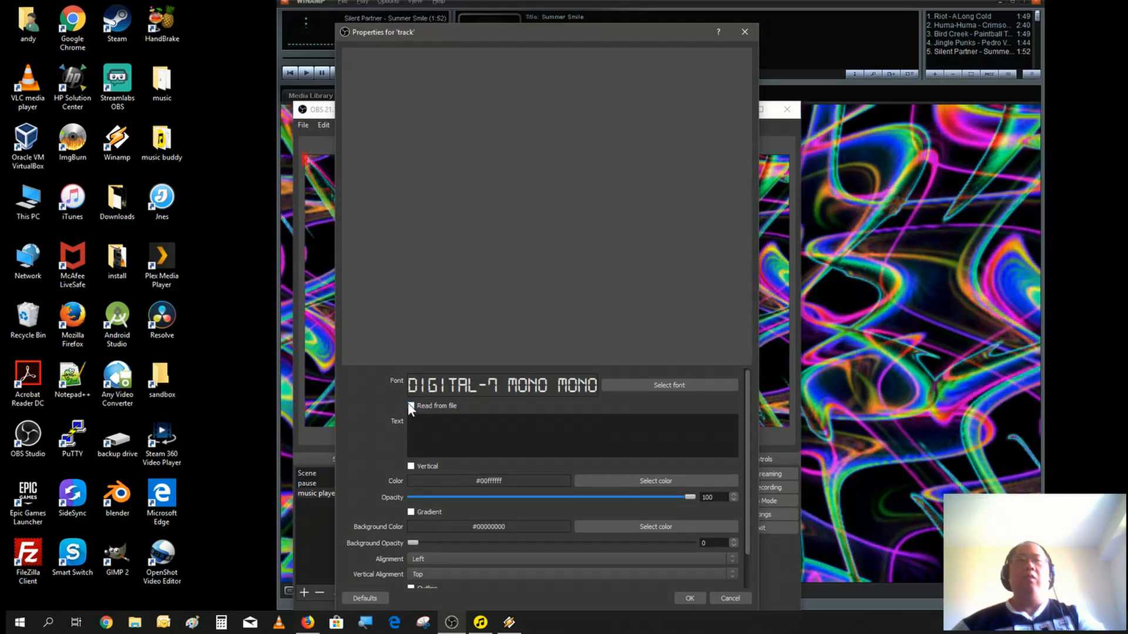
{"action": "left_click", "coordinate": [411, 406]}
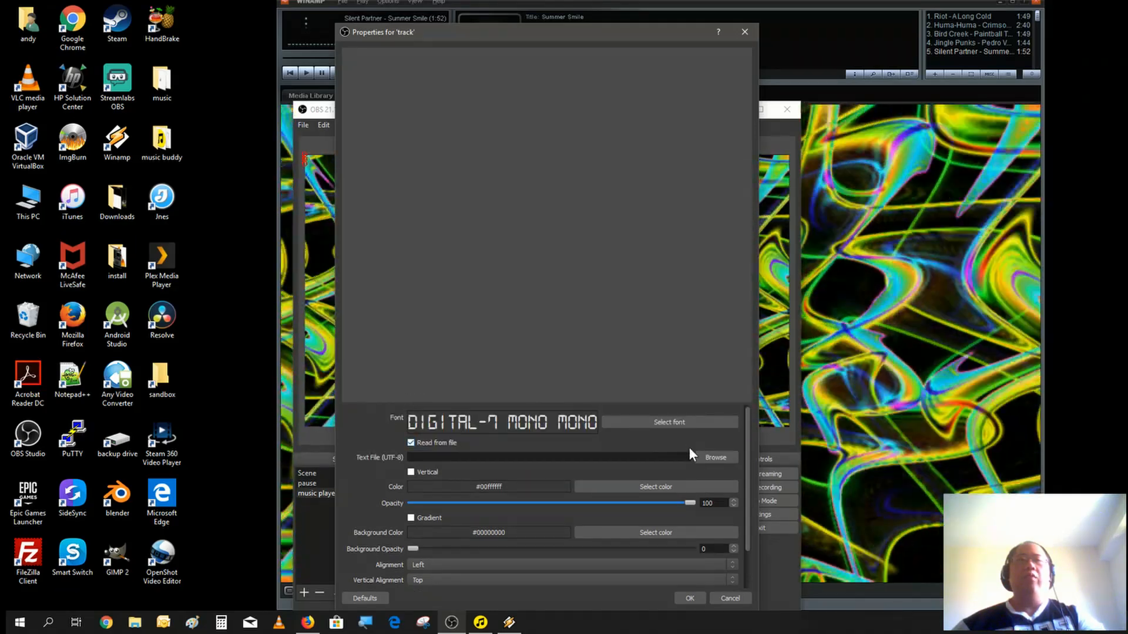
Load currentsong.txt from the Desktop 'music buddy' folder as the text file.
{"action": "left_click", "coordinate": [715, 458]}
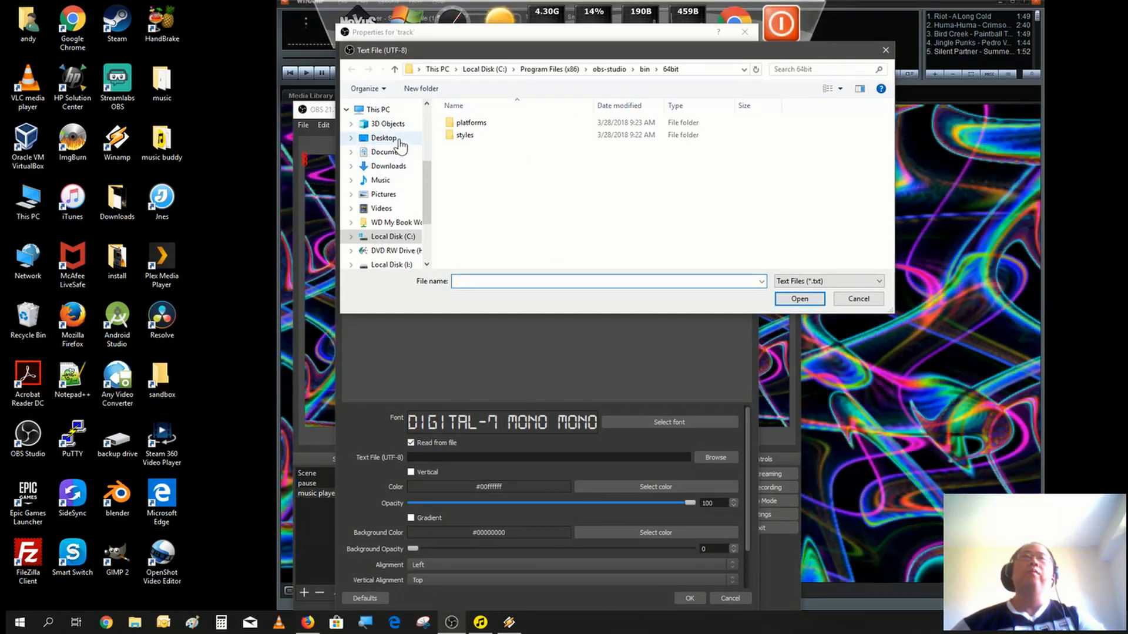
{"action": "left_click", "coordinate": [383, 137]}
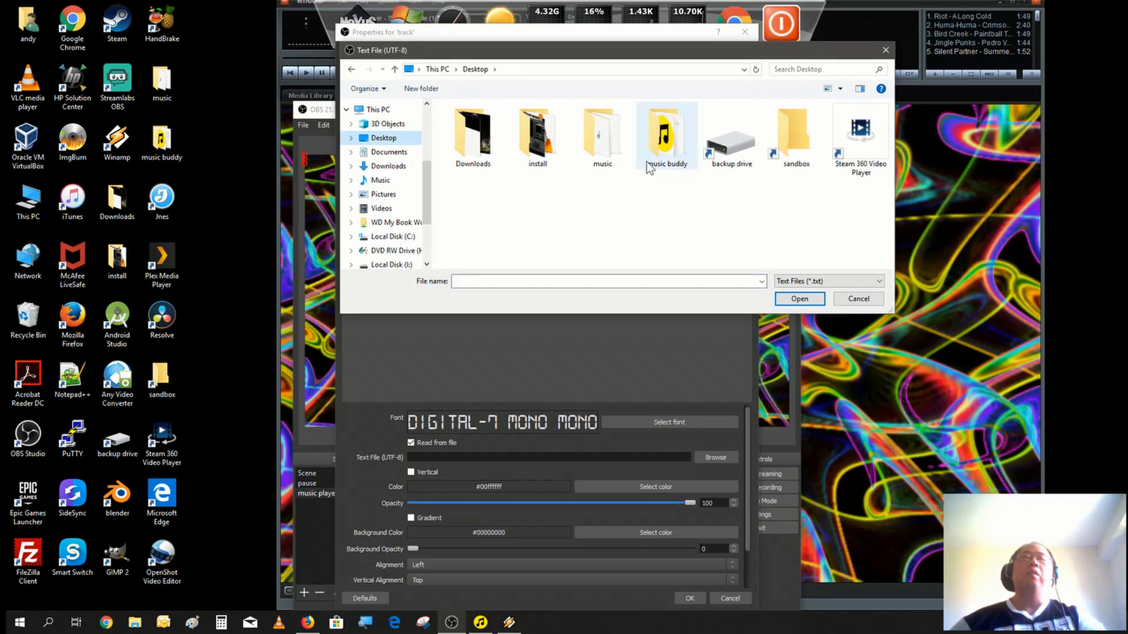
{"action": "double_click", "coordinate": [666, 133]}
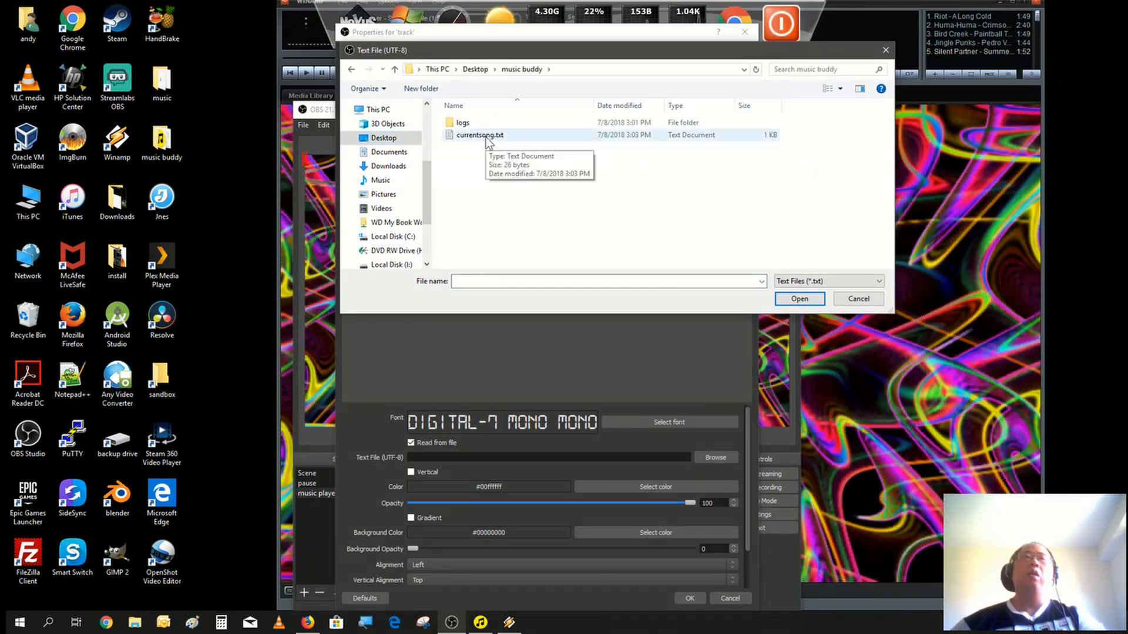
{"action": "left_click", "coordinate": [480, 135]}
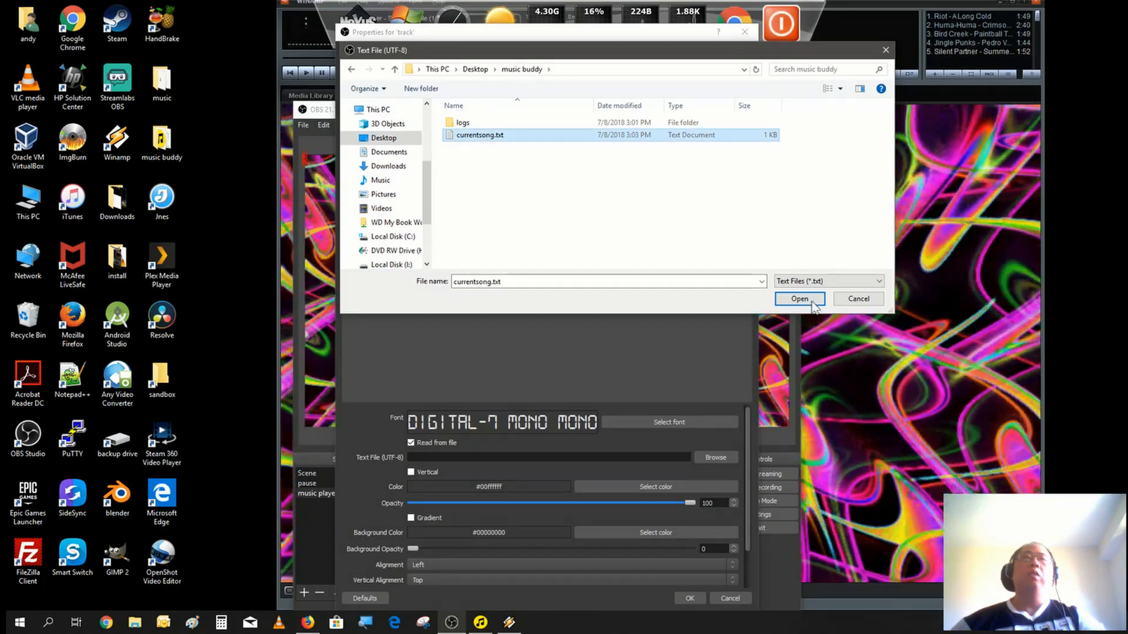
{"action": "left_click", "coordinate": [798, 298]}
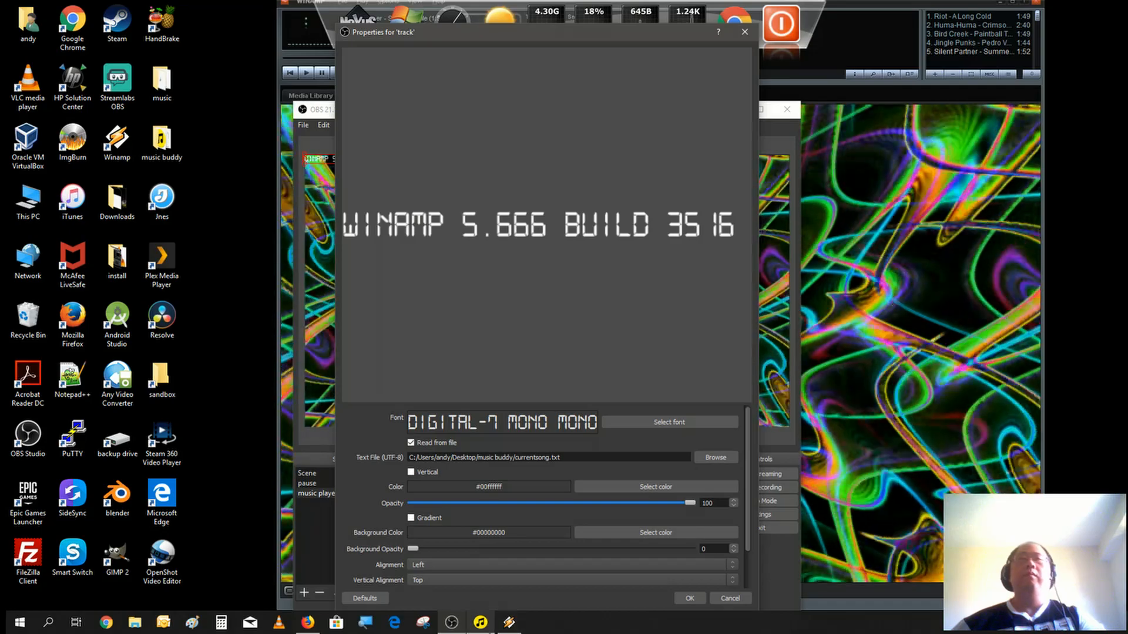
{"action": "mouse_move", "coordinate": [602, 501]}
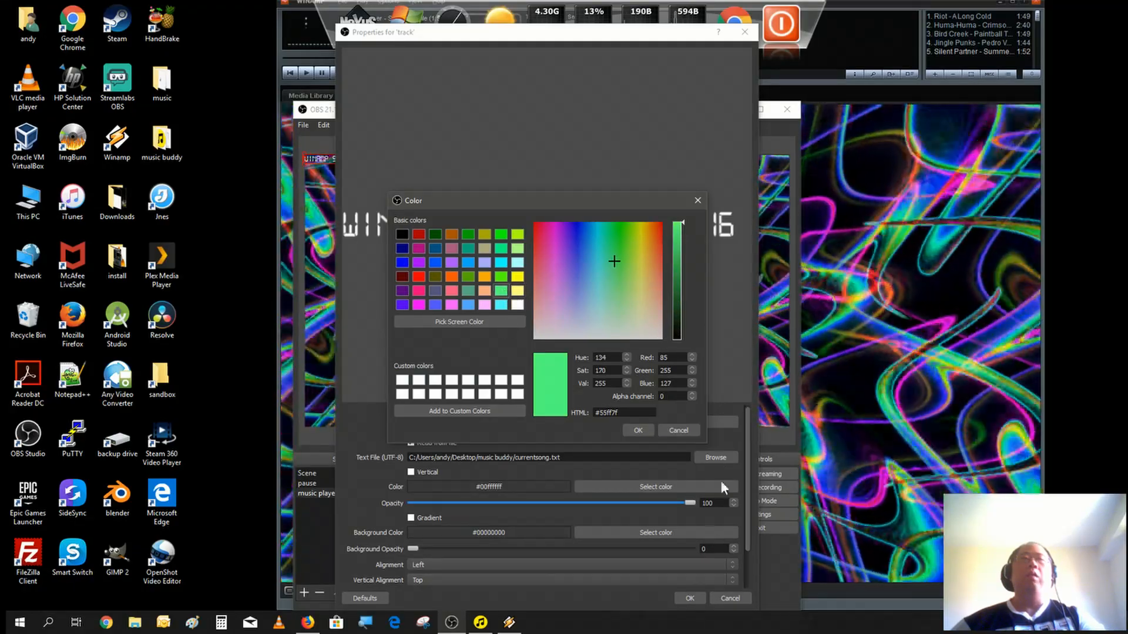
Confirm light green text, give it a dark green #005500 background at opacity 64, and apply.
{"action": "left_click", "coordinate": [637, 430]}
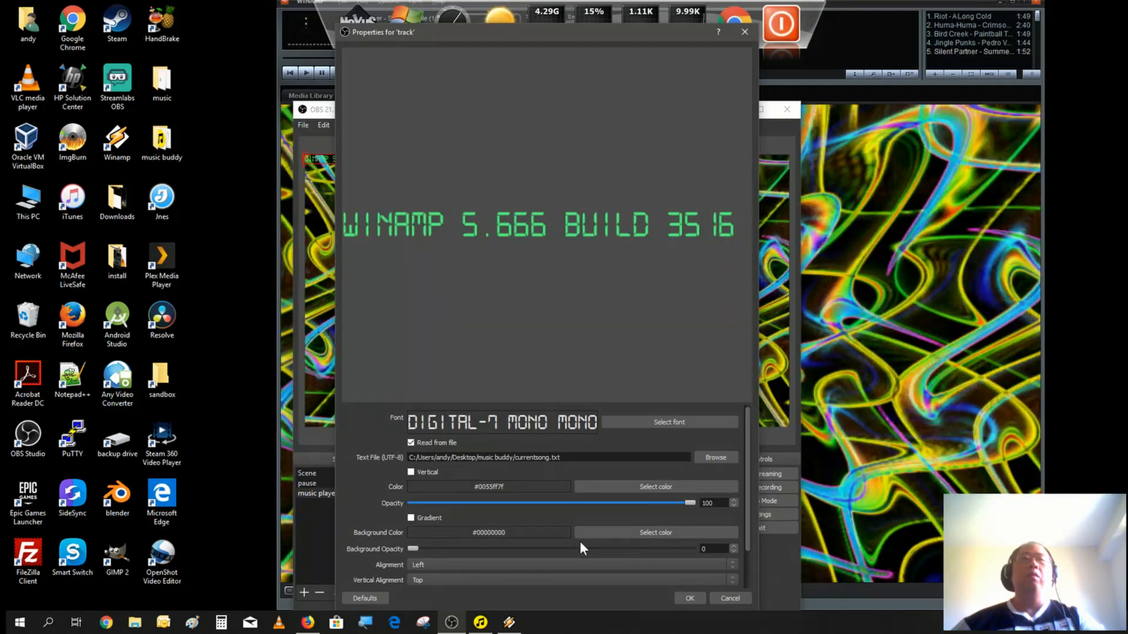
{"action": "left_click", "coordinate": [654, 533]}
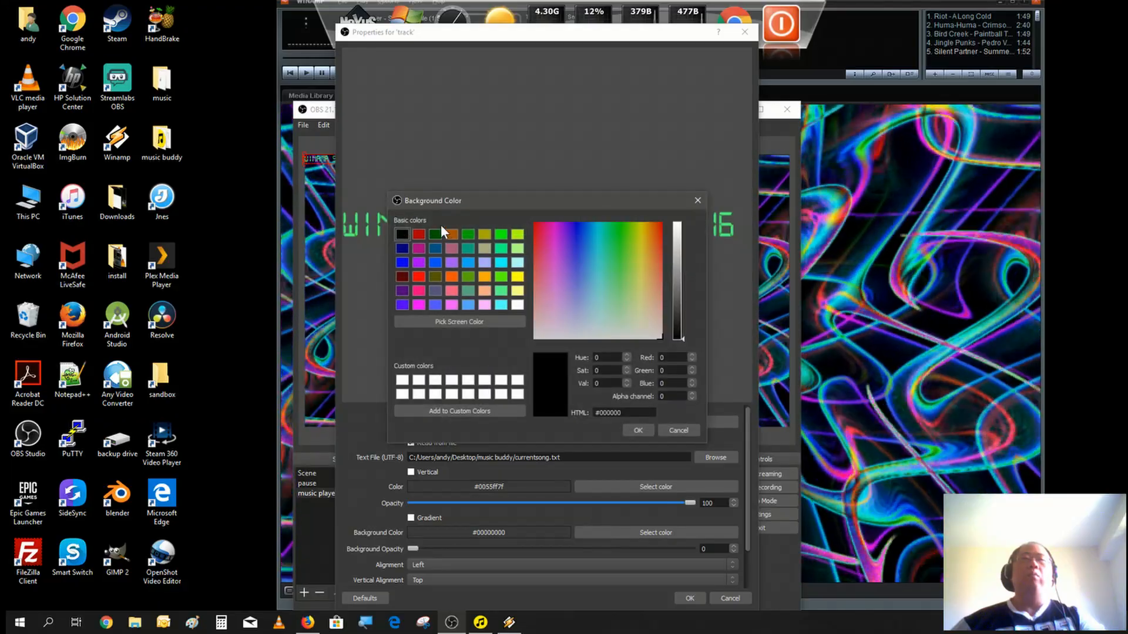
{"action": "left_click", "coordinate": [434, 235]}
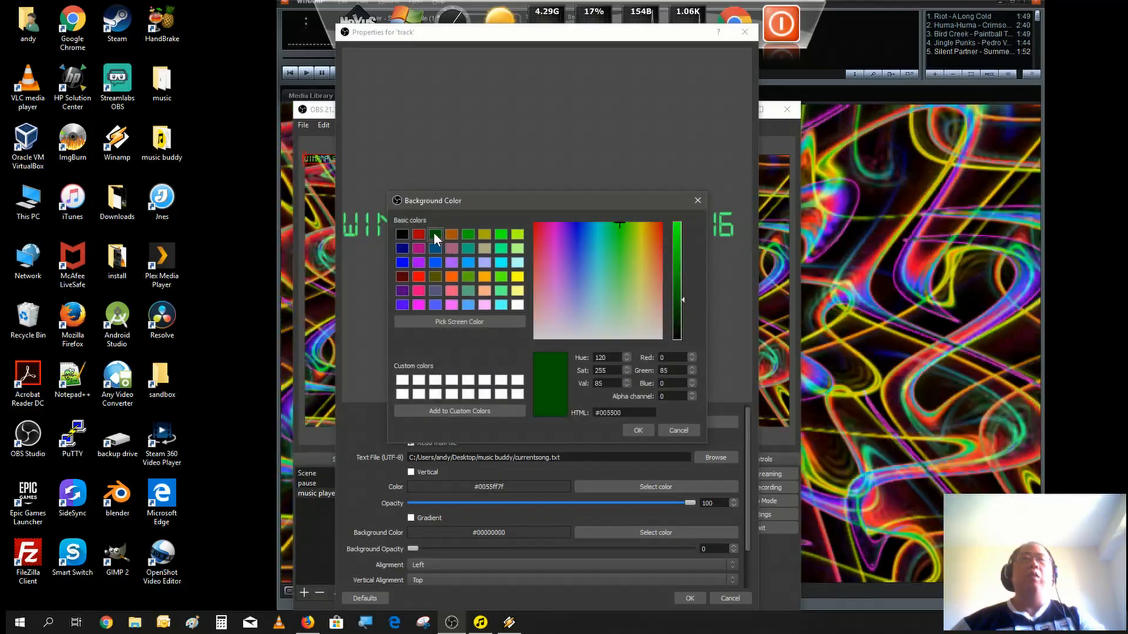
{"action": "left_click", "coordinate": [636, 431]}
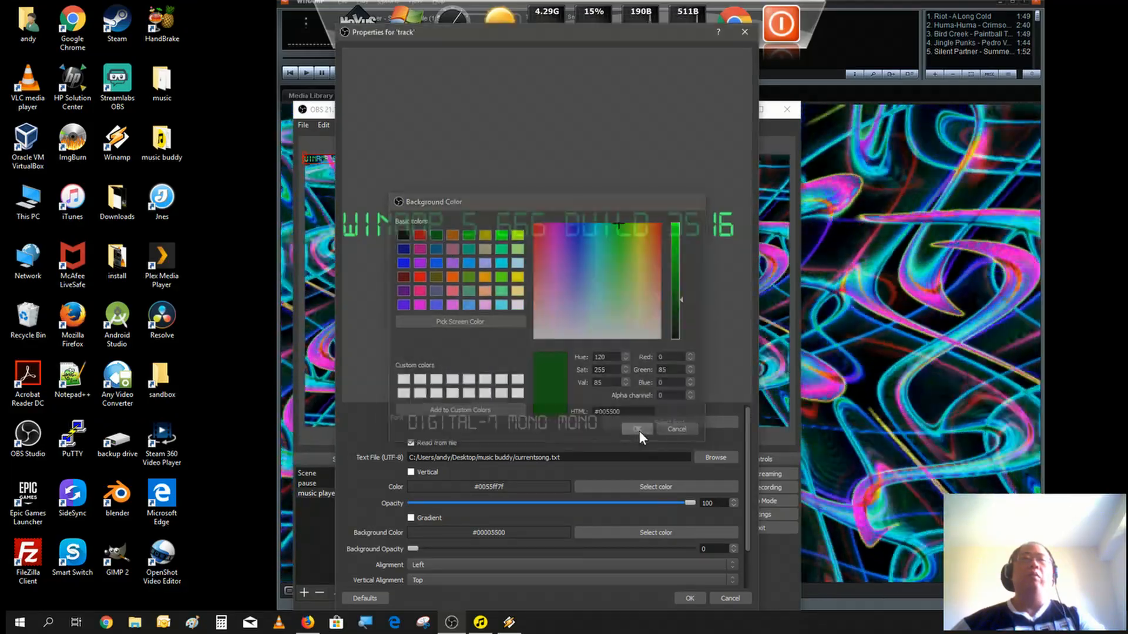
{"action": "left_click", "coordinate": [634, 429]}
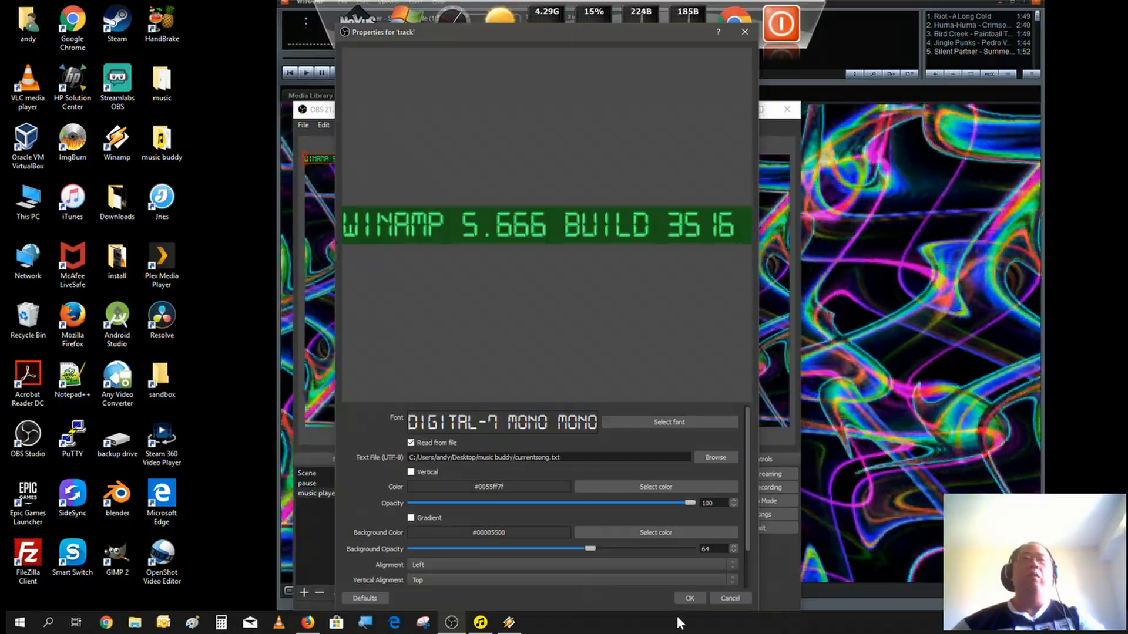
{"action": "left_click", "coordinate": [689, 598]}
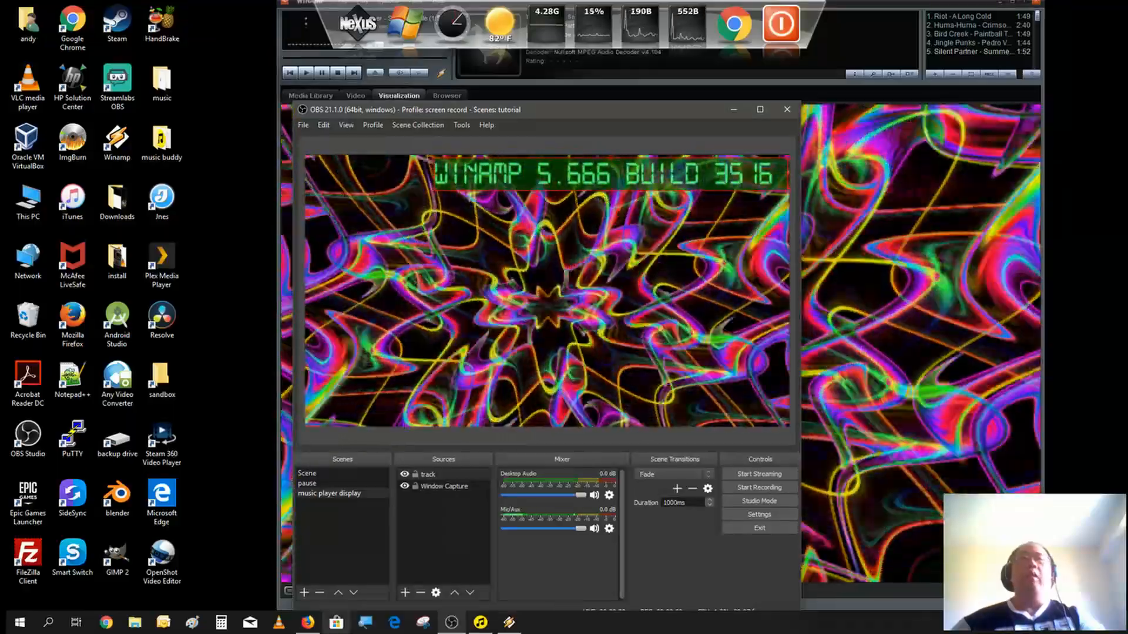
Switch Winamp's visualization to the next preset, then bring OBS back to the front.
{"action": "left_click", "coordinate": [786, 109]}
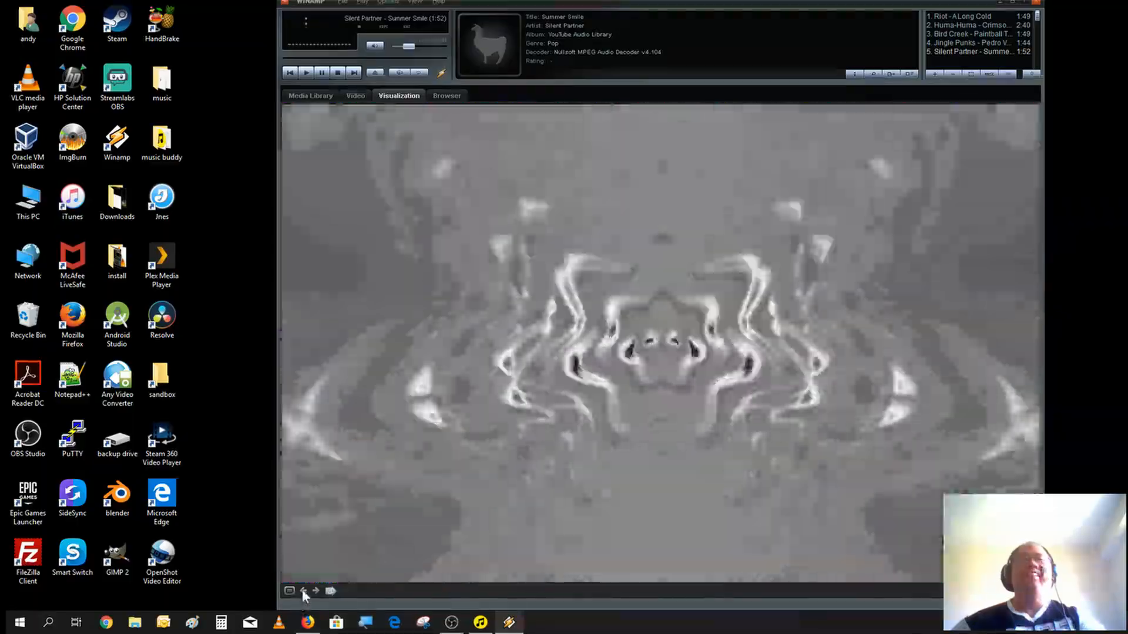
{"action": "left_click", "coordinate": [315, 591]}
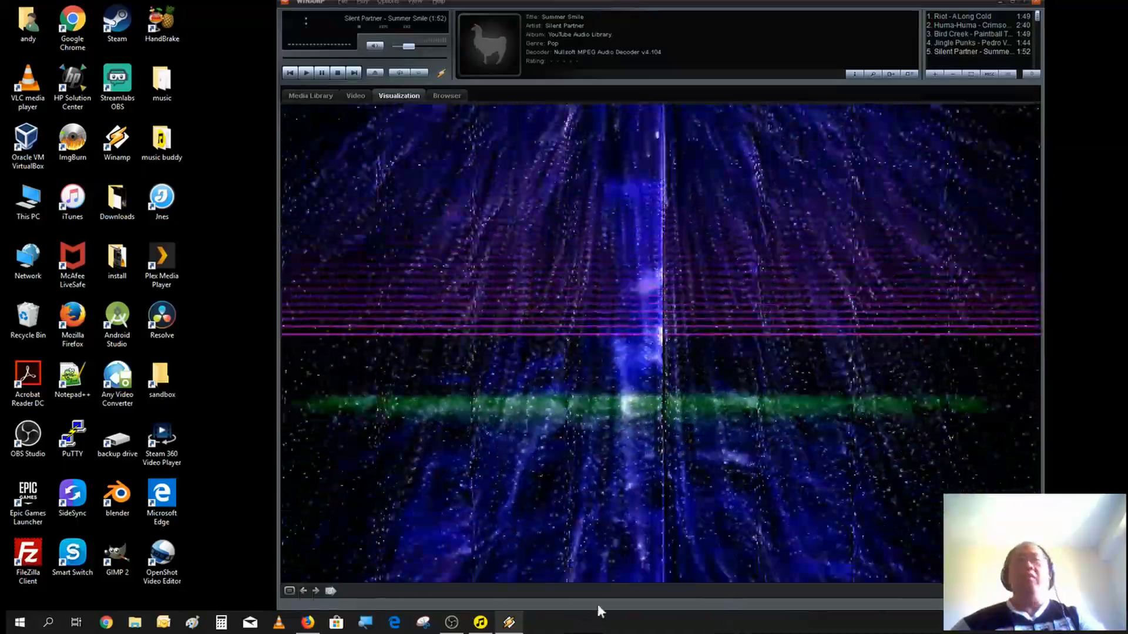
{"action": "mouse_move", "coordinate": [452, 621]}
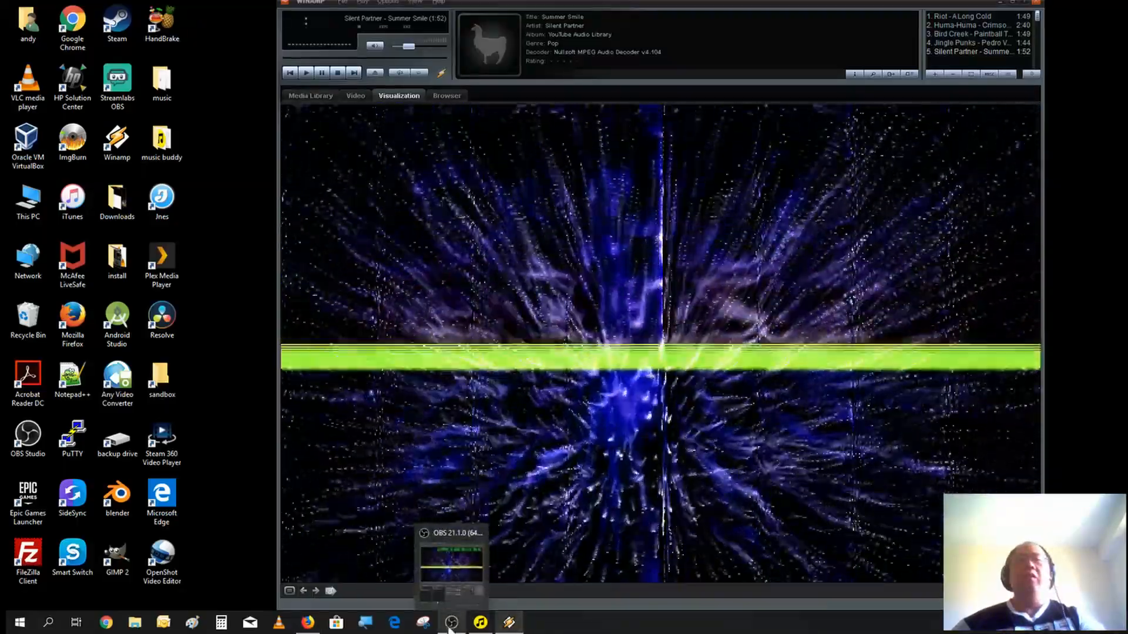
{"action": "left_click", "coordinate": [450, 558]}
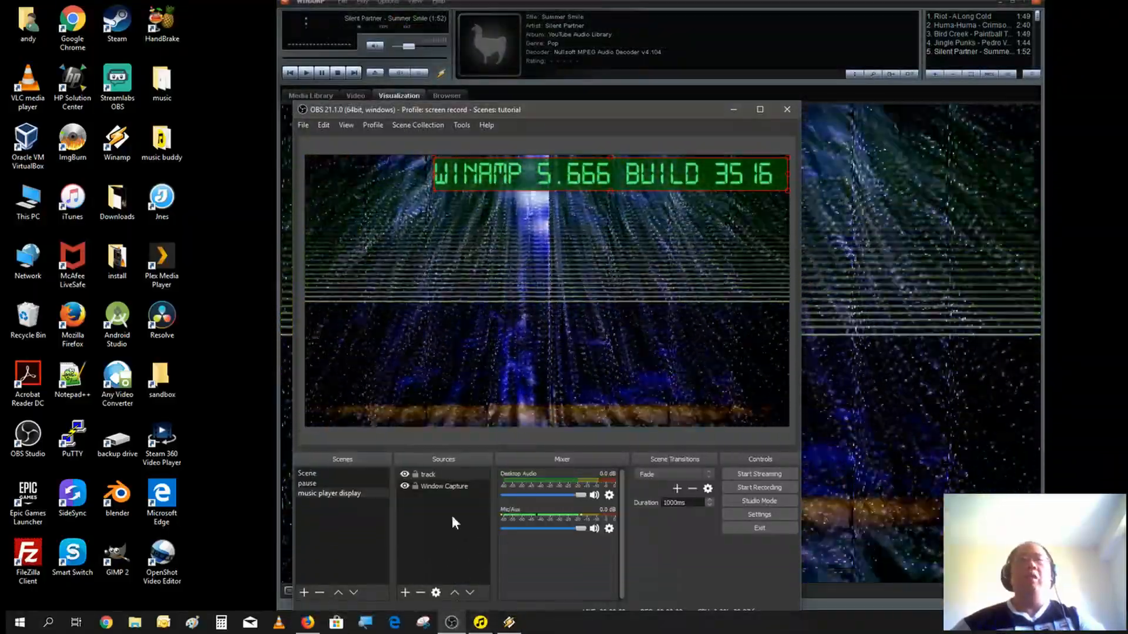
Give the track text source a Scroll filter with horizontal speed 30.
{"action": "left_click", "coordinate": [427, 474]}
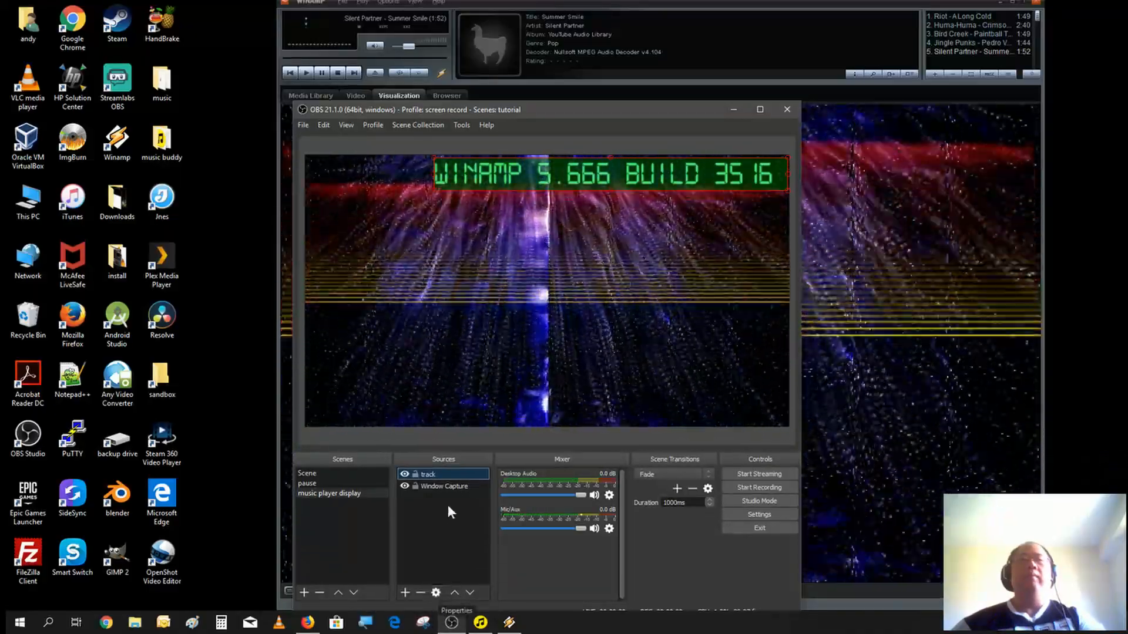
{"action": "right_click", "coordinate": [429, 474]}
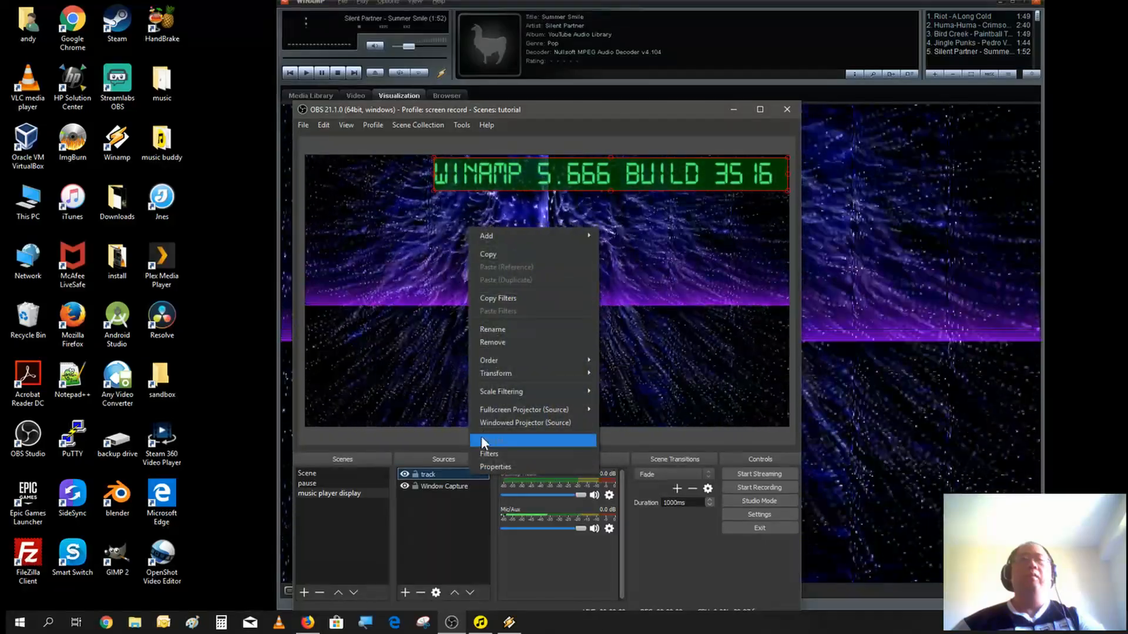
{"action": "left_click", "coordinate": [489, 454]}
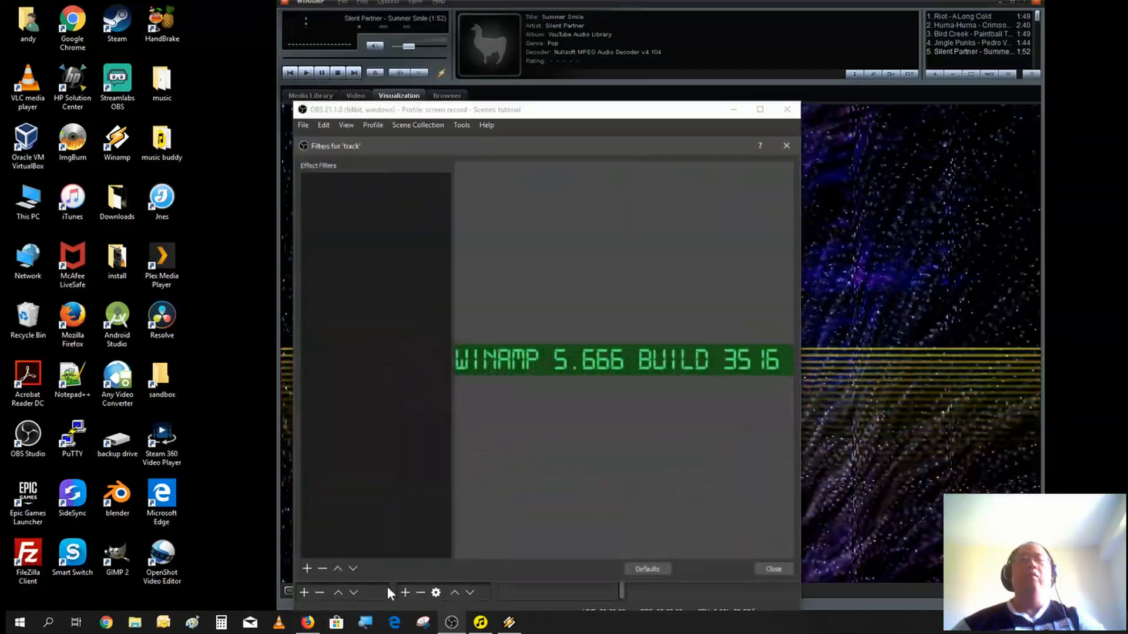
{"action": "left_click", "coordinate": [305, 569]}
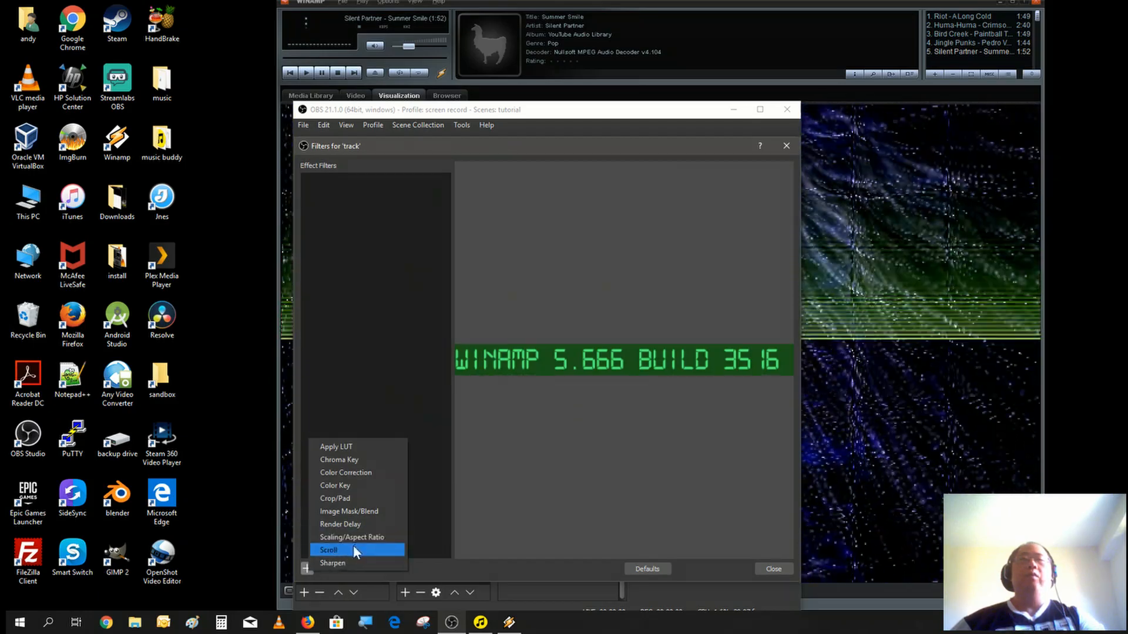
{"action": "left_click", "coordinate": [329, 551]}
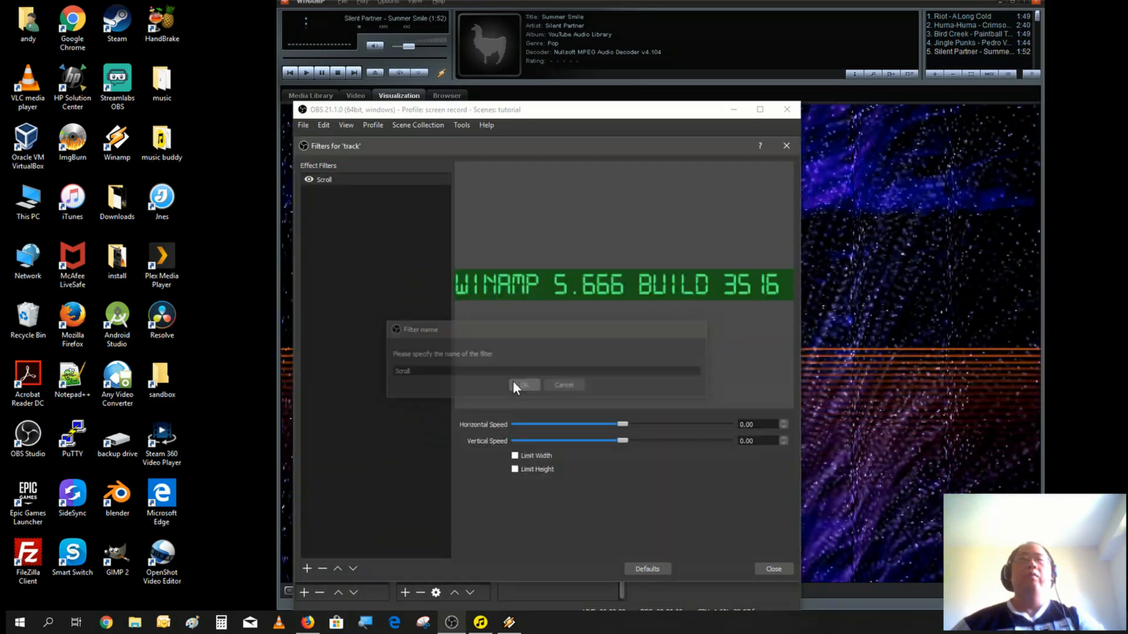
{"action": "left_click", "coordinate": [523, 385]}
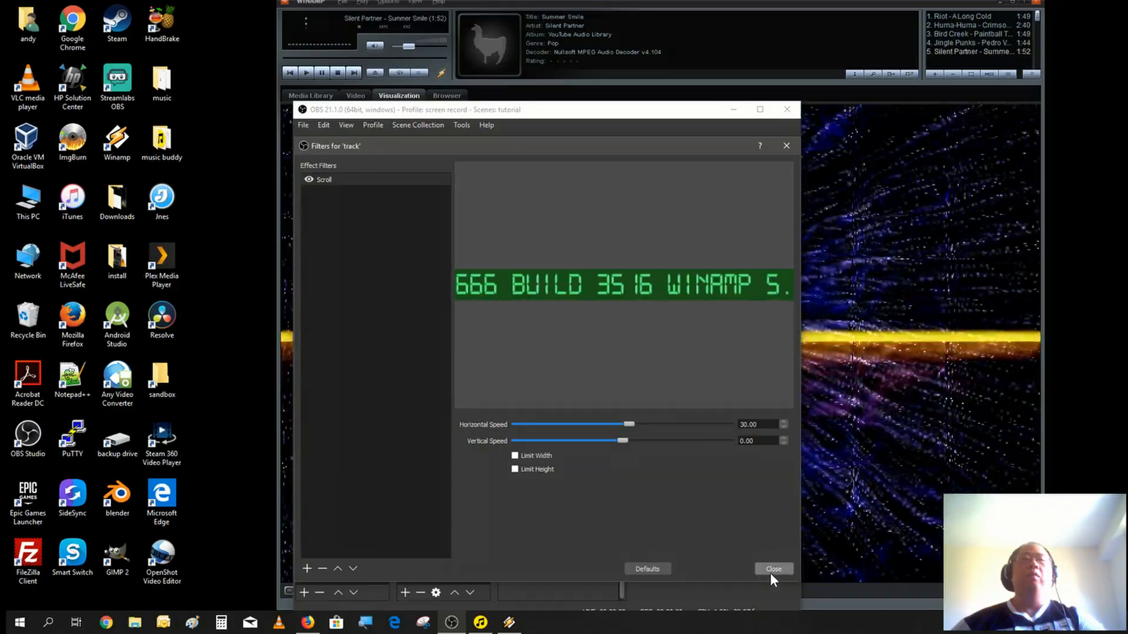
{"action": "left_click", "coordinate": [773, 569]}
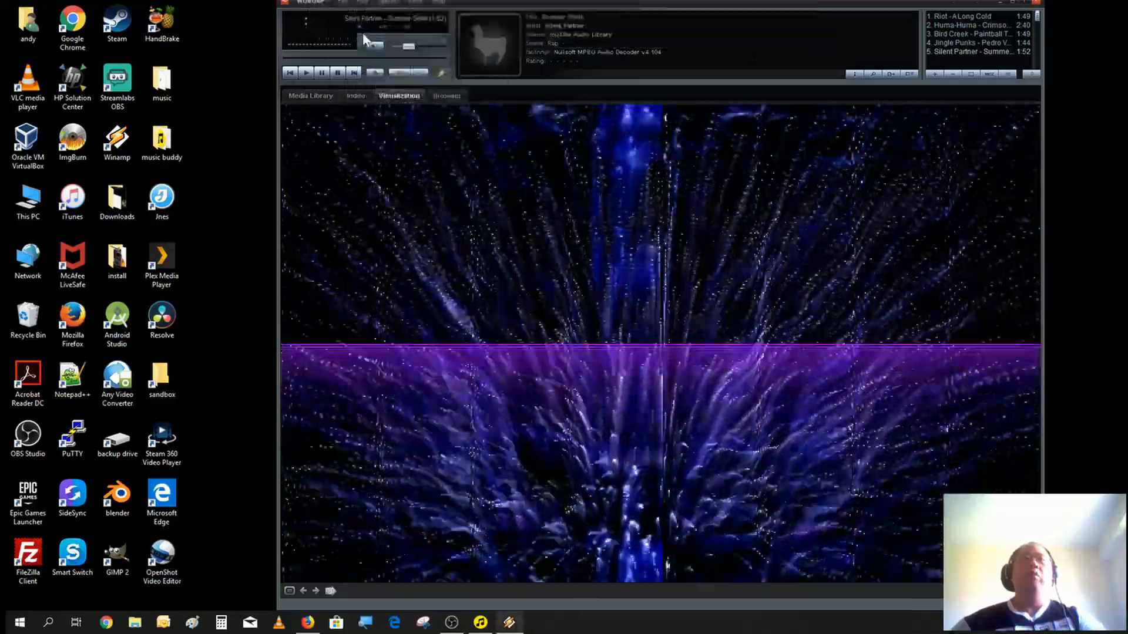
Load the Desktop/install/music folder into Winamp with Play folder.
{"action": "left_click", "coordinate": [365, 2]}
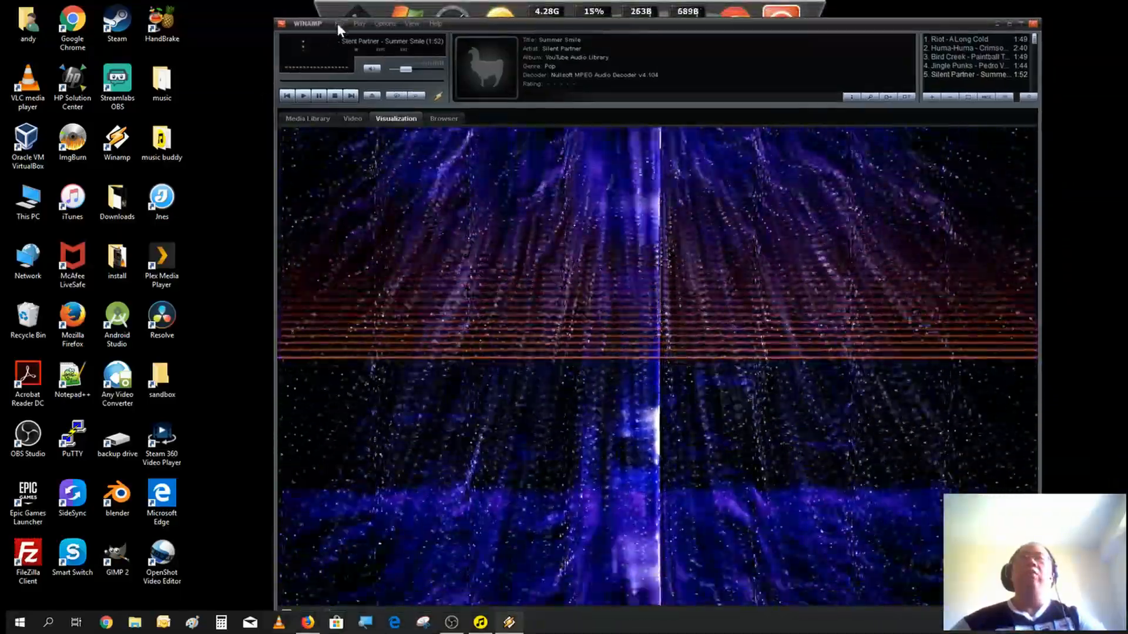
{"action": "left_click", "coordinate": [340, 23]}
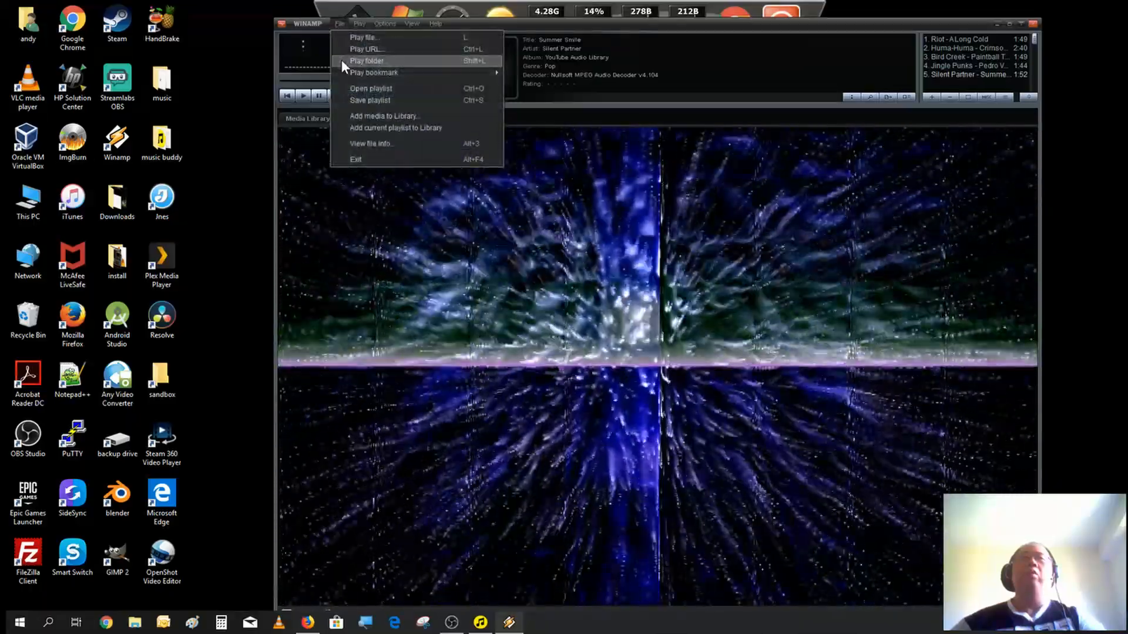
{"action": "left_click", "coordinate": [366, 61]}
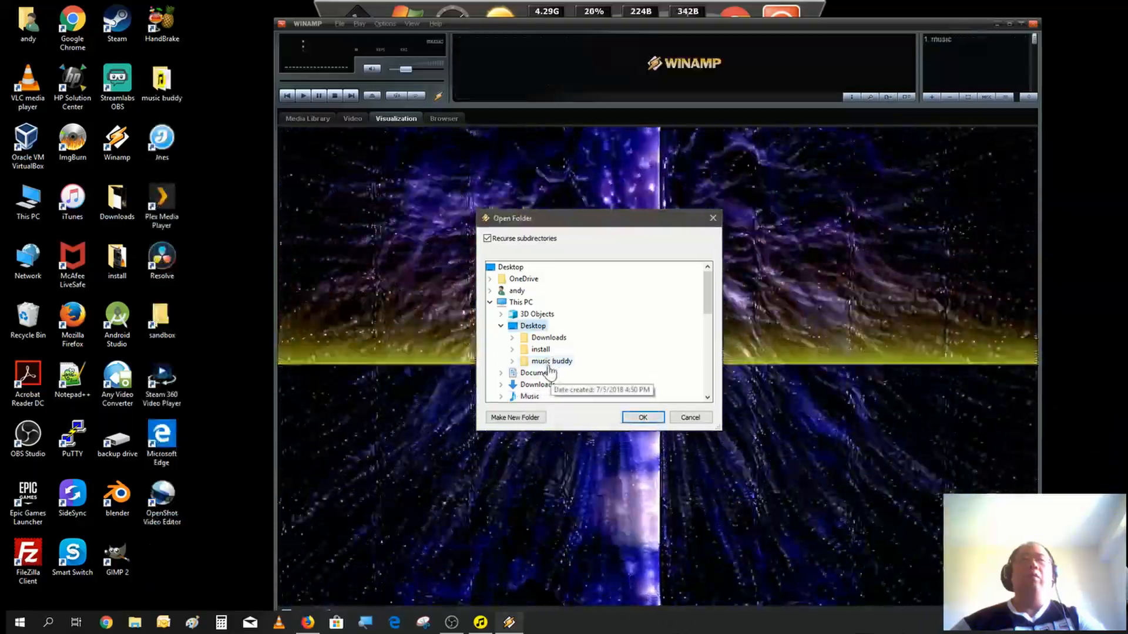
{"action": "left_click", "coordinate": [512, 360]}
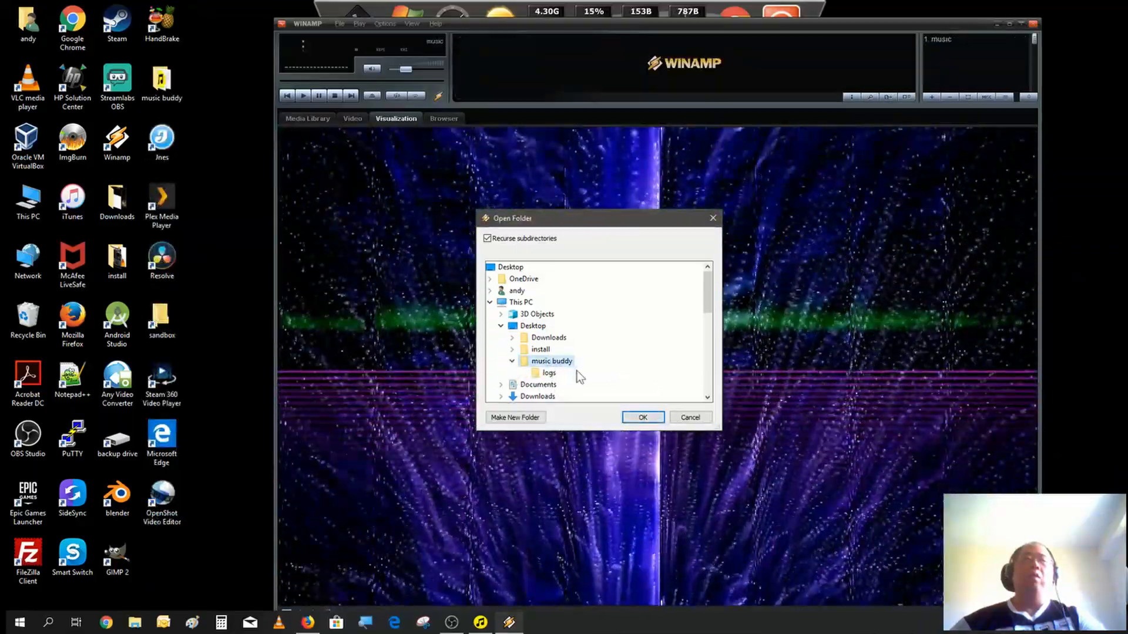
{"action": "left_click", "coordinate": [513, 314]}
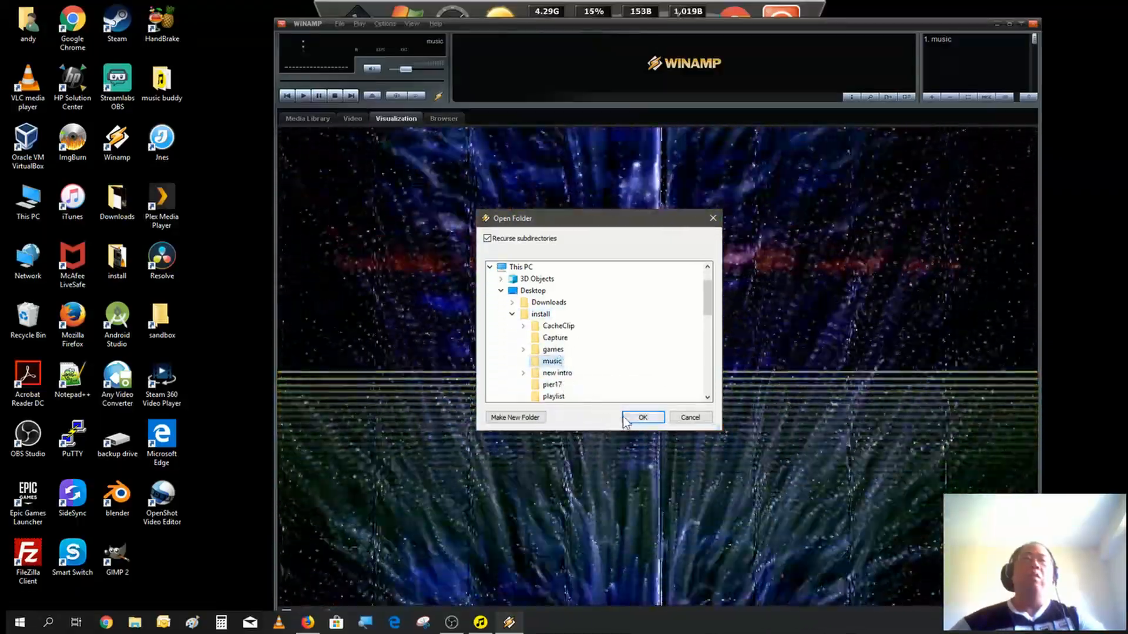
{"action": "left_click", "coordinate": [641, 417]}
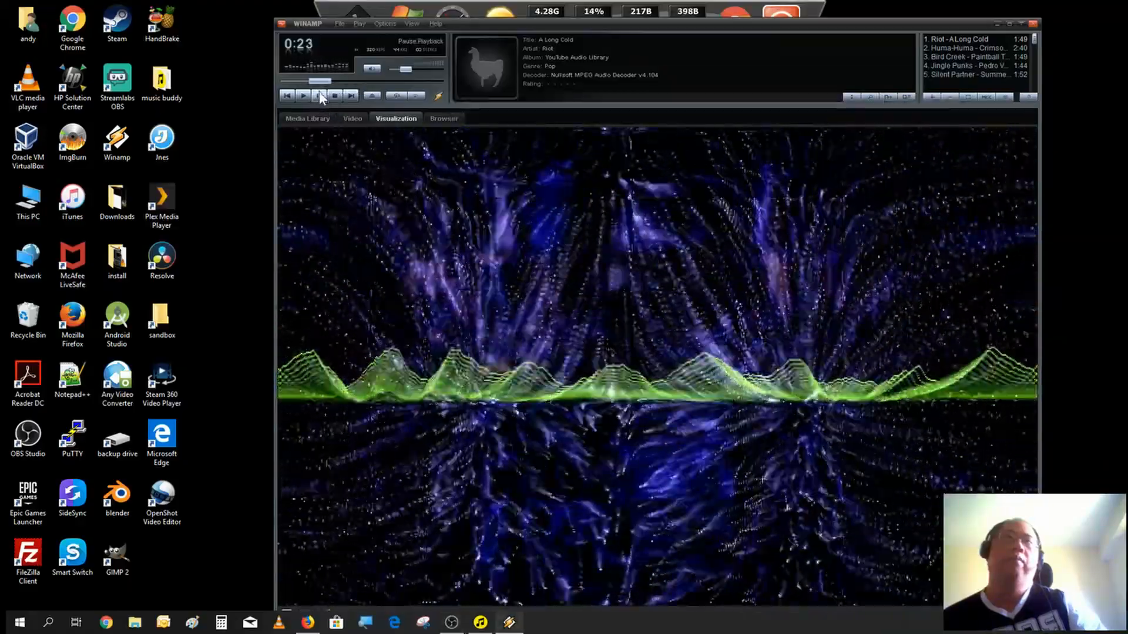
Stop 'A Long Cold' in Winamp and bring OBS into view showing STOPPED.
{"action": "left_click", "coordinate": [303, 95]}
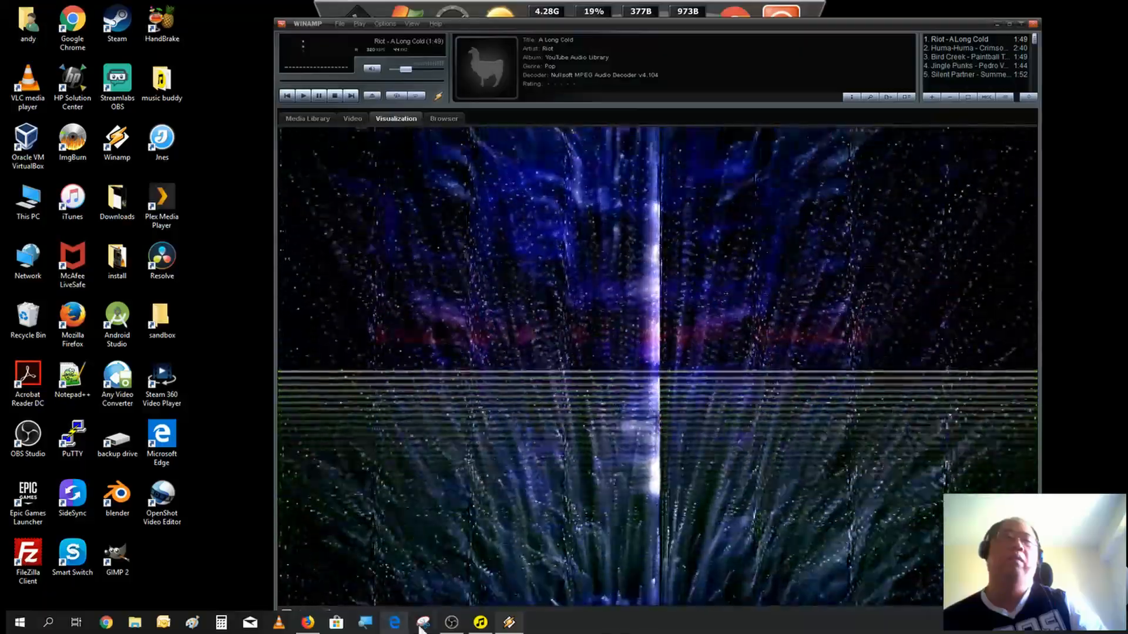
{"action": "left_click", "coordinate": [423, 623]}
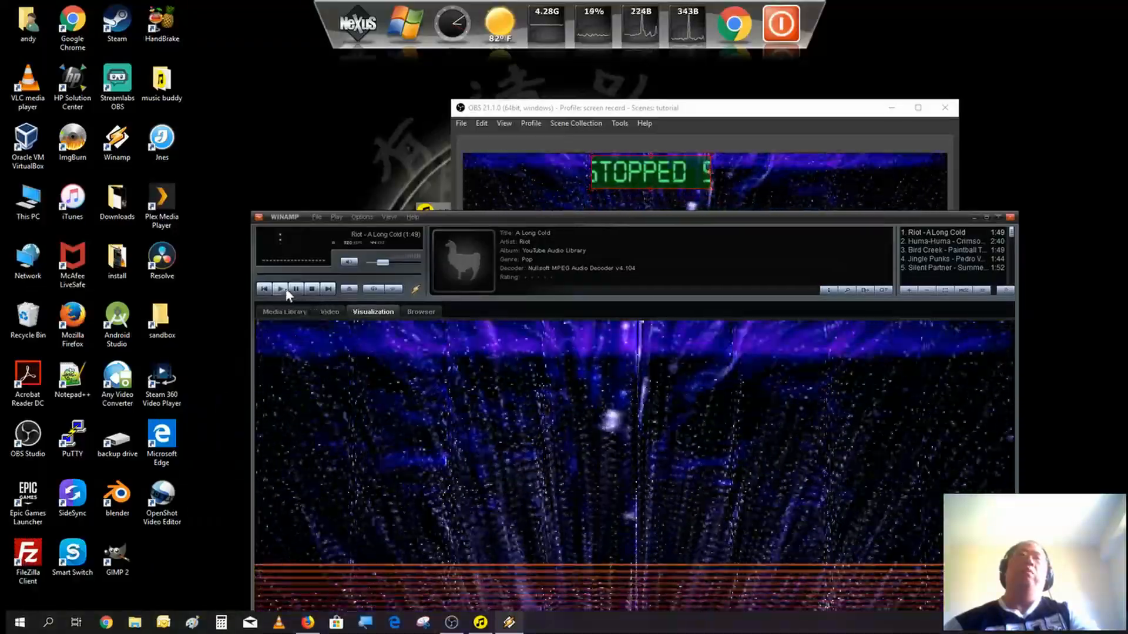
Start Winamp playback so OBS scrolls 'HUMA-HUMA - CRIMSON FLY' over the visualization.
{"action": "left_click", "coordinate": [279, 288]}
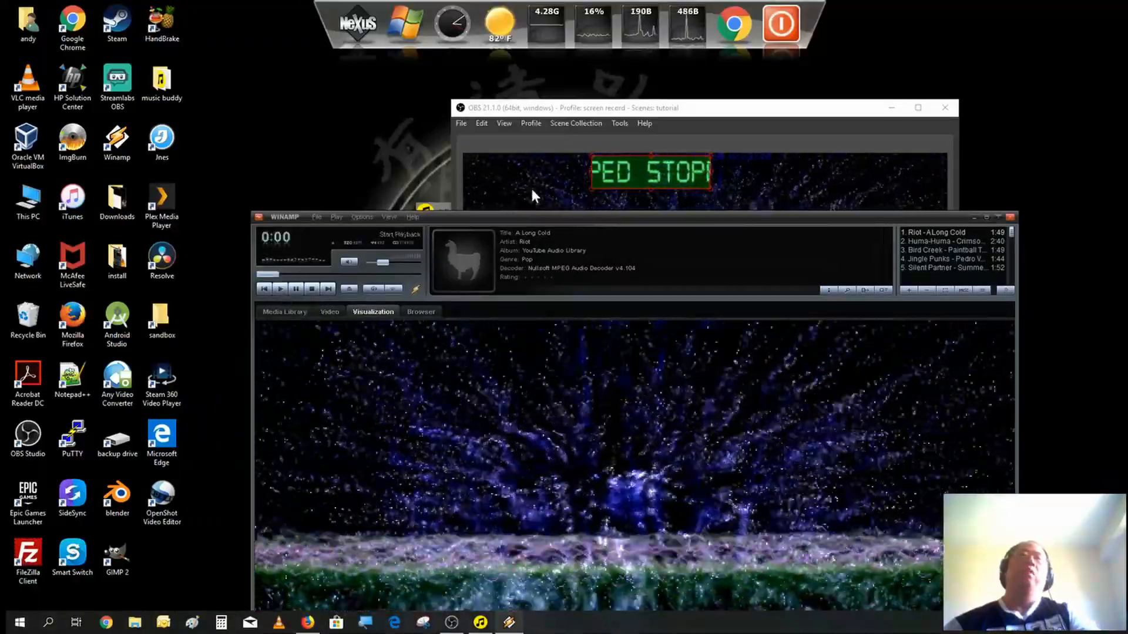
{"action": "left_click", "coordinate": [280, 289]}
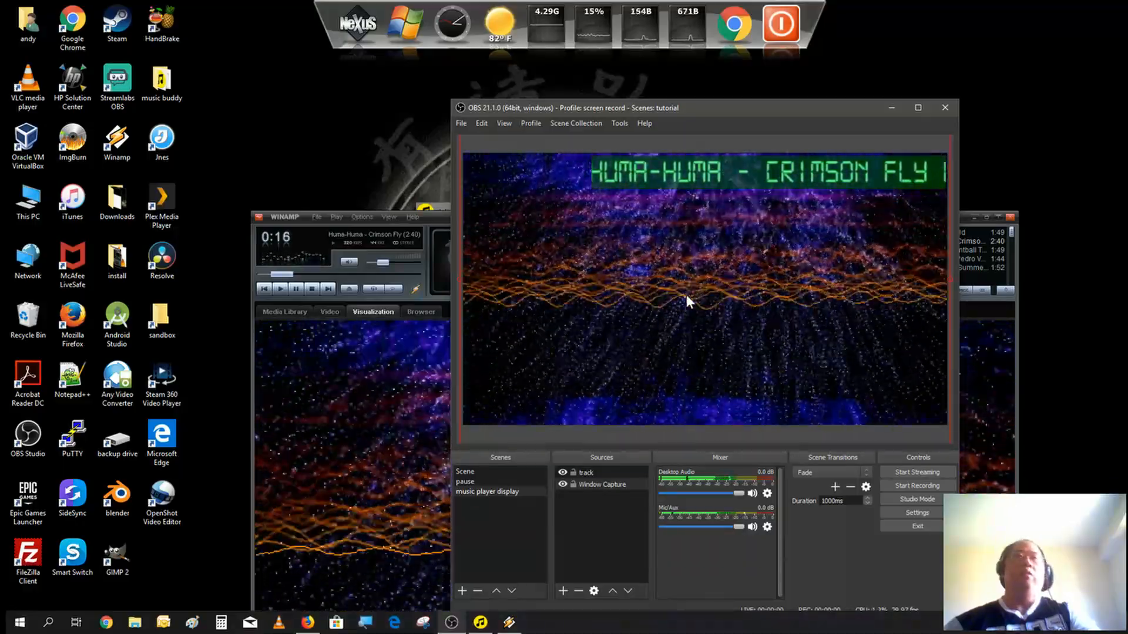
{"action": "mouse_move", "coordinate": [867, 371]}
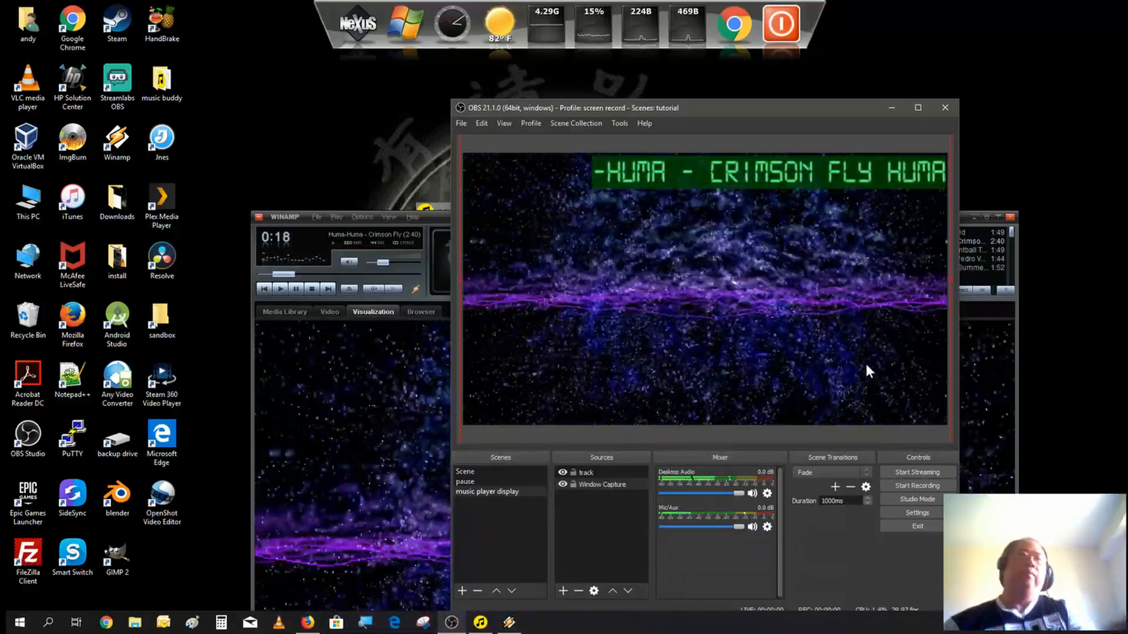